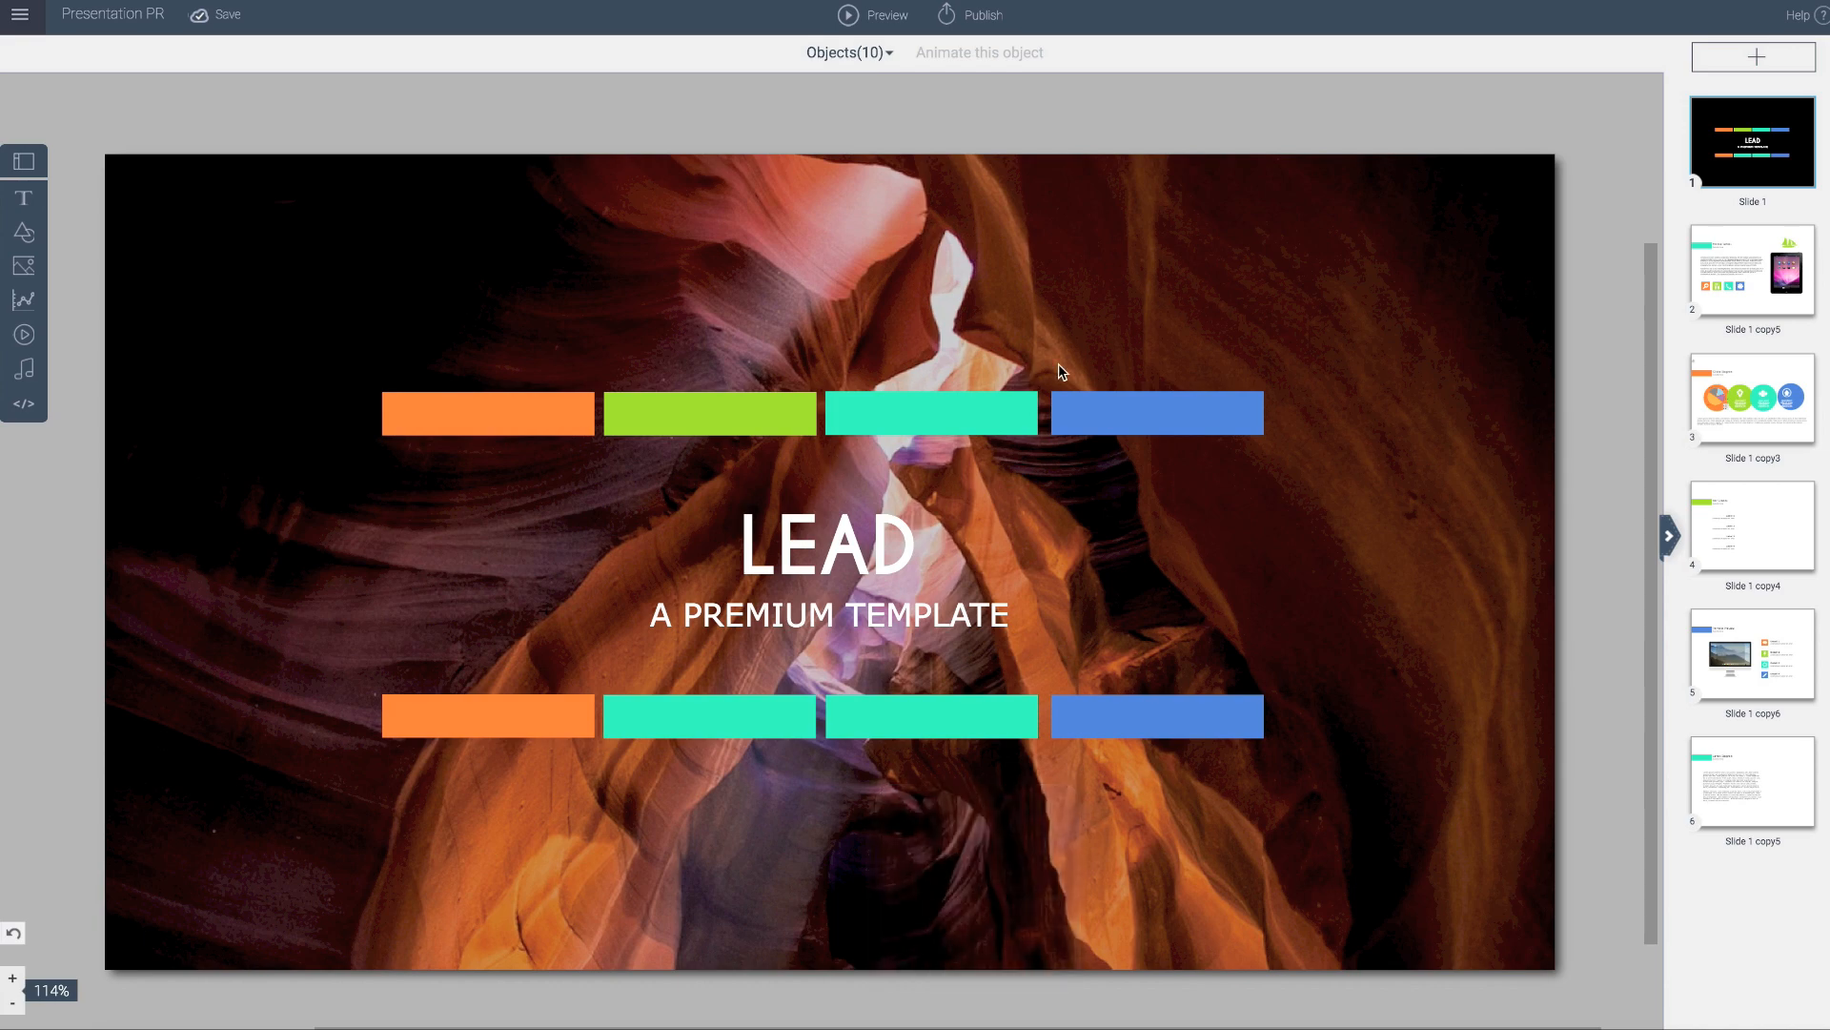
mouse_move(947, 219)
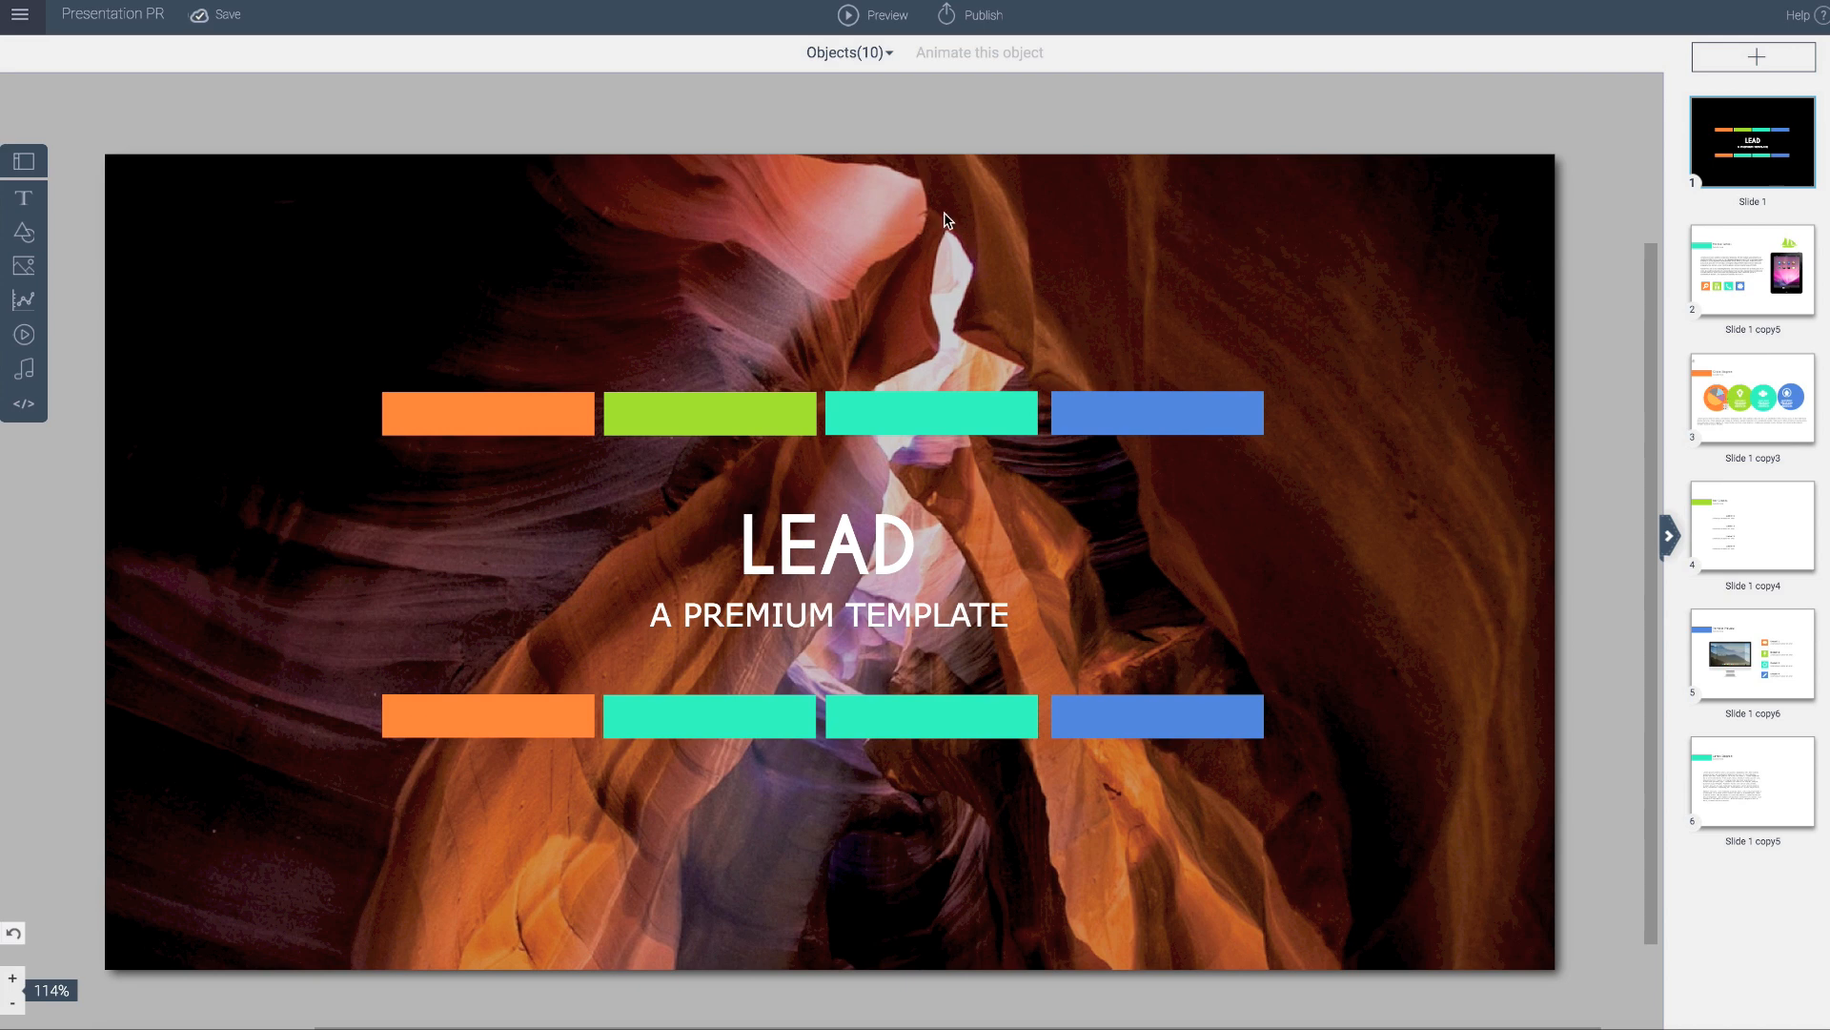
mouse_move(157, 378)
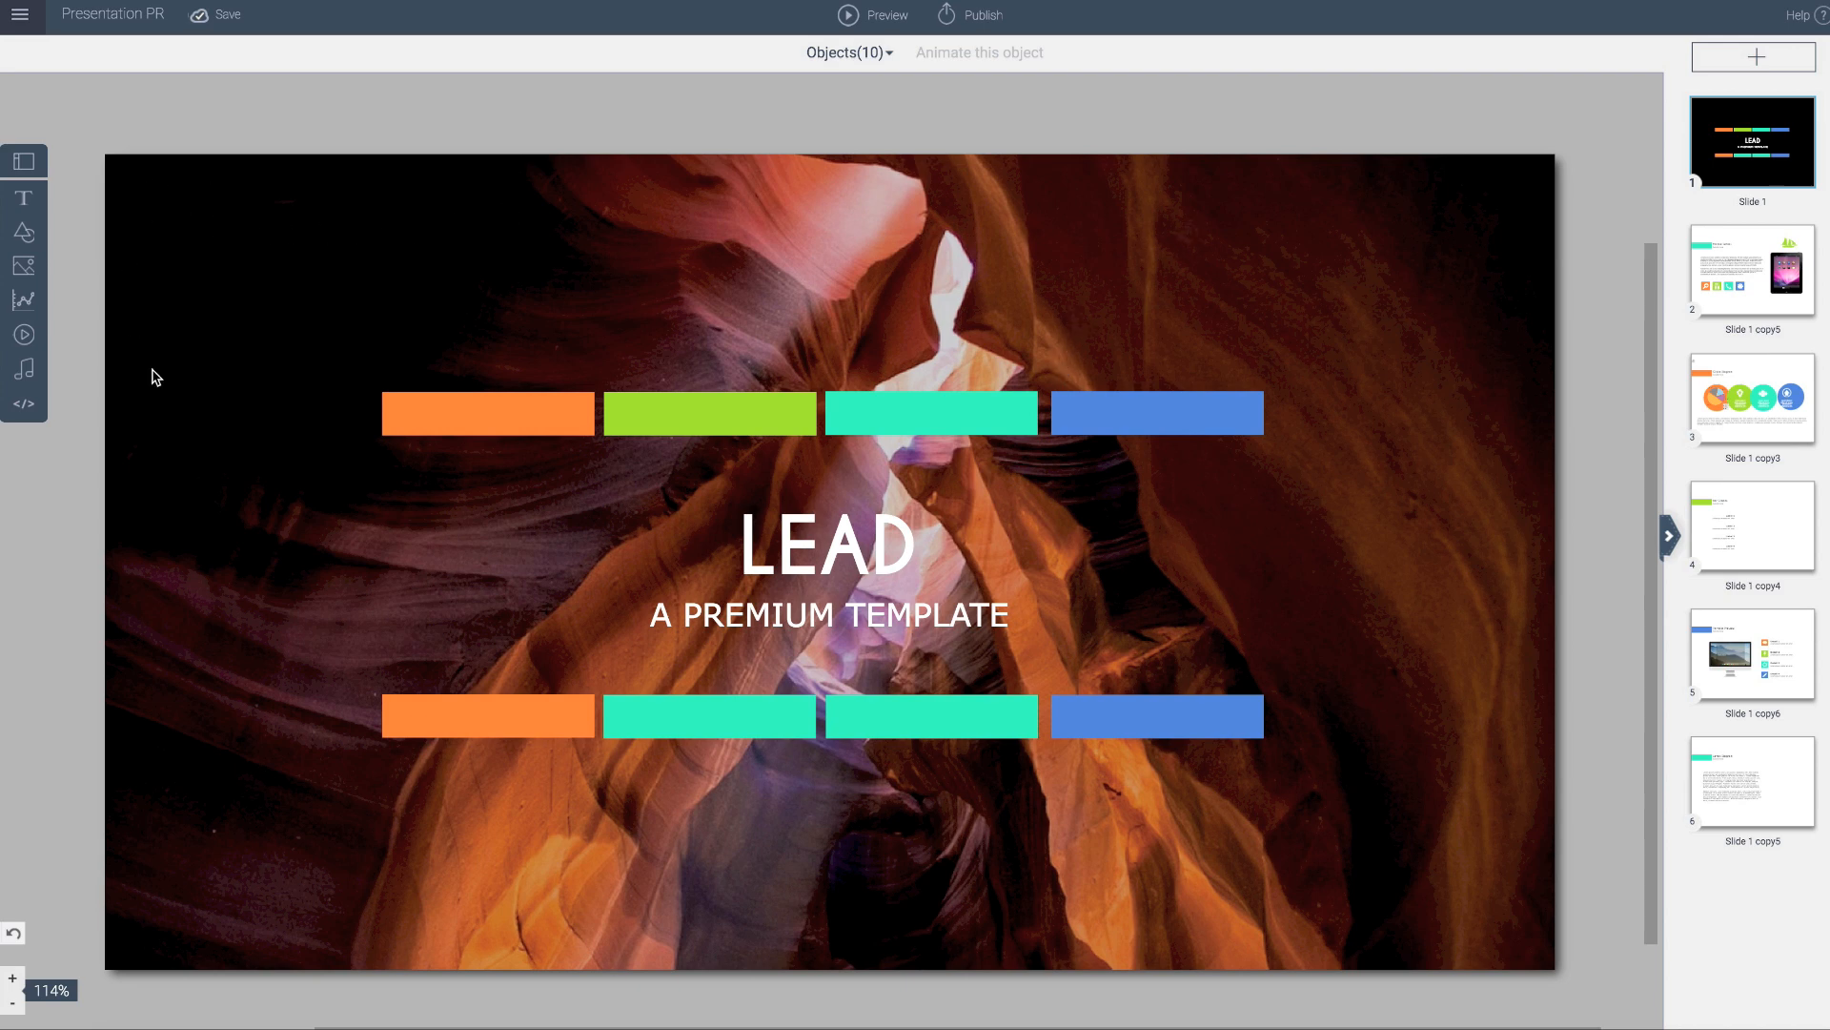
mouse_move(231, 531)
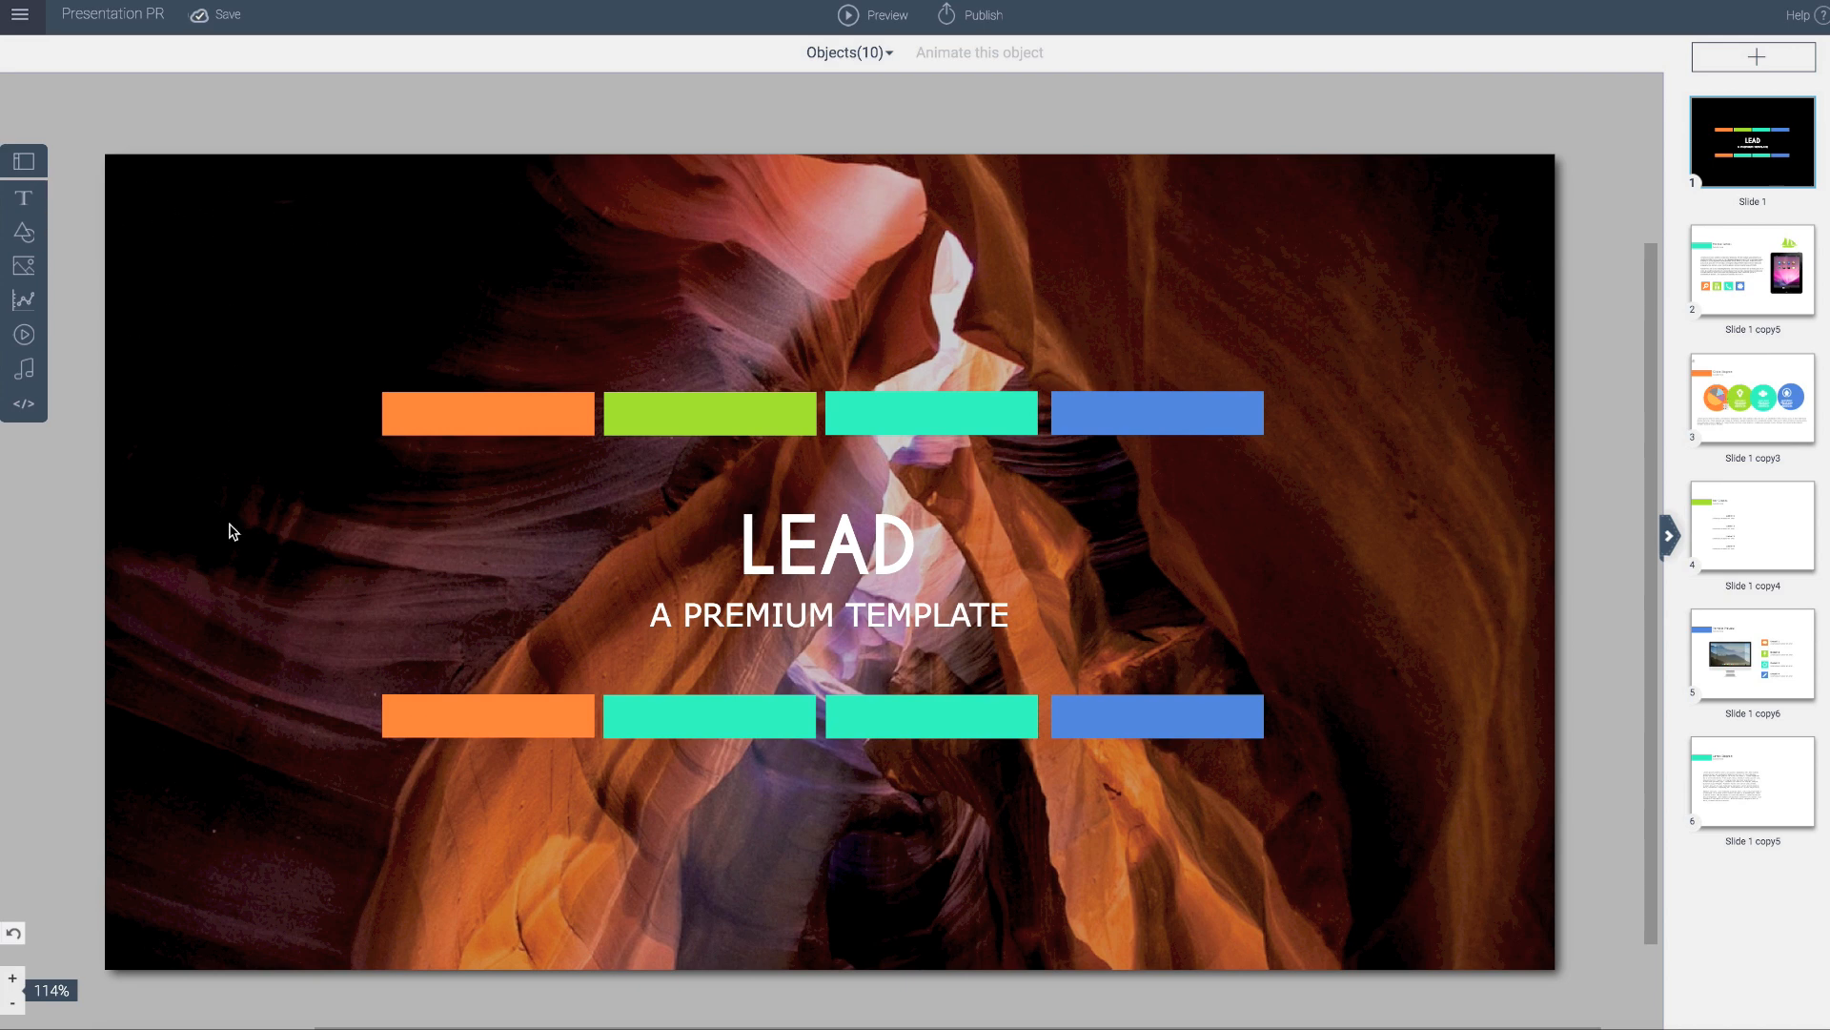
mouse_move(420, 313)
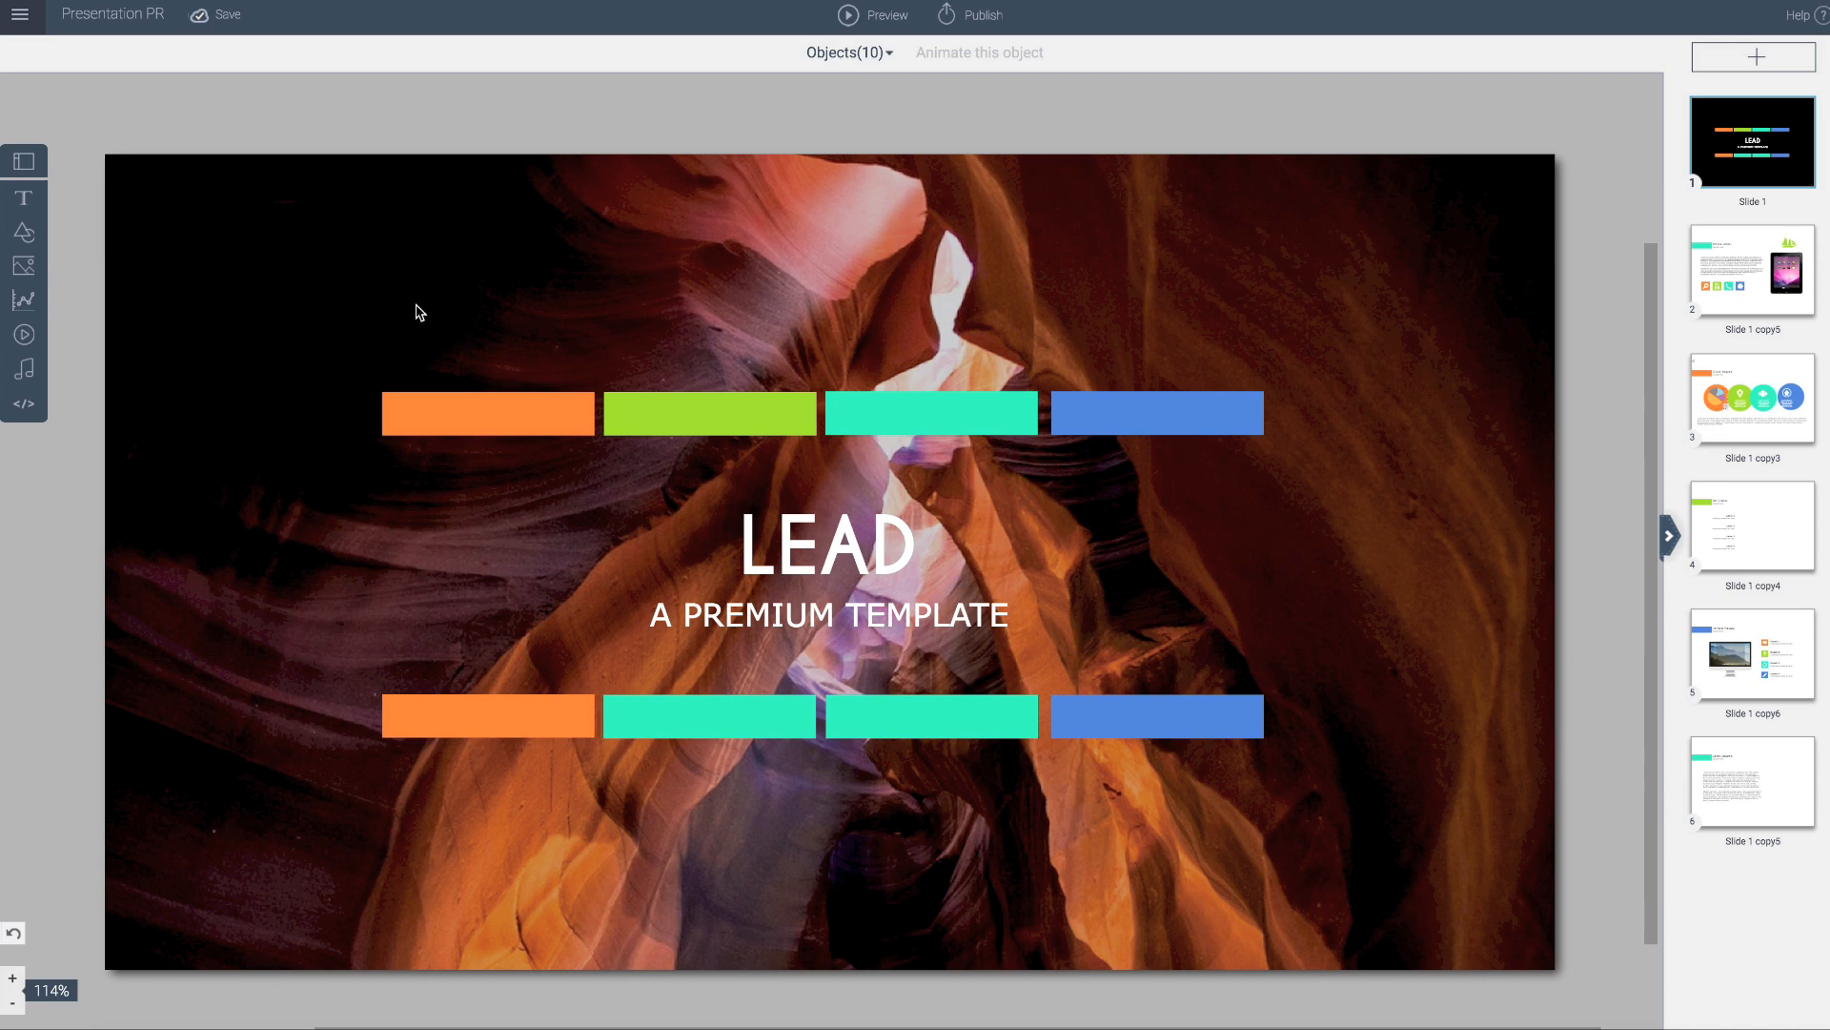
mouse_move(182, 696)
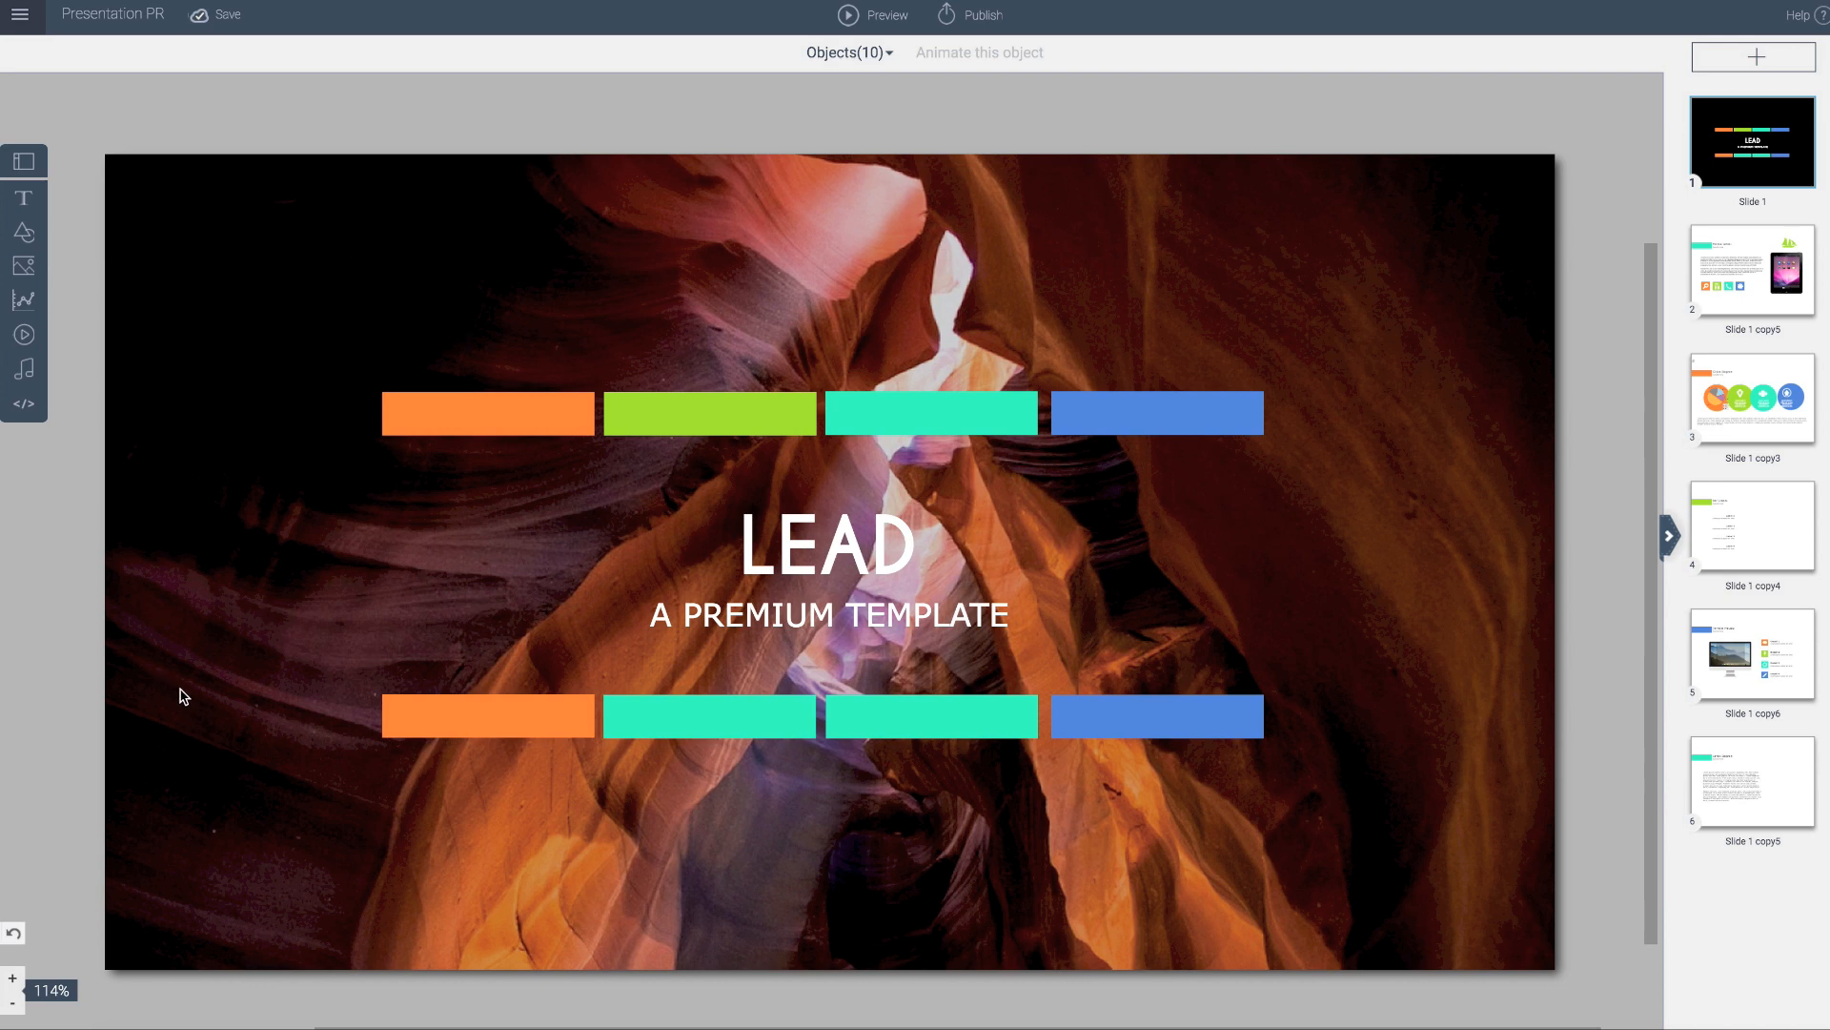
mouse_move(1352, 723)
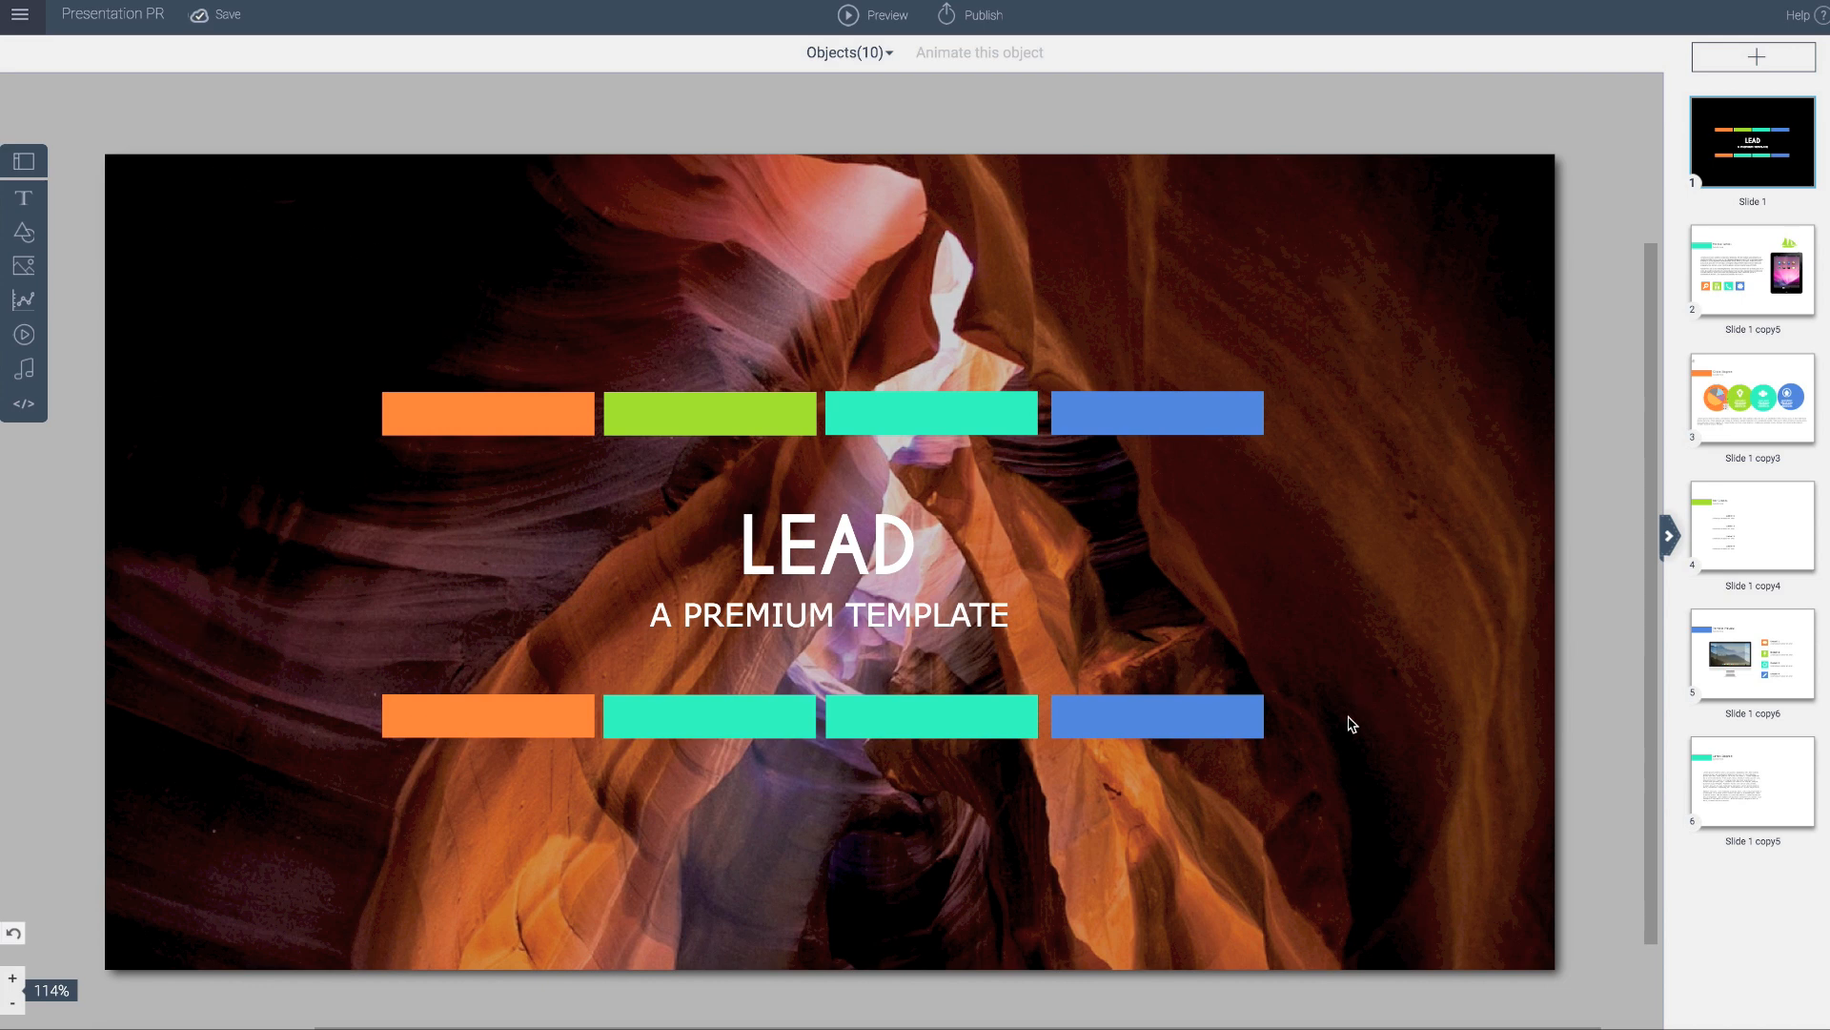
mouse_move(1102, 228)
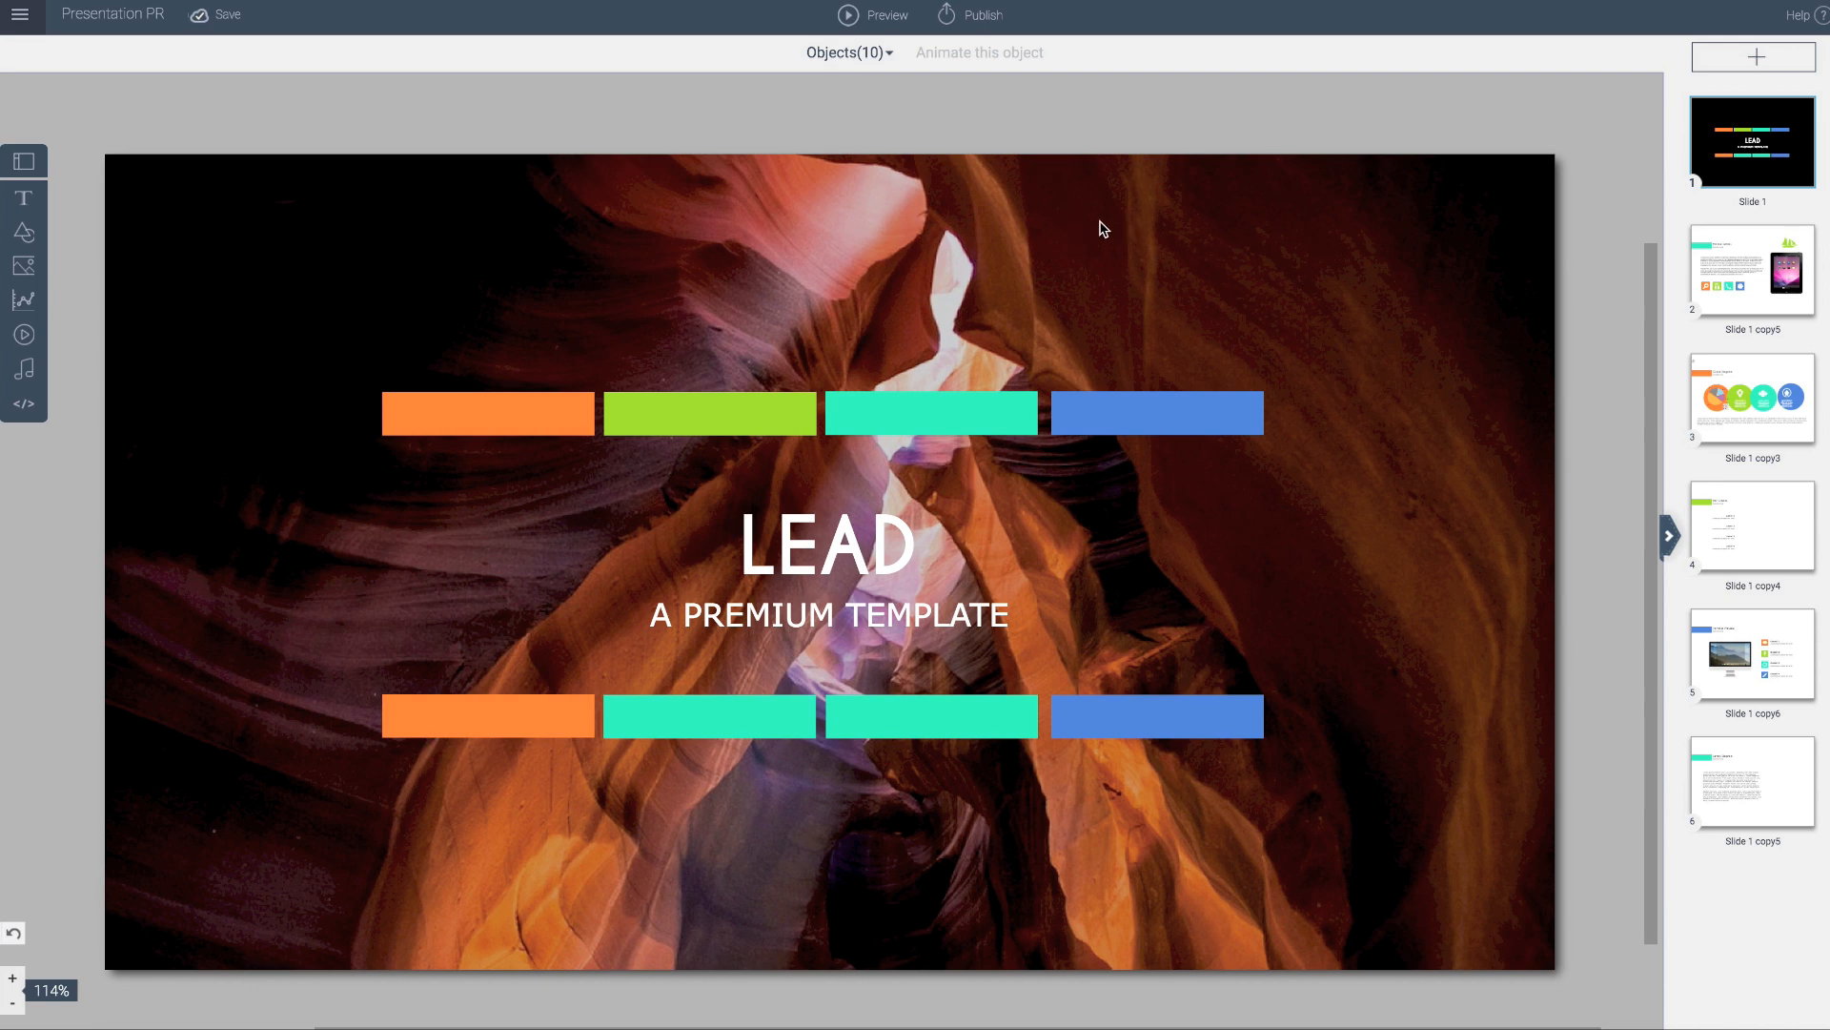
mouse_move(1569, 332)
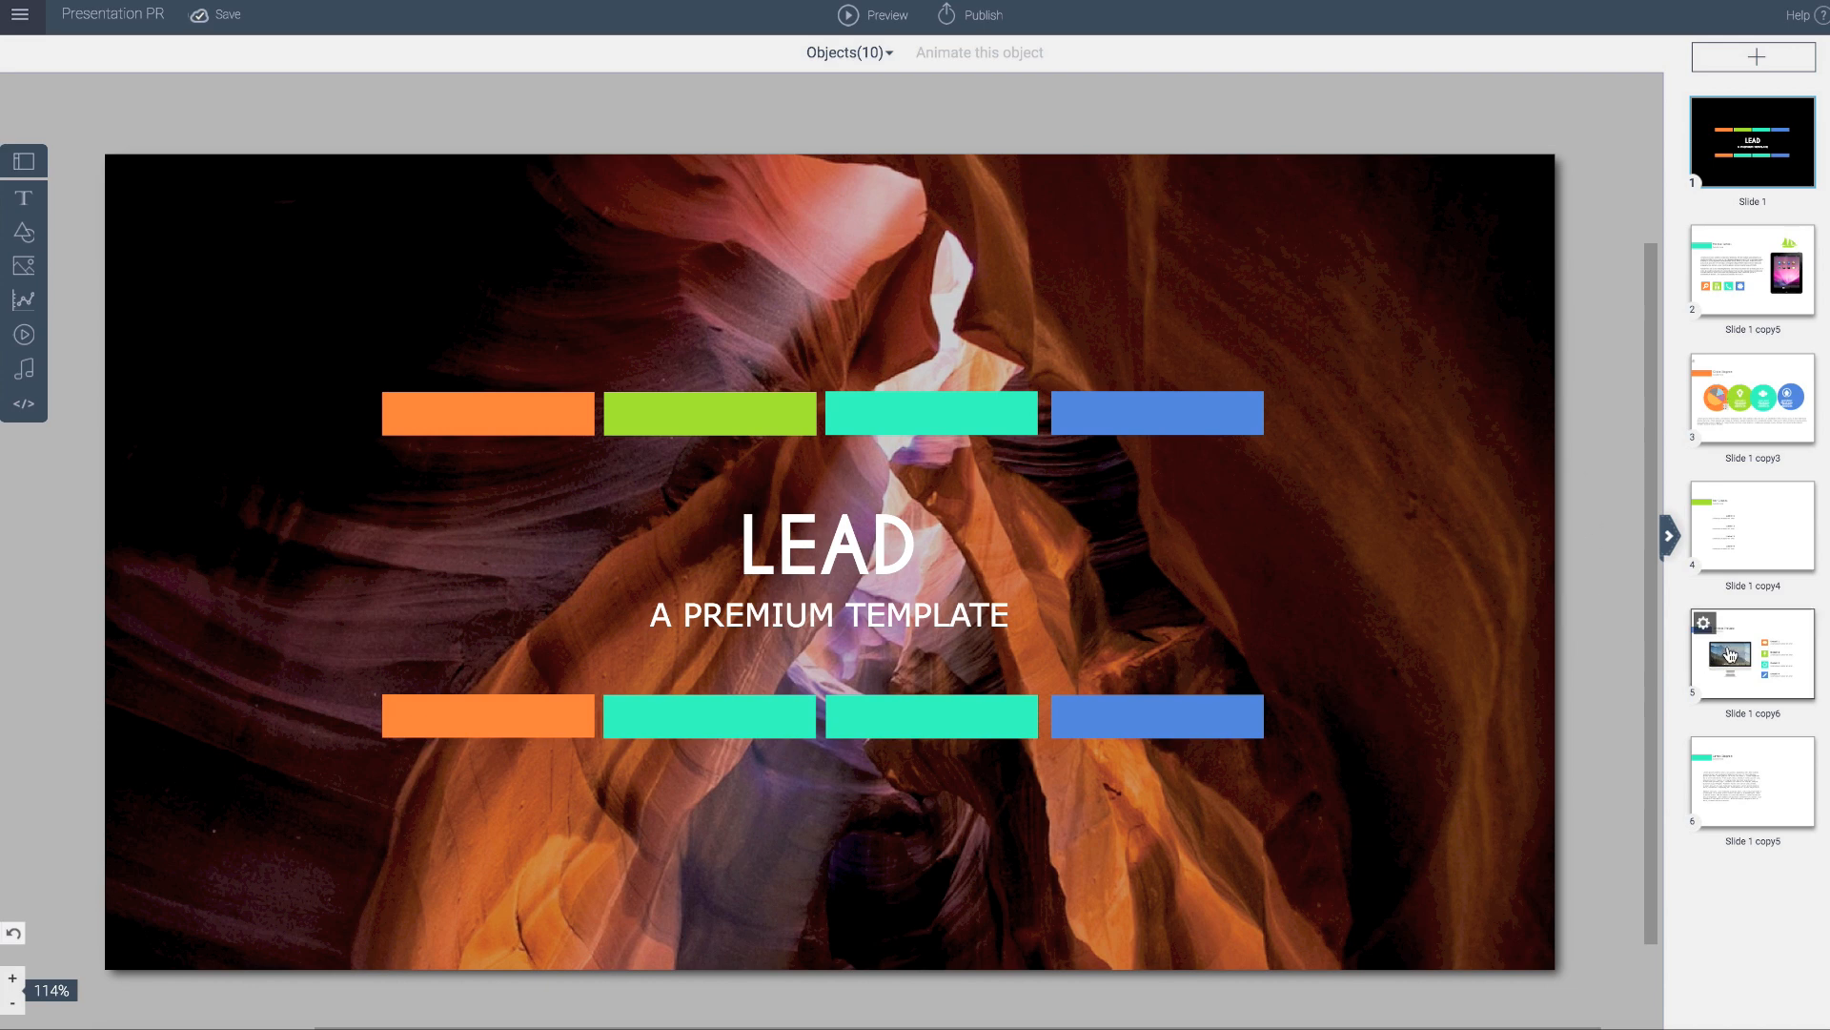
- Open slide 5, 'Our App Review', showing the iMac mockup and four feature items
click(1751, 652)
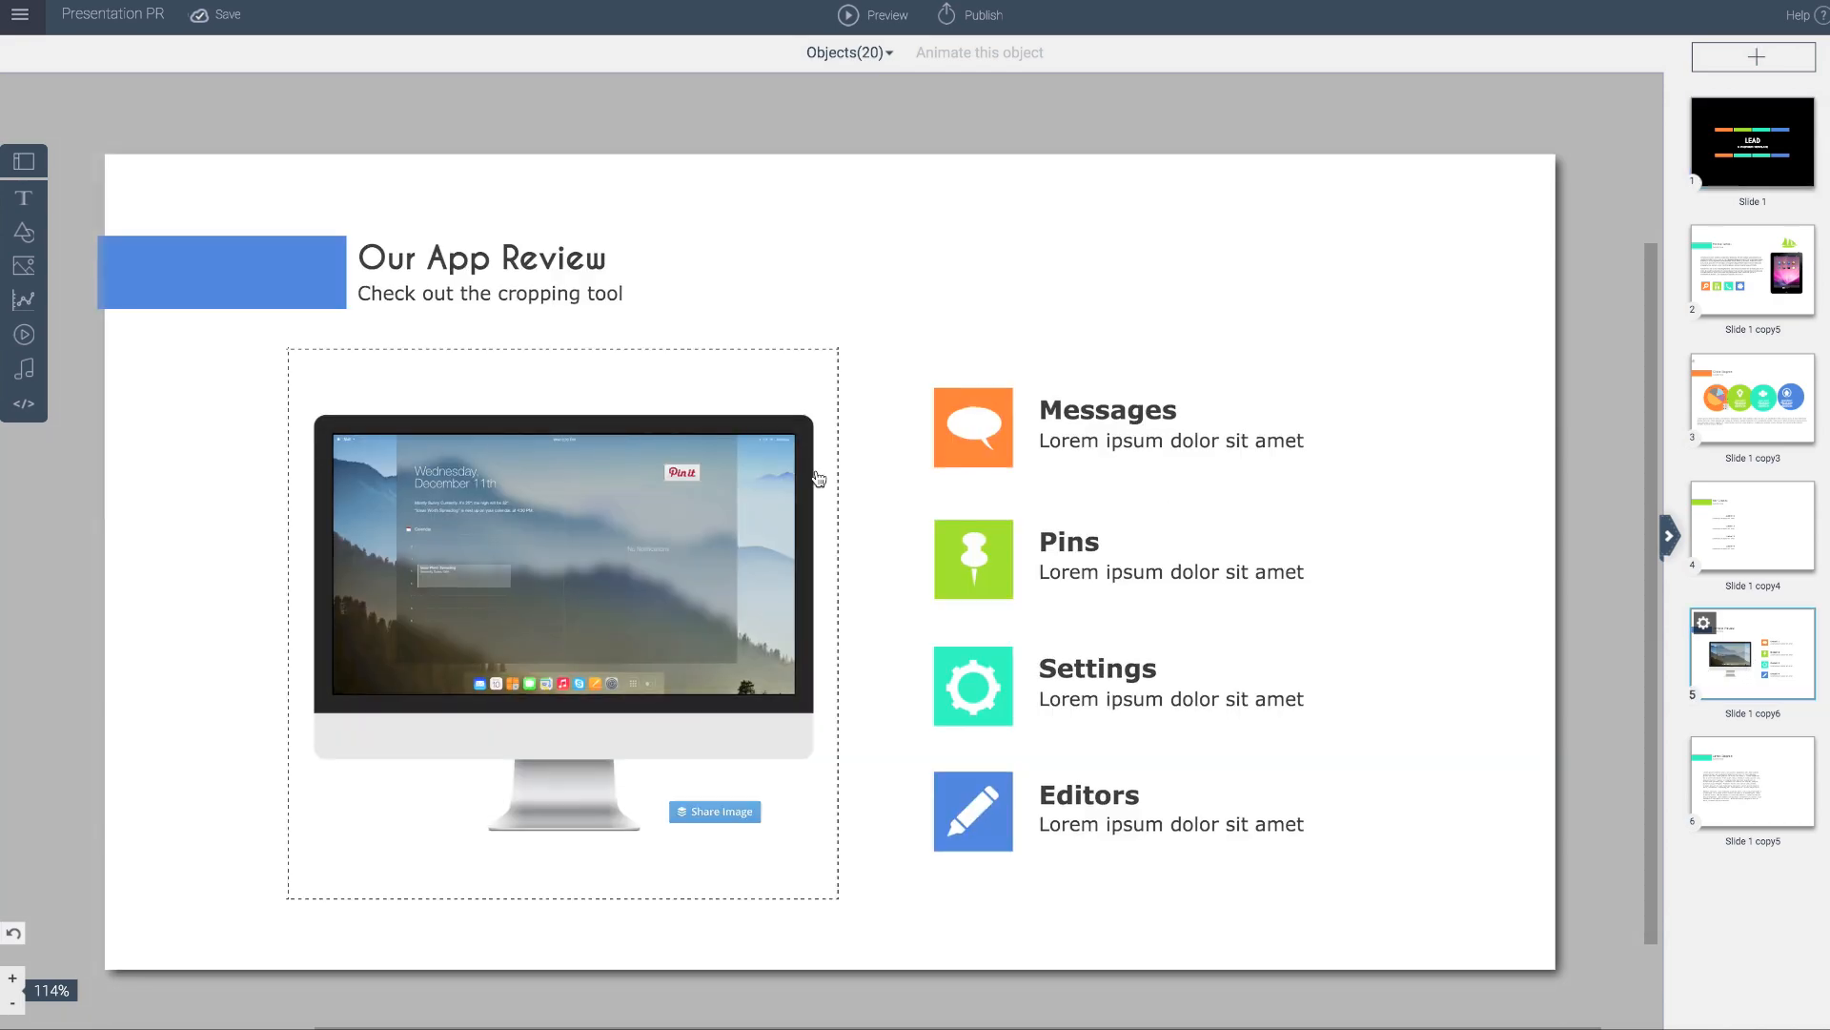
click(894, 333)
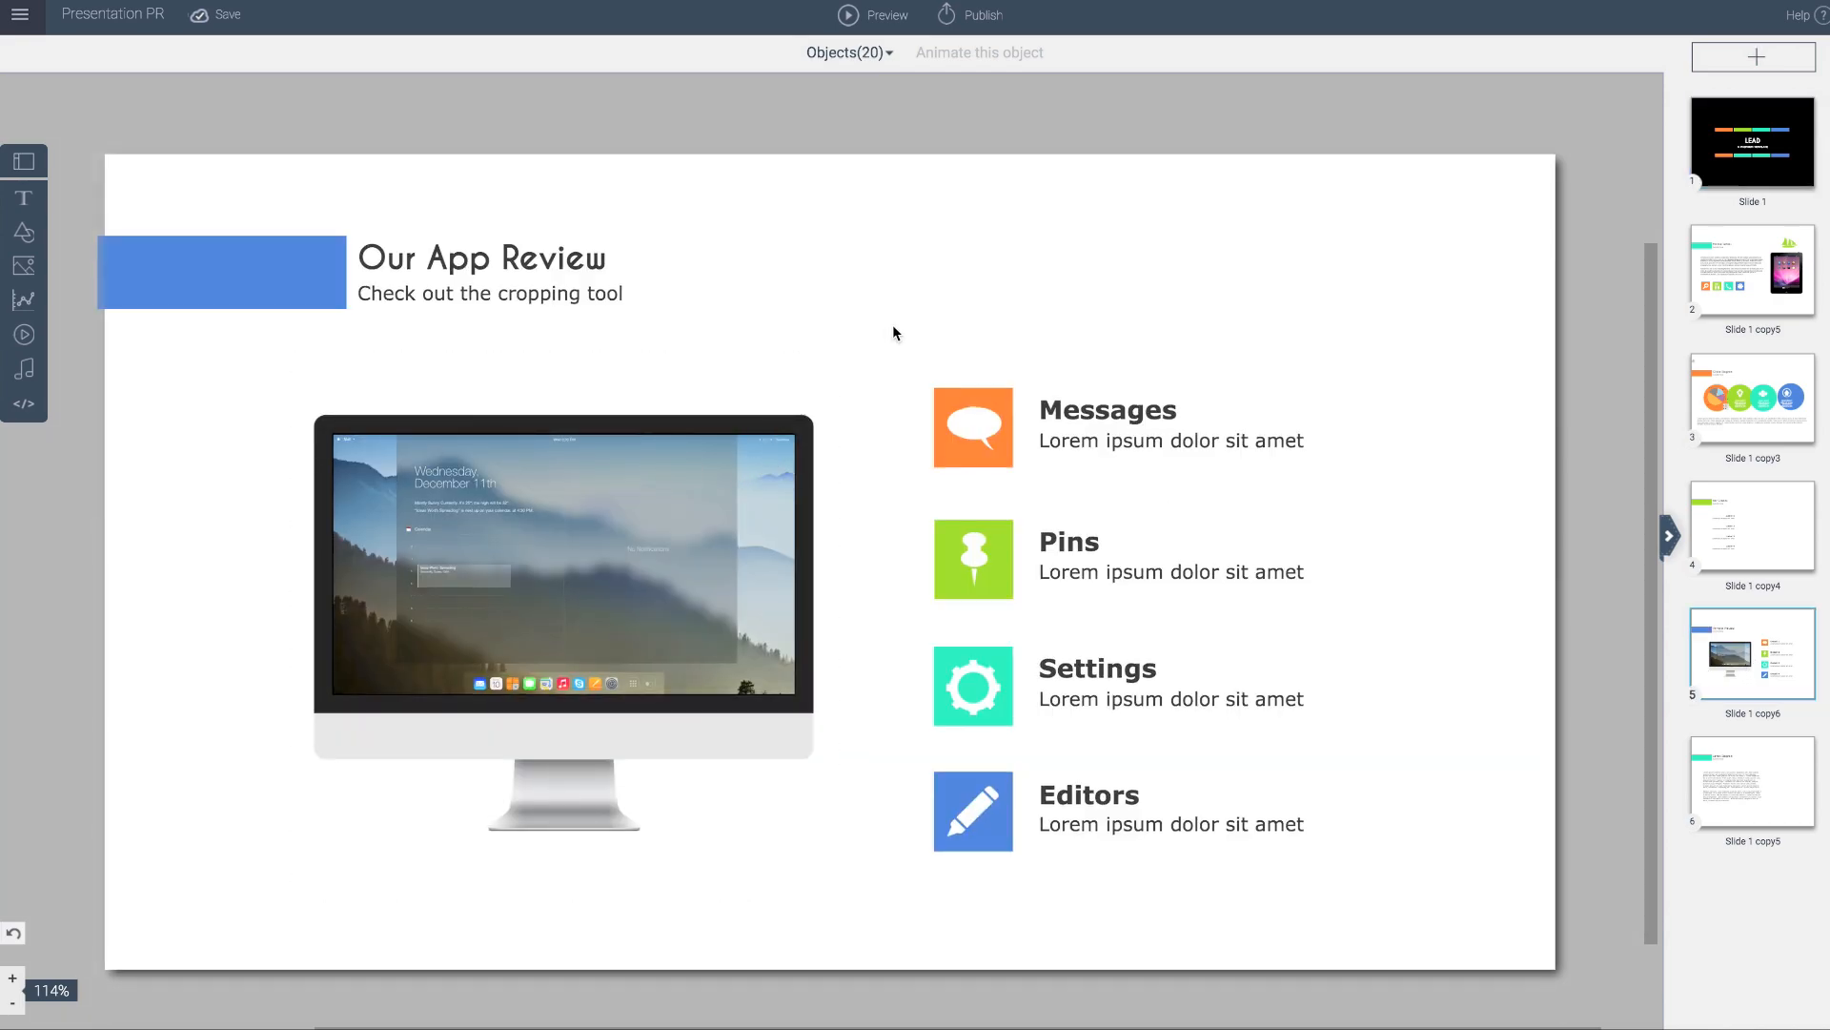
click(563, 567)
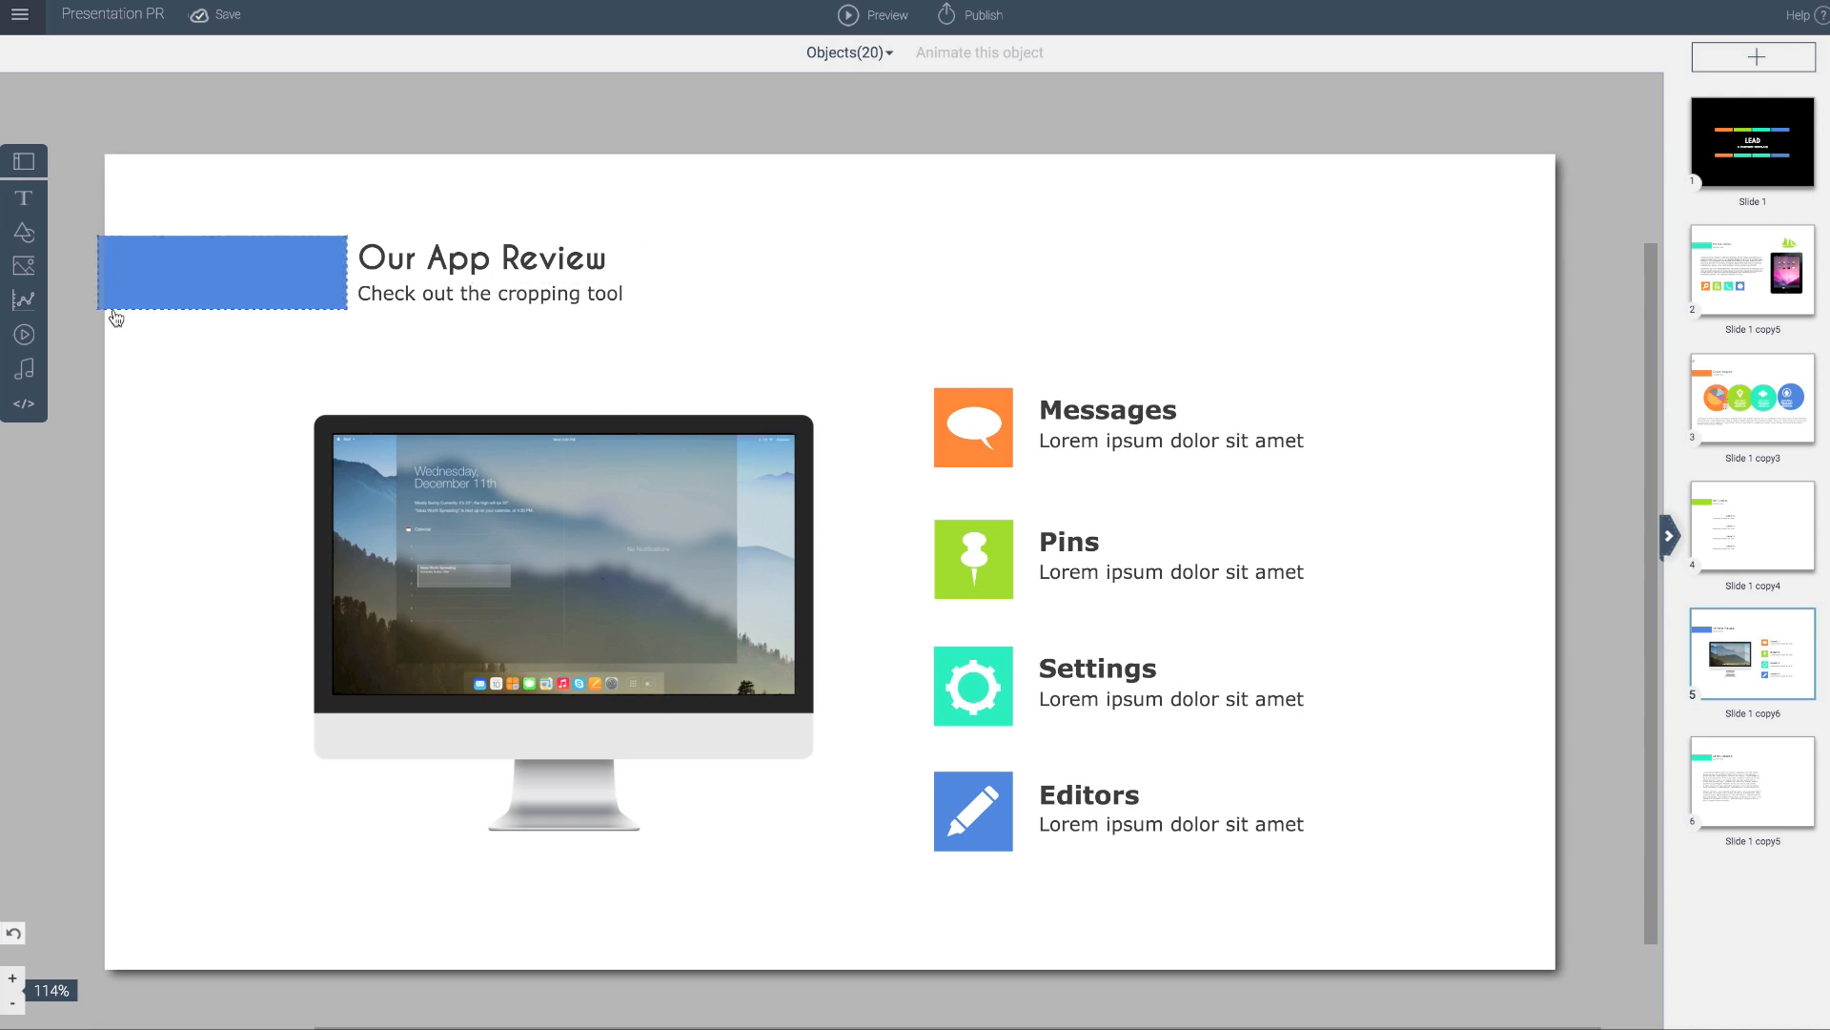
- Search the free stock images for 'software' to find the red virus keyboard photo
click(23, 266)
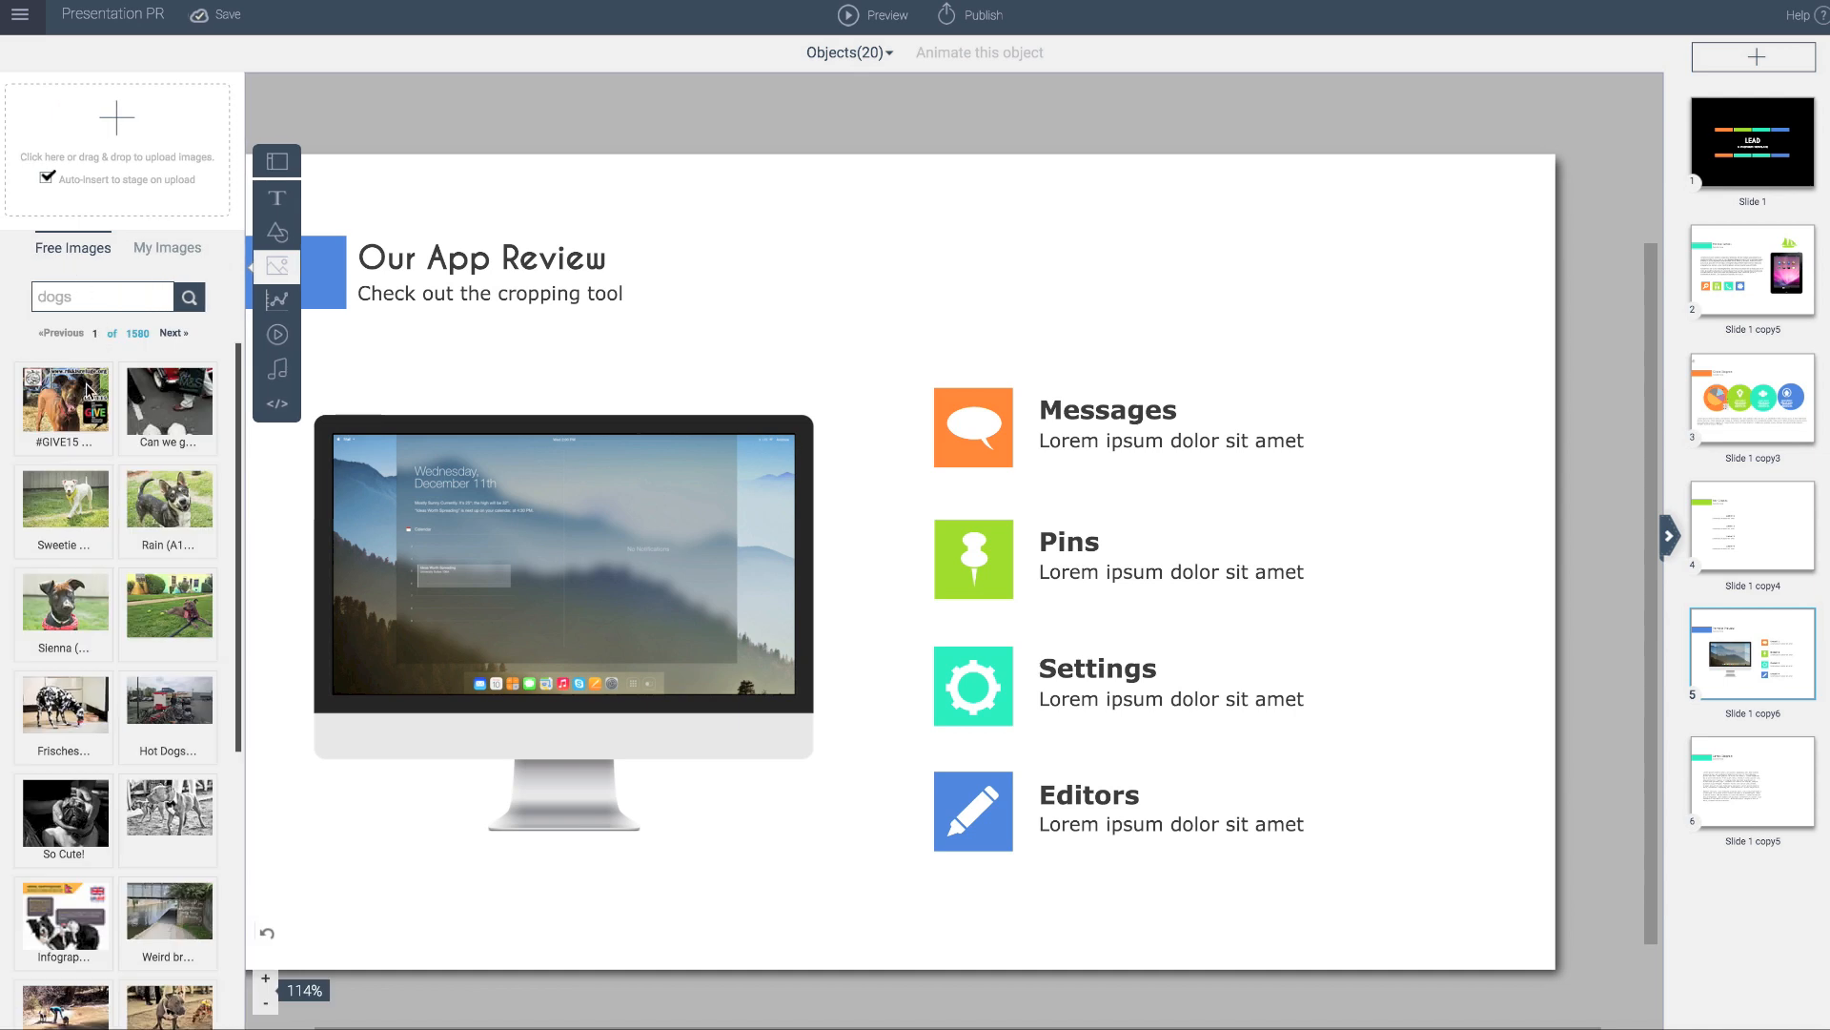
click(99, 296)
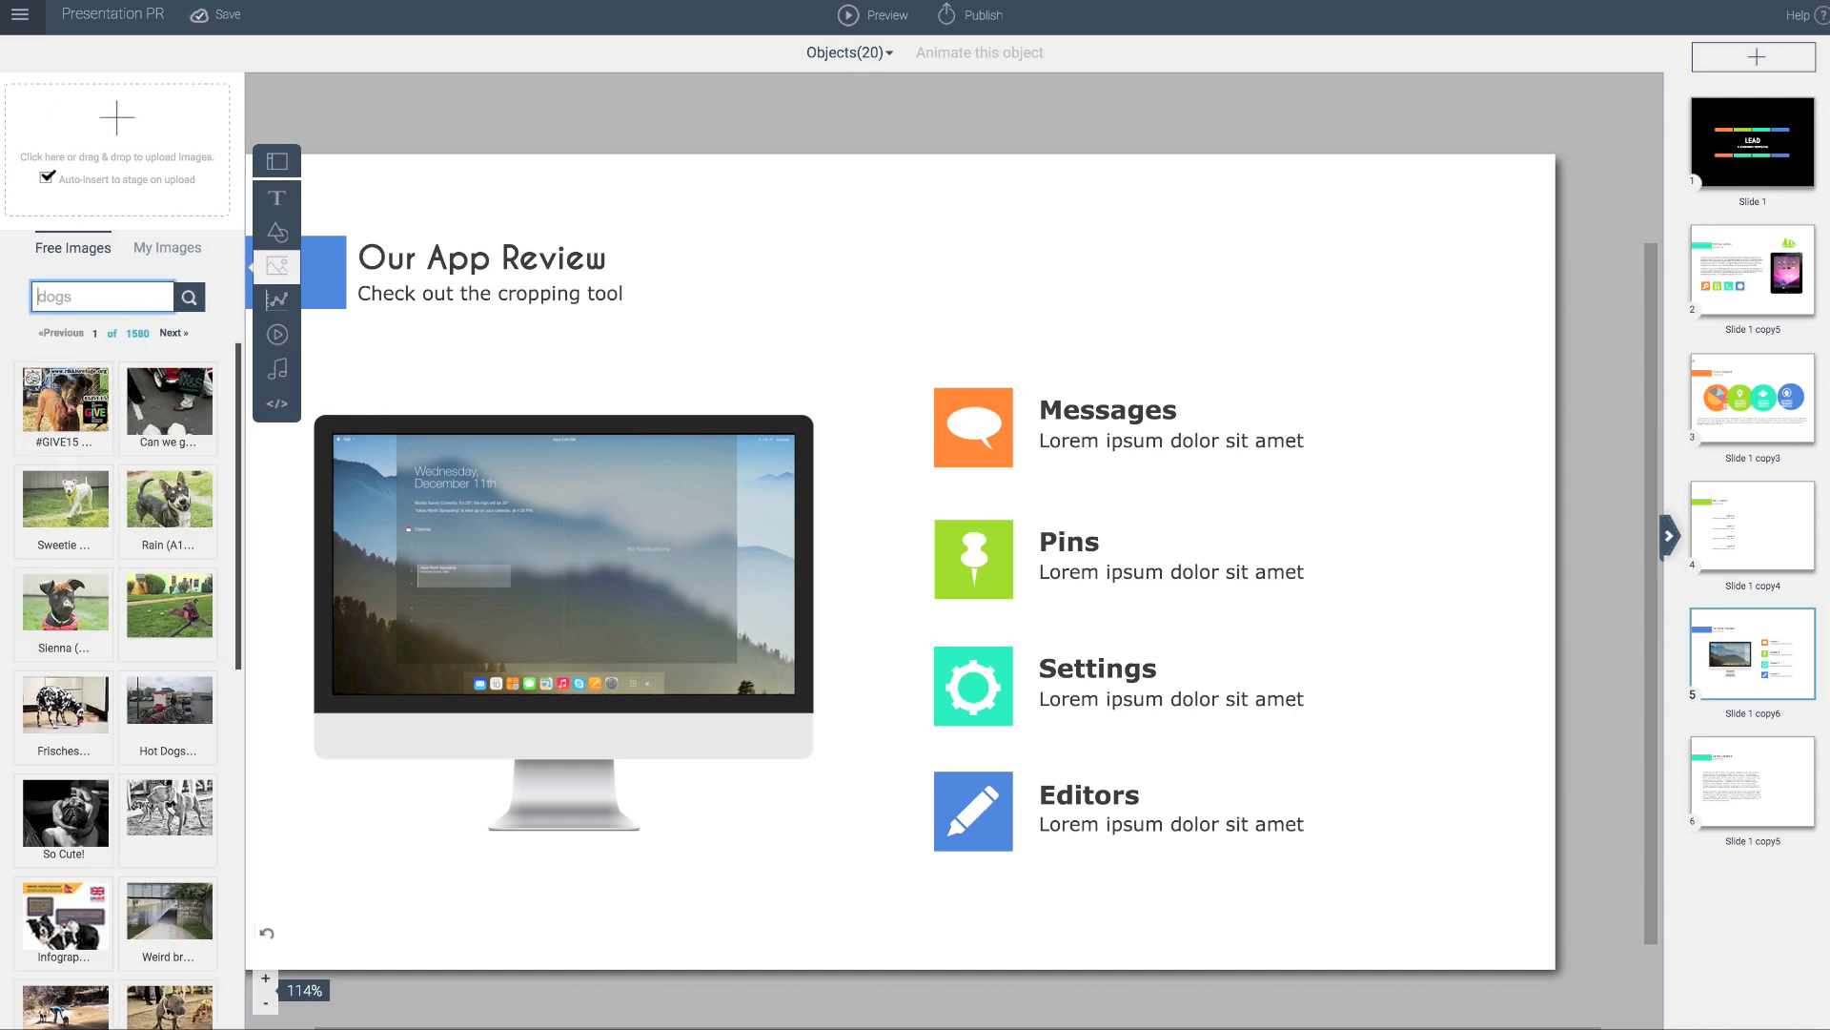
text(software)
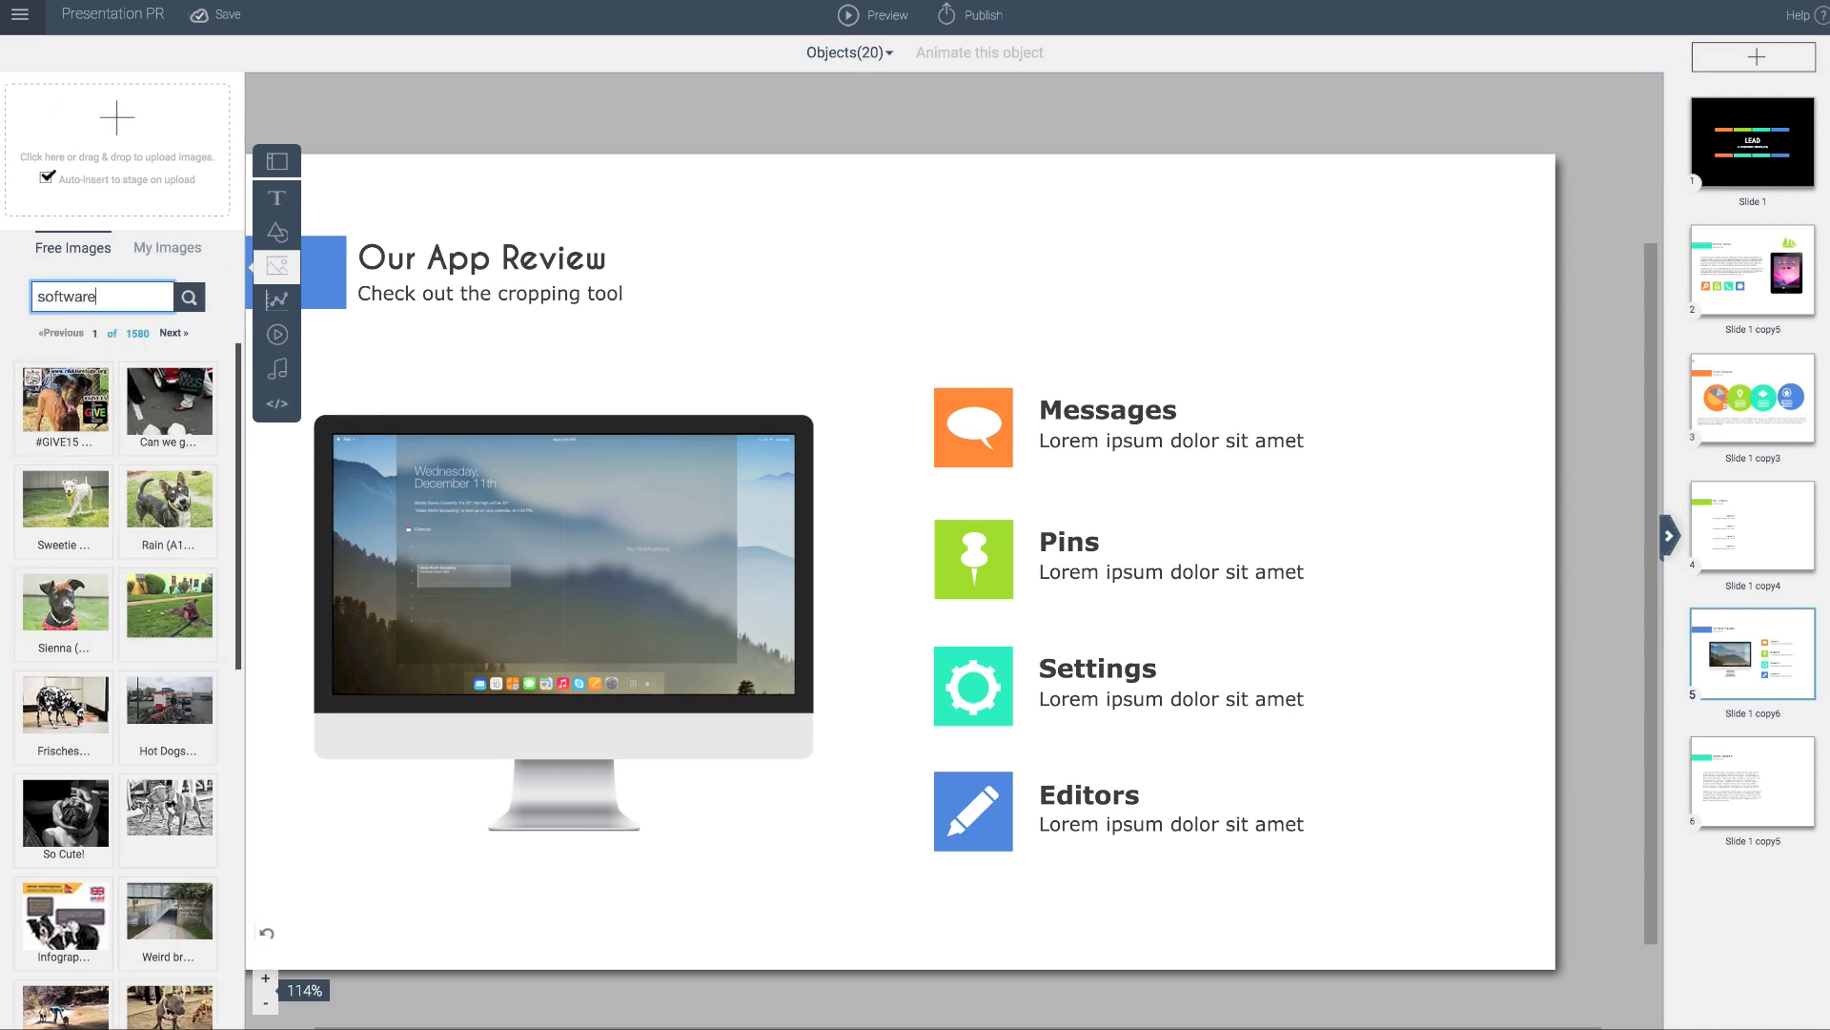
click(188, 296)
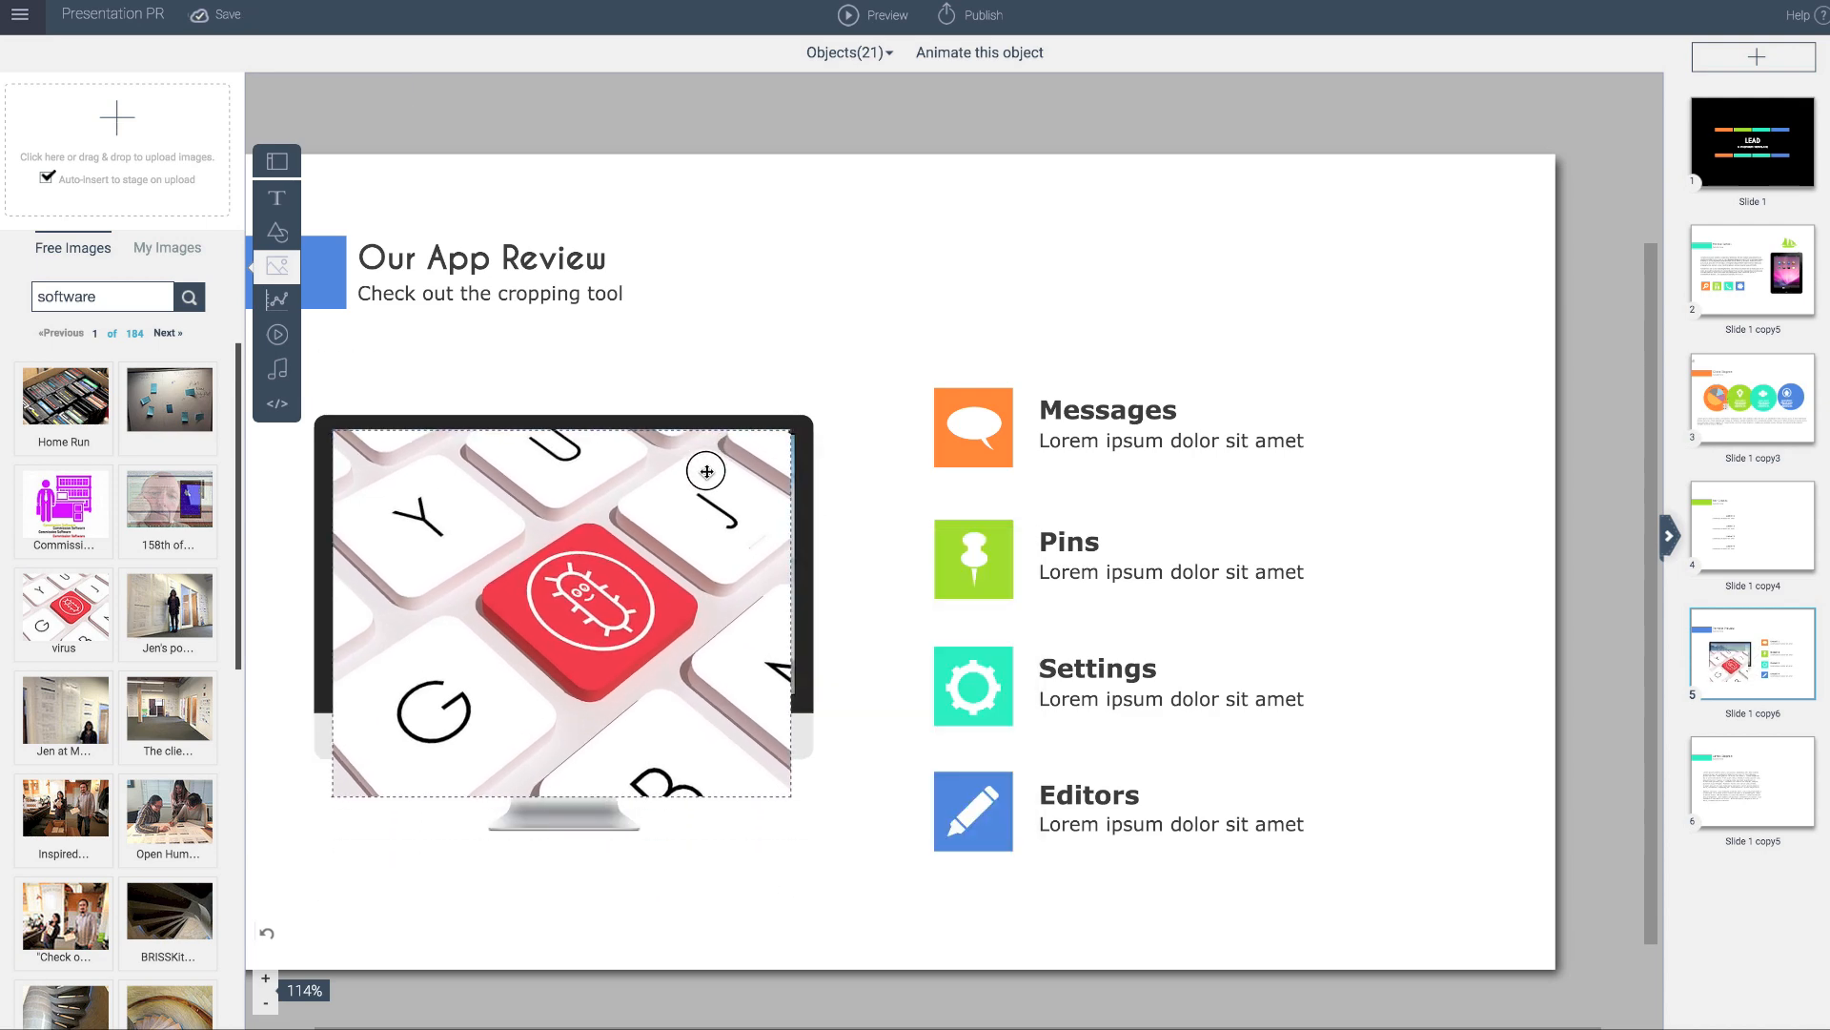
- Select the keyboard photo over the iMac and enter crop mode
click(828, 554)
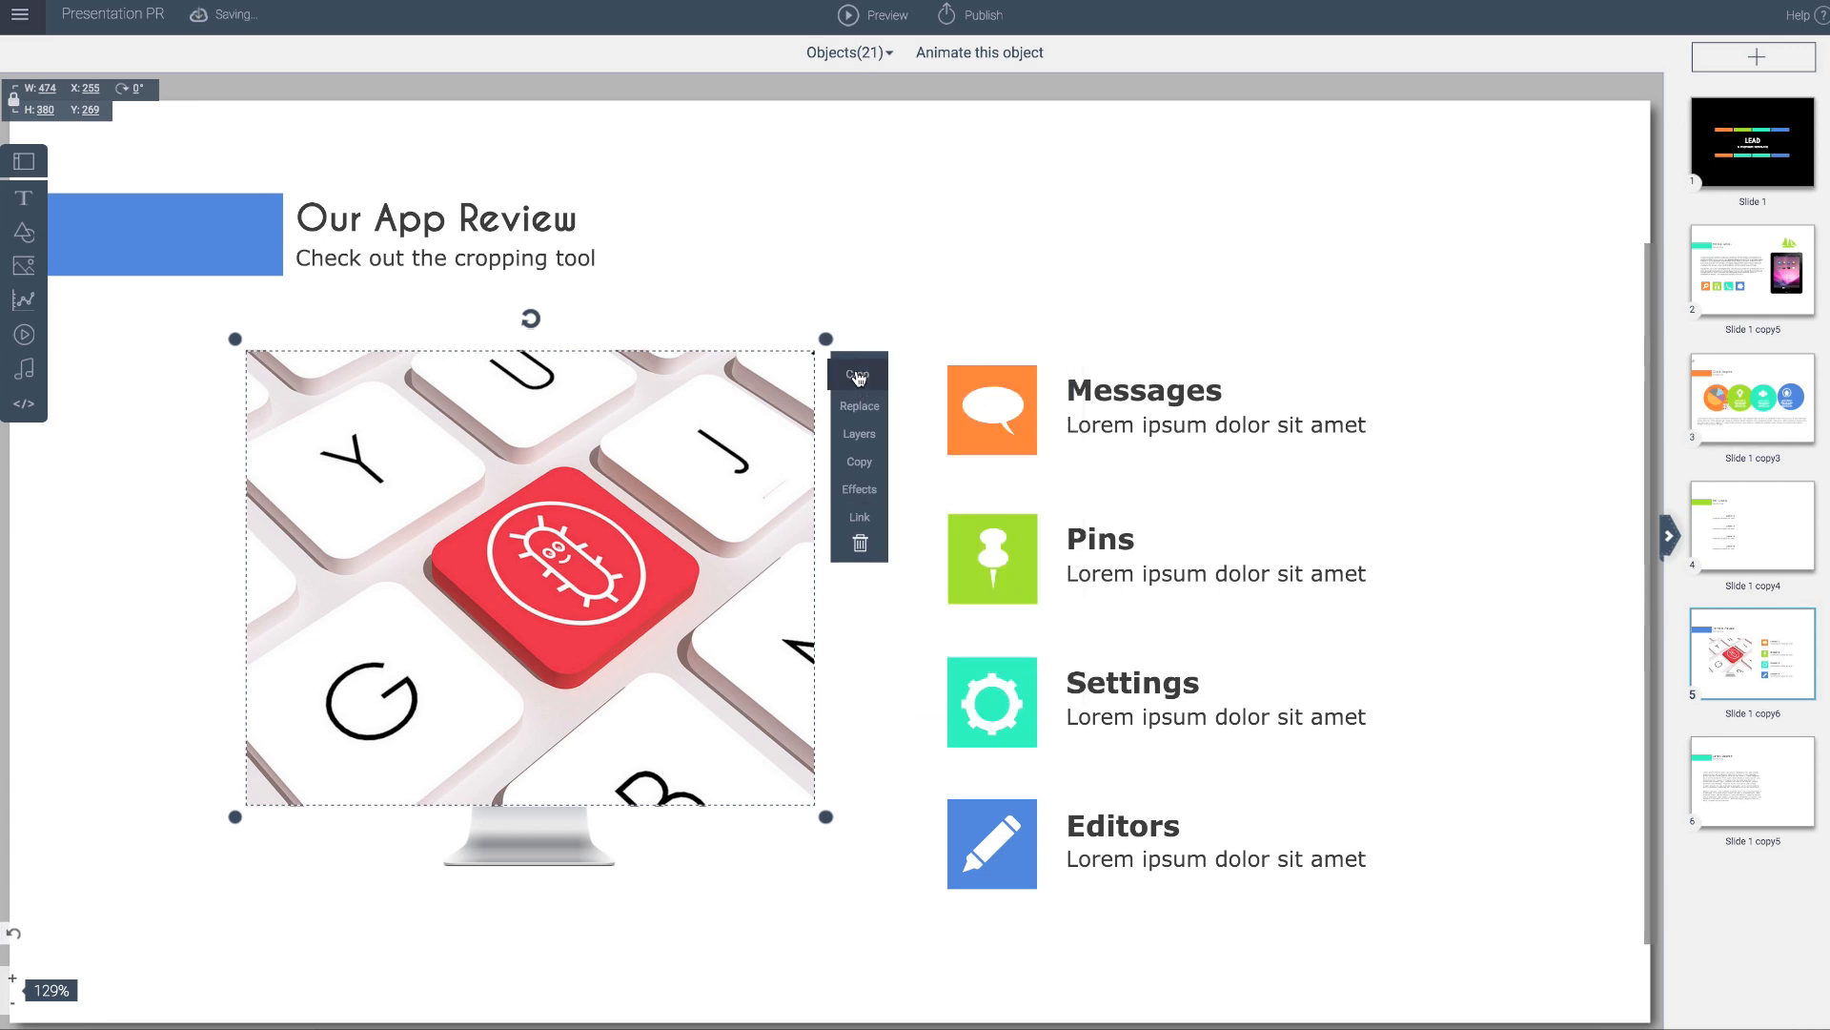
click(859, 371)
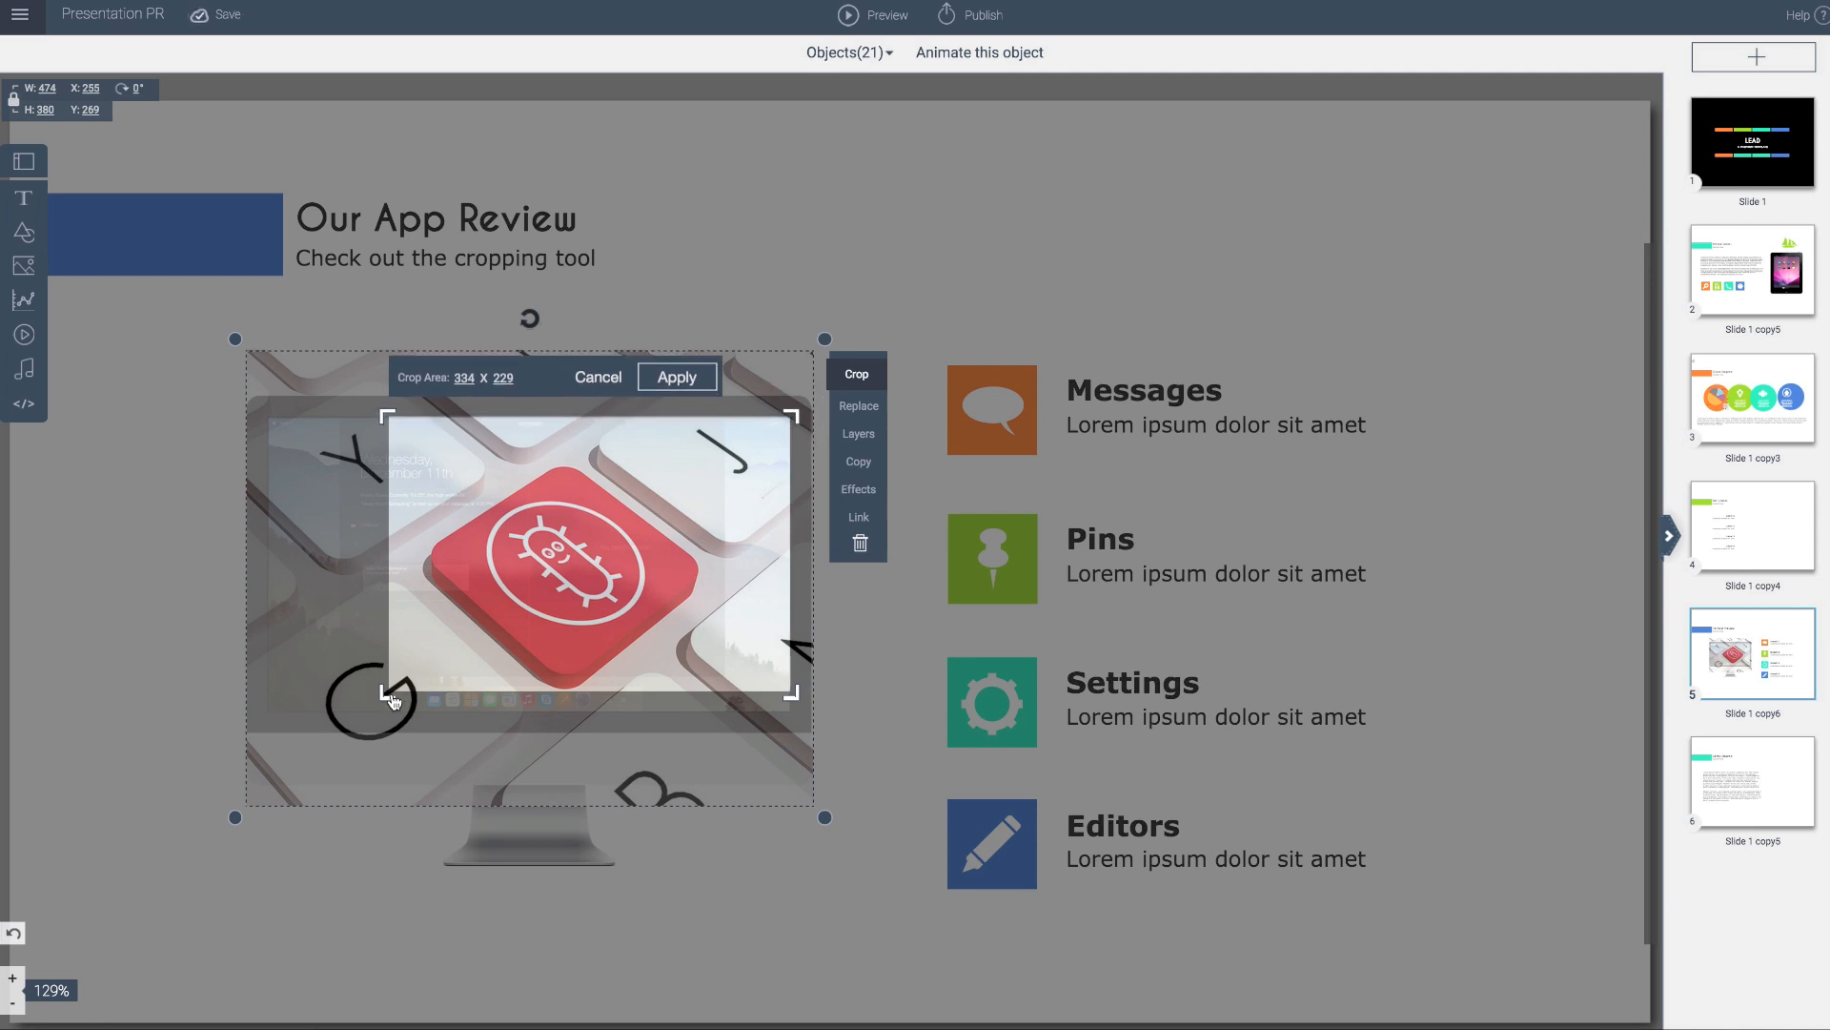
- Drag the crop and image handles so the crop matches the iMac screen, about 436×246
drag(389, 696, 295, 717)
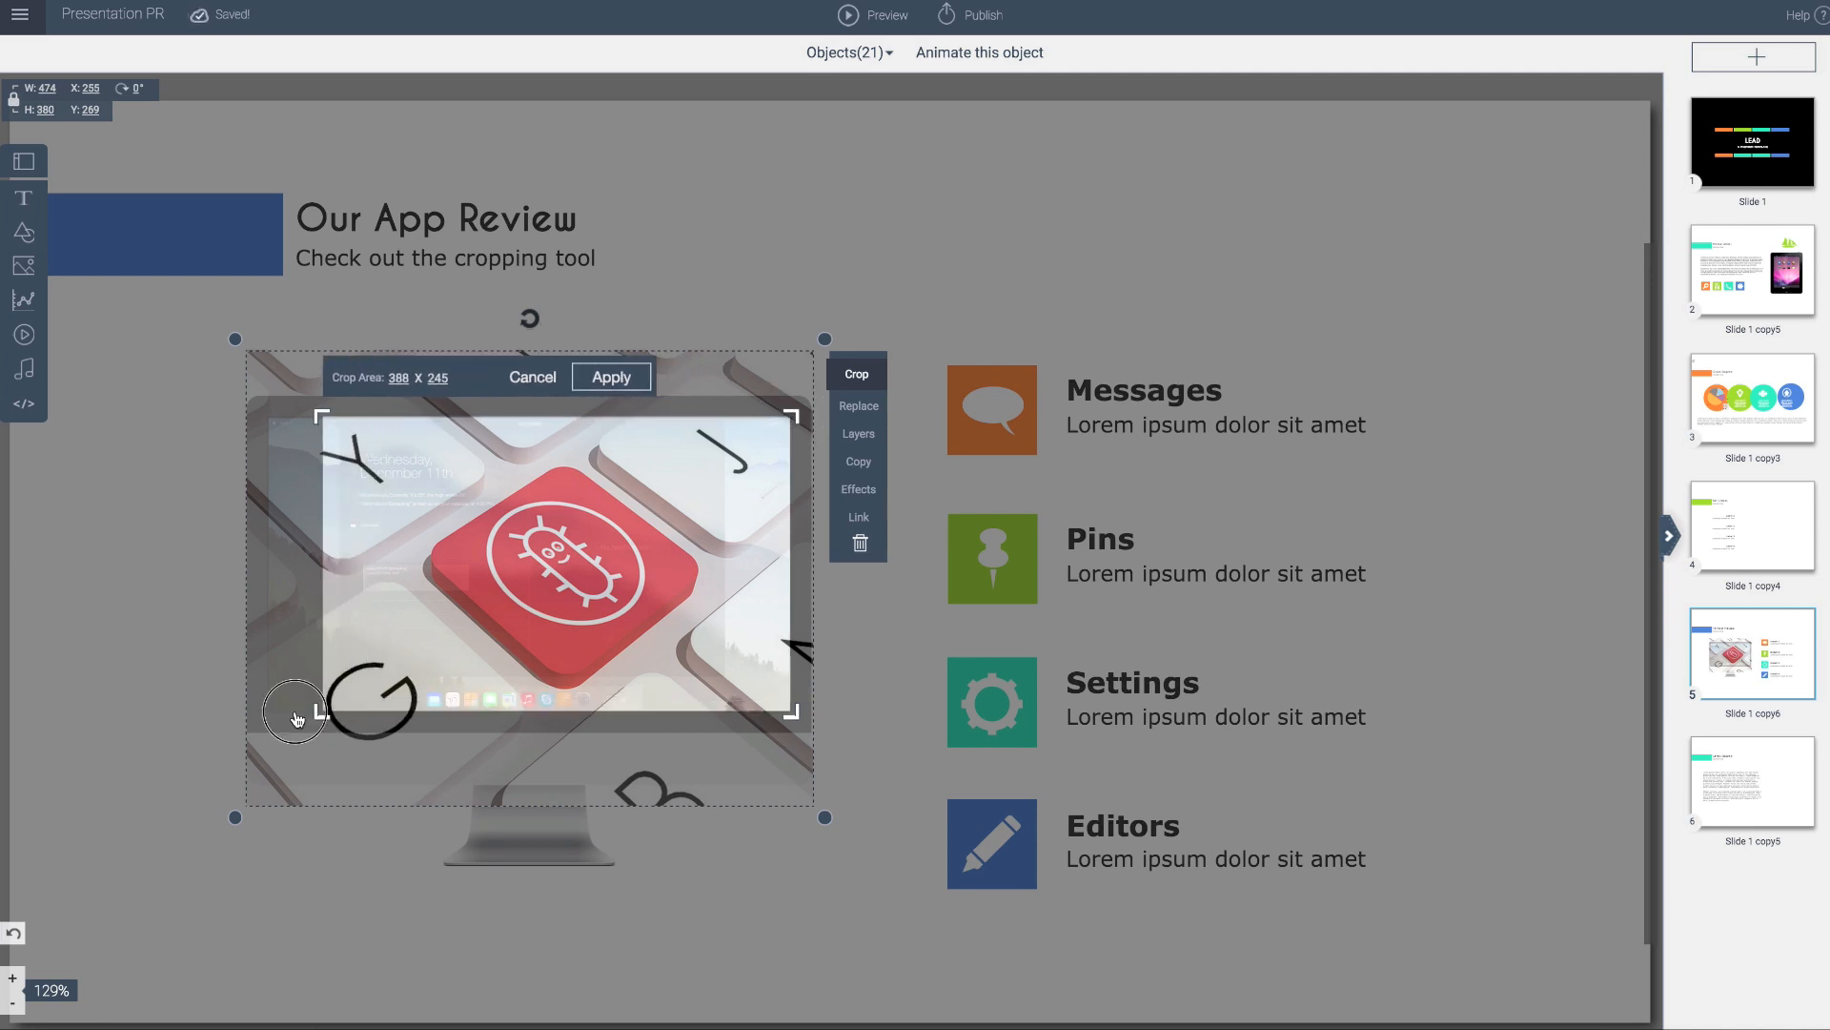
drag(321, 712, 265, 714)
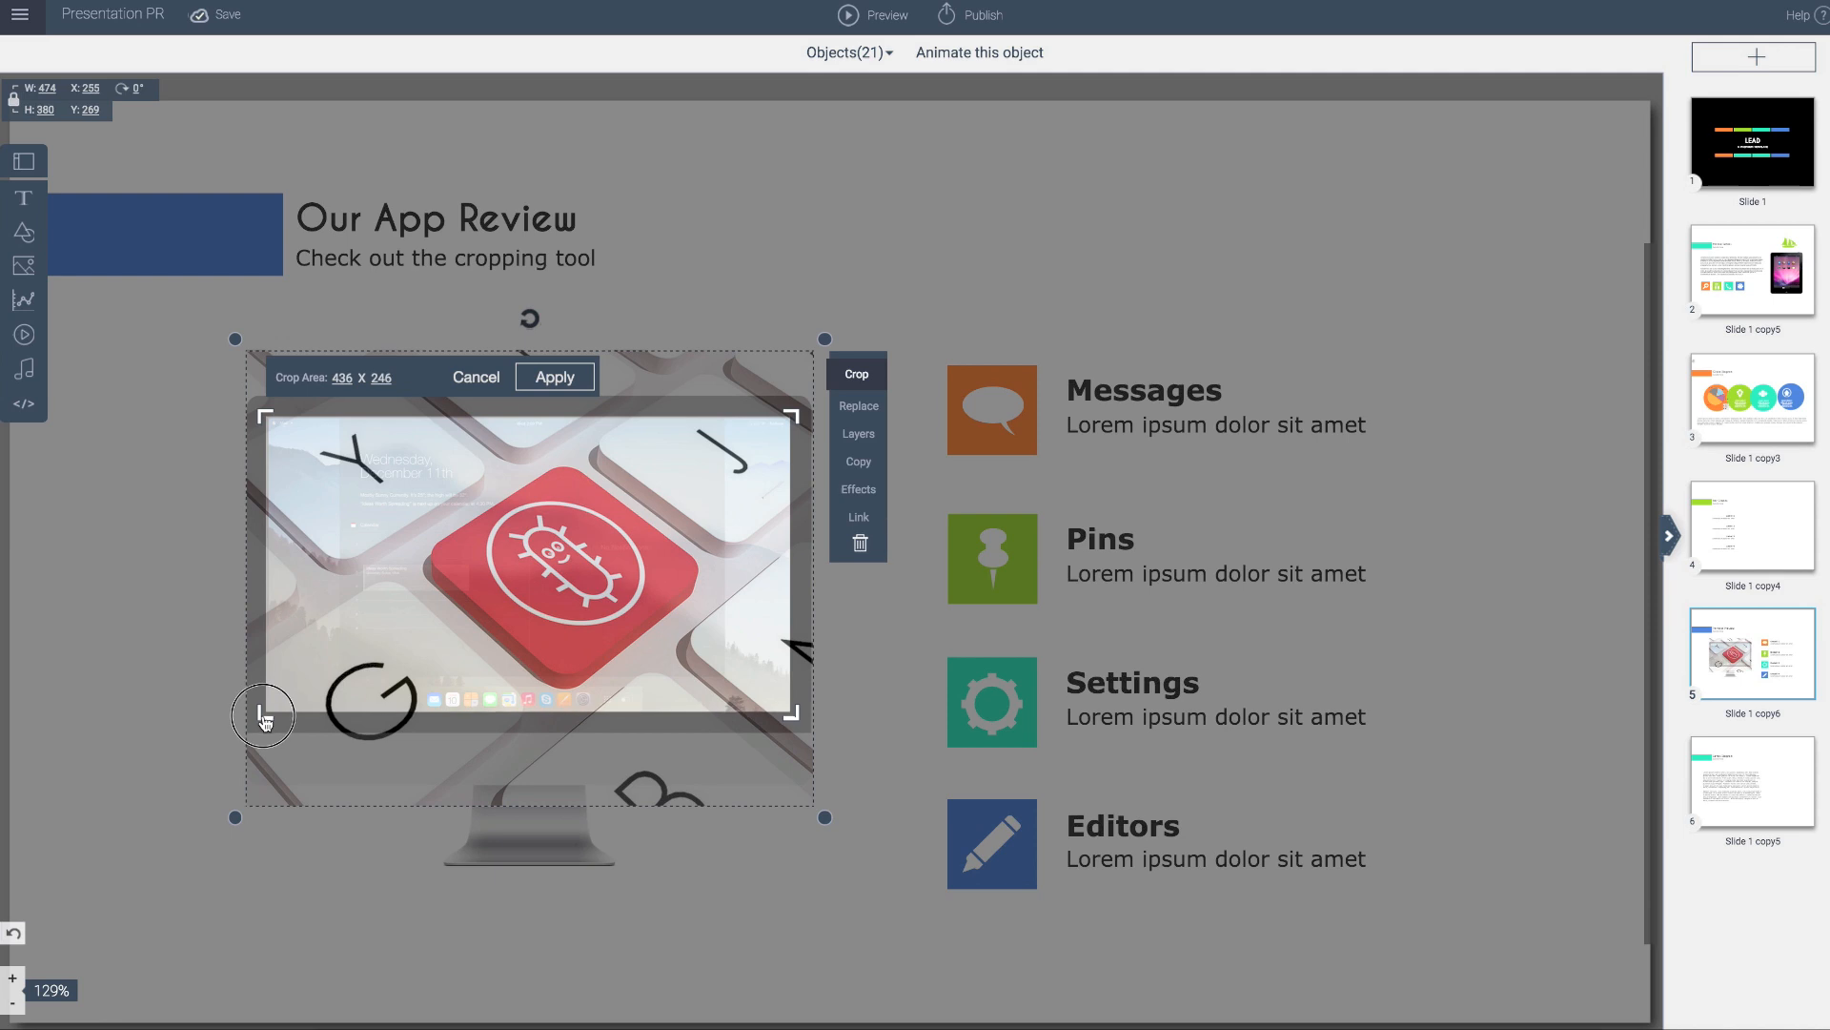
mouse_move(328, 509)
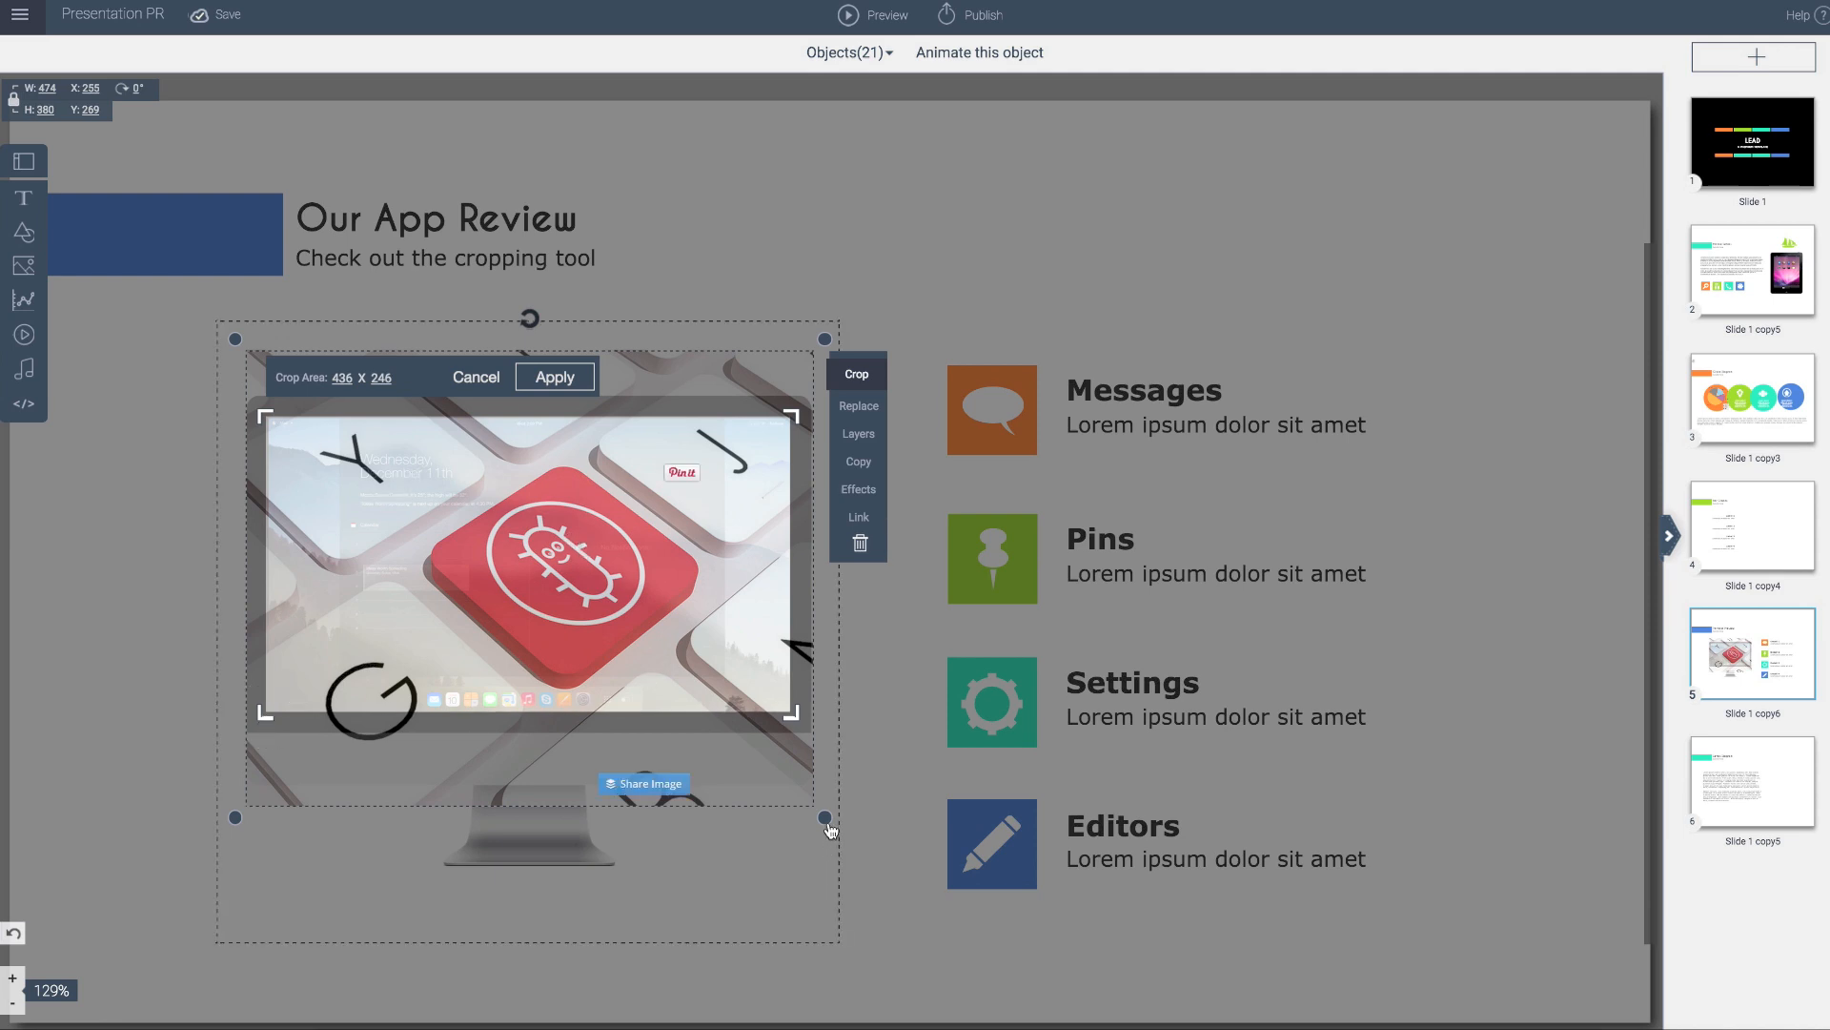
drag(828, 817, 835, 817)
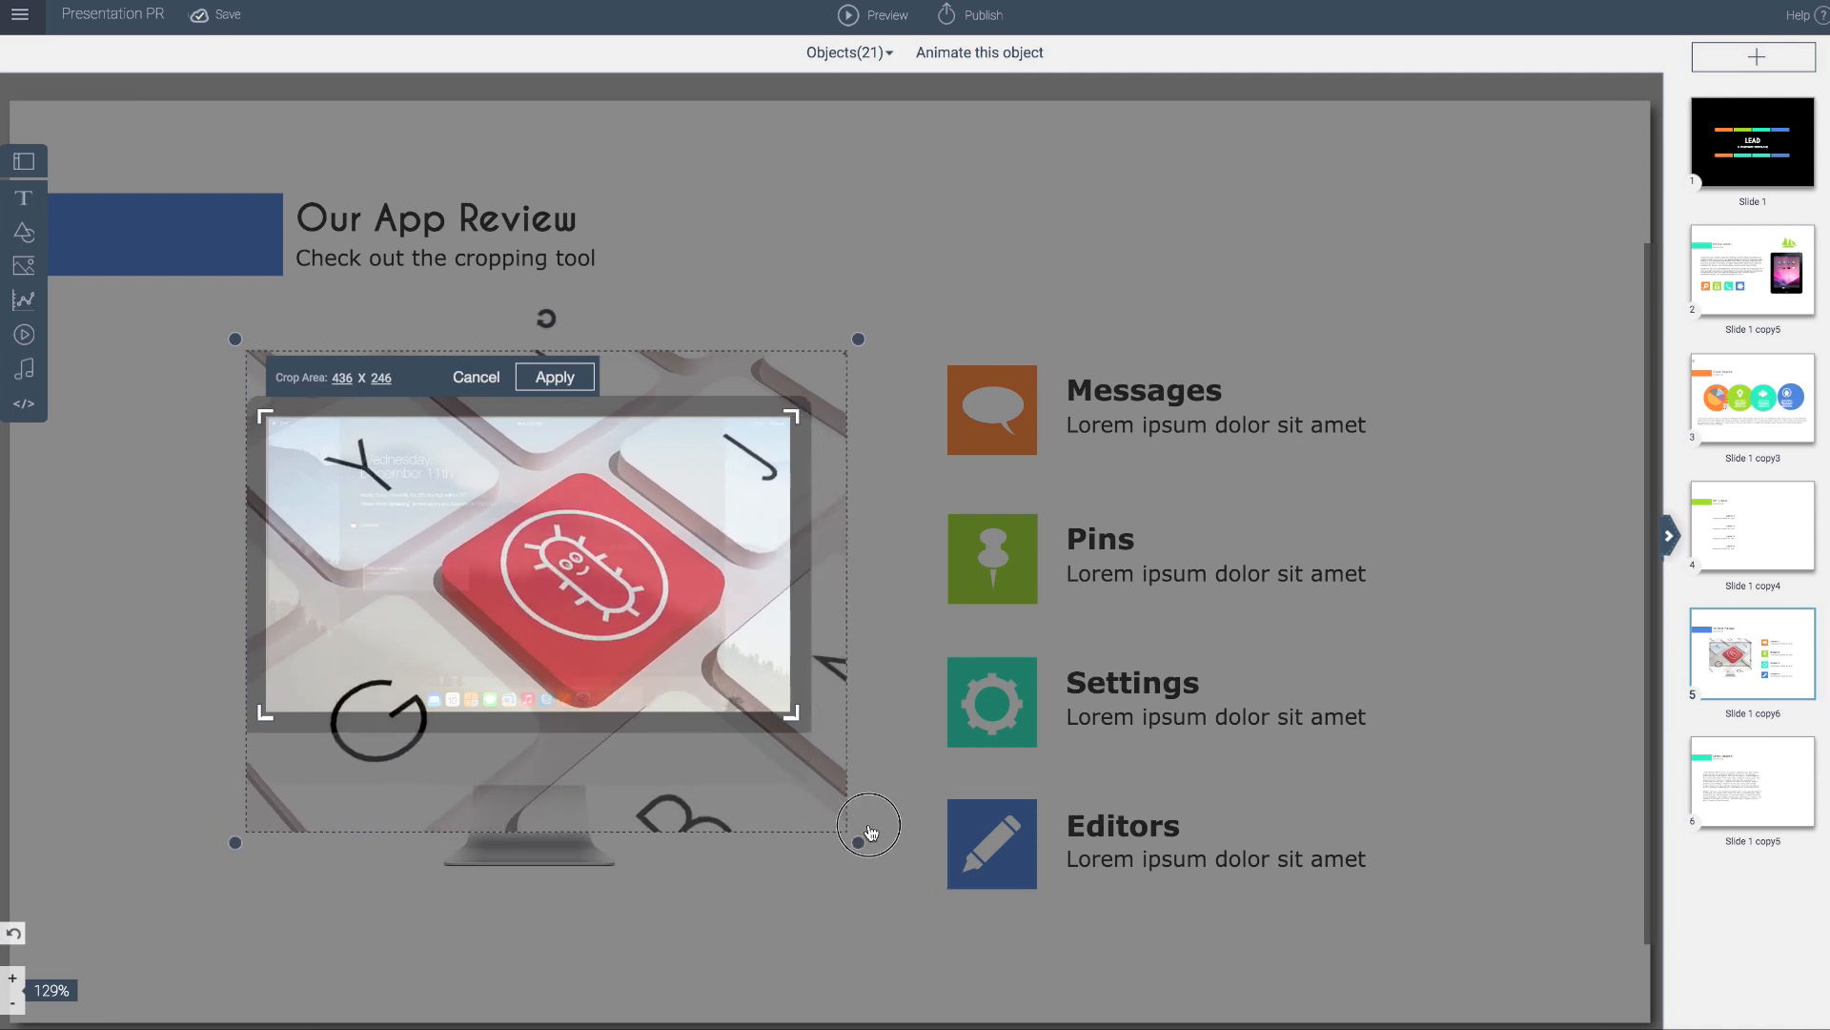
drag(869, 827, 858, 813)
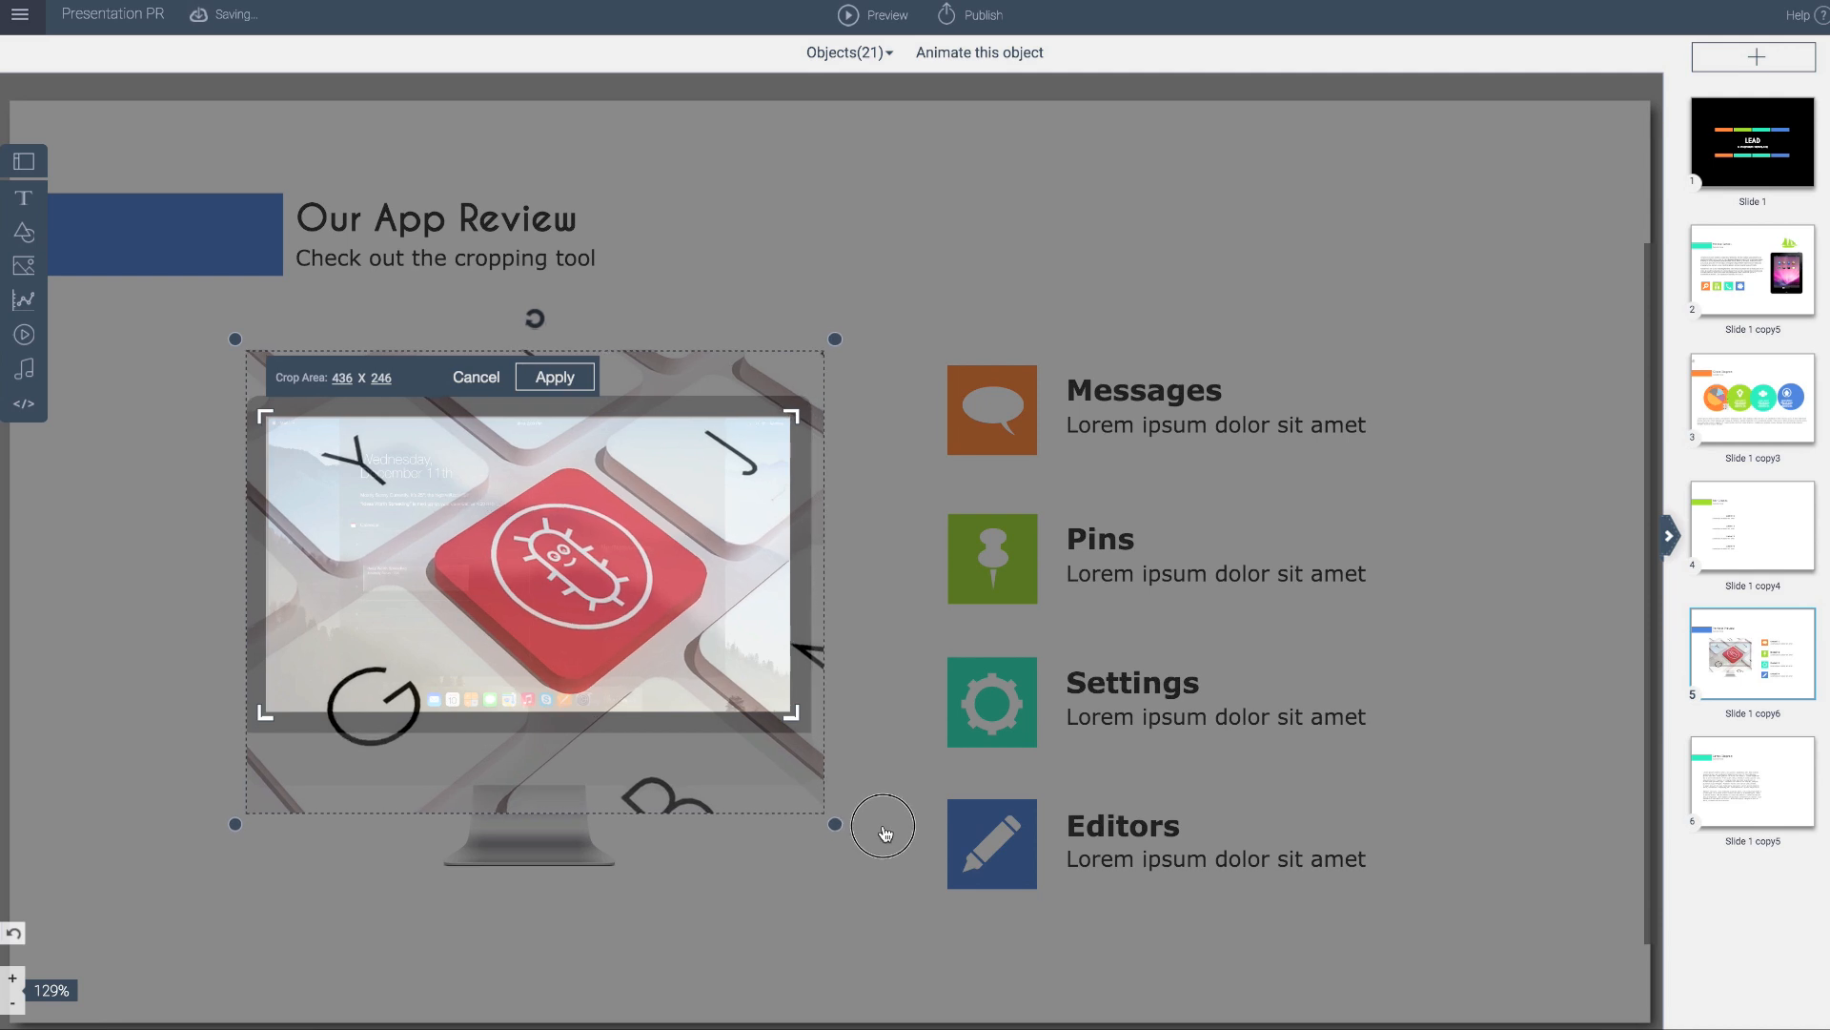
drag(884, 832, 737, 769)
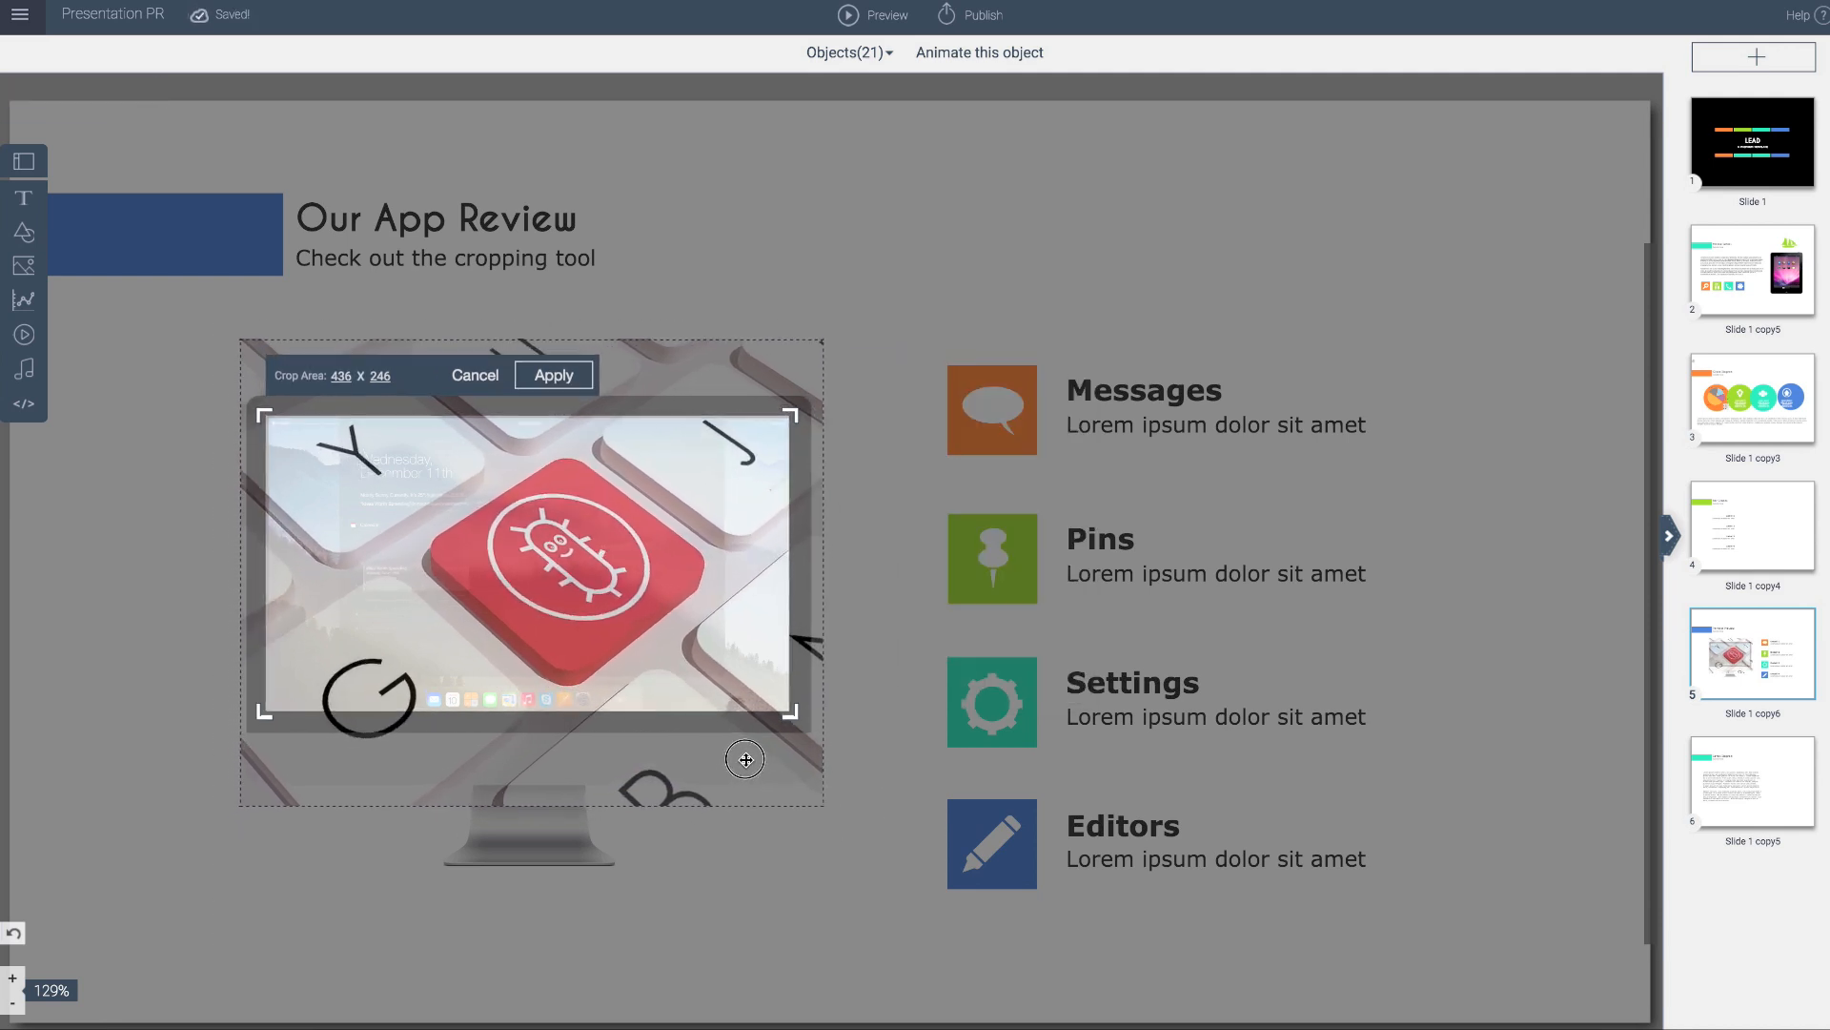
- Set the crop area width to 440 by 246 and apply the crop
click(867, 467)
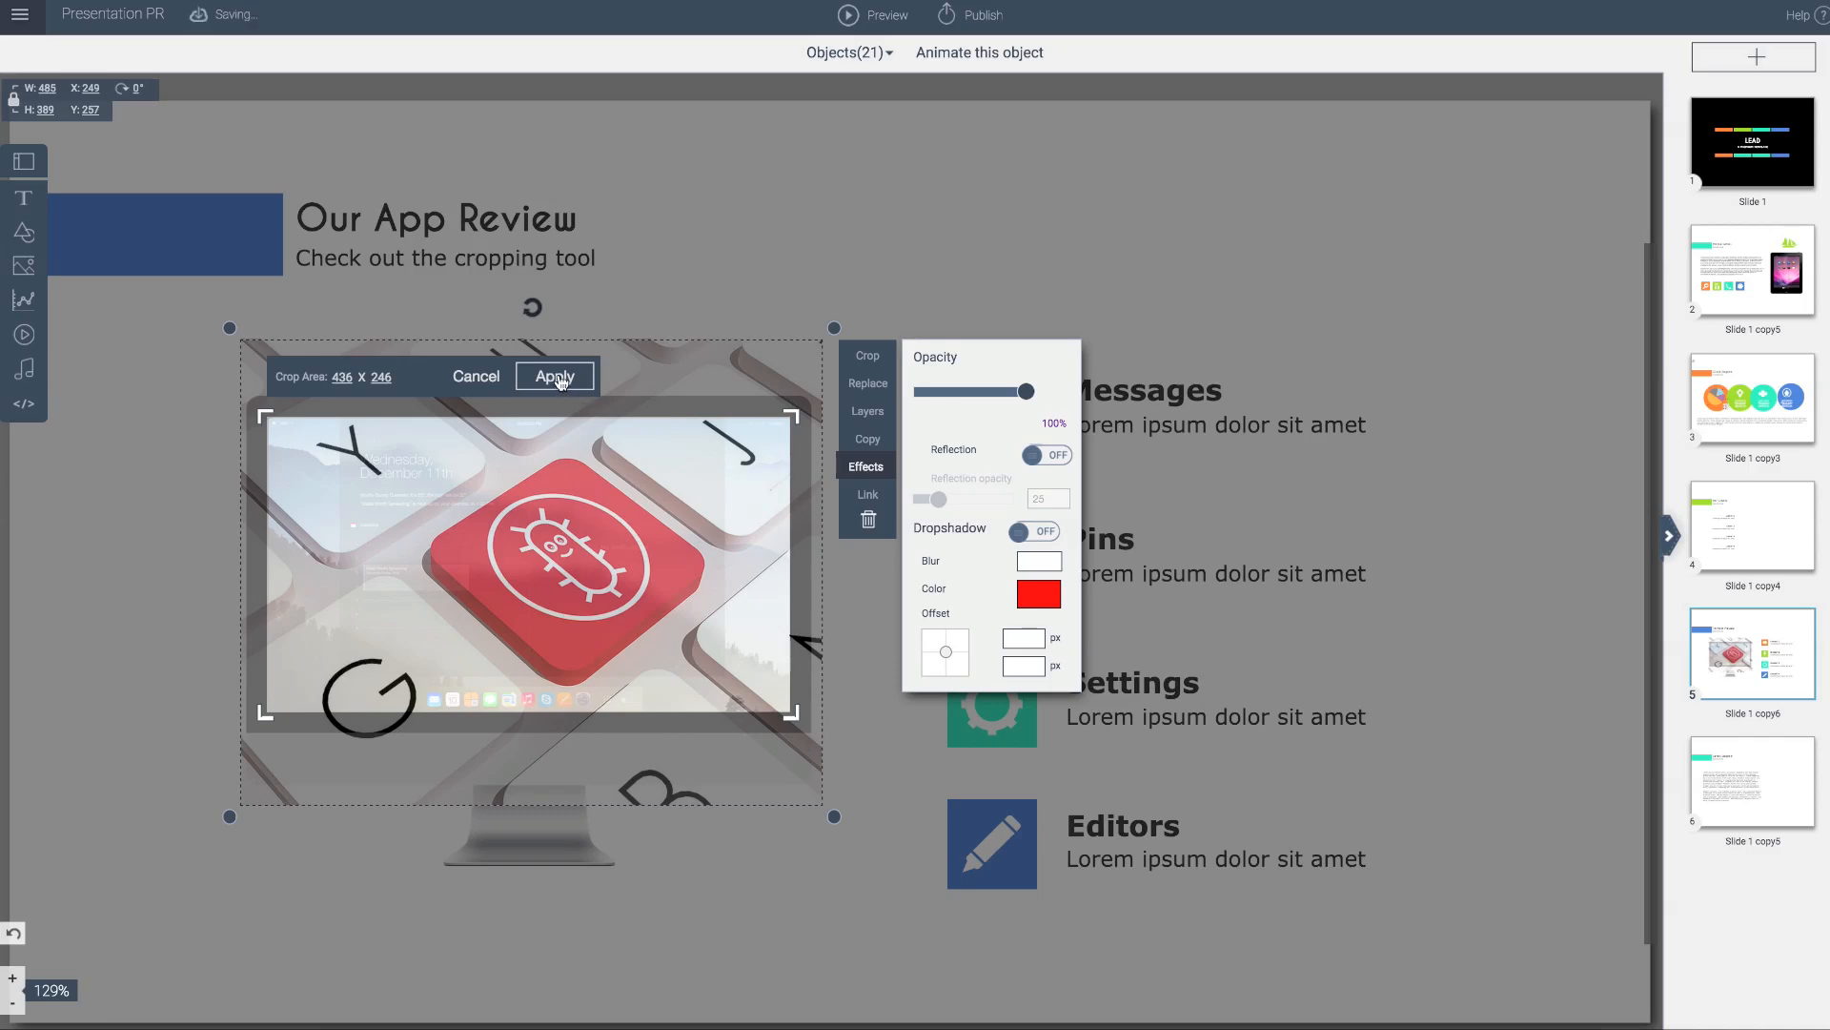
mouse_move(537, 383)
text(440)
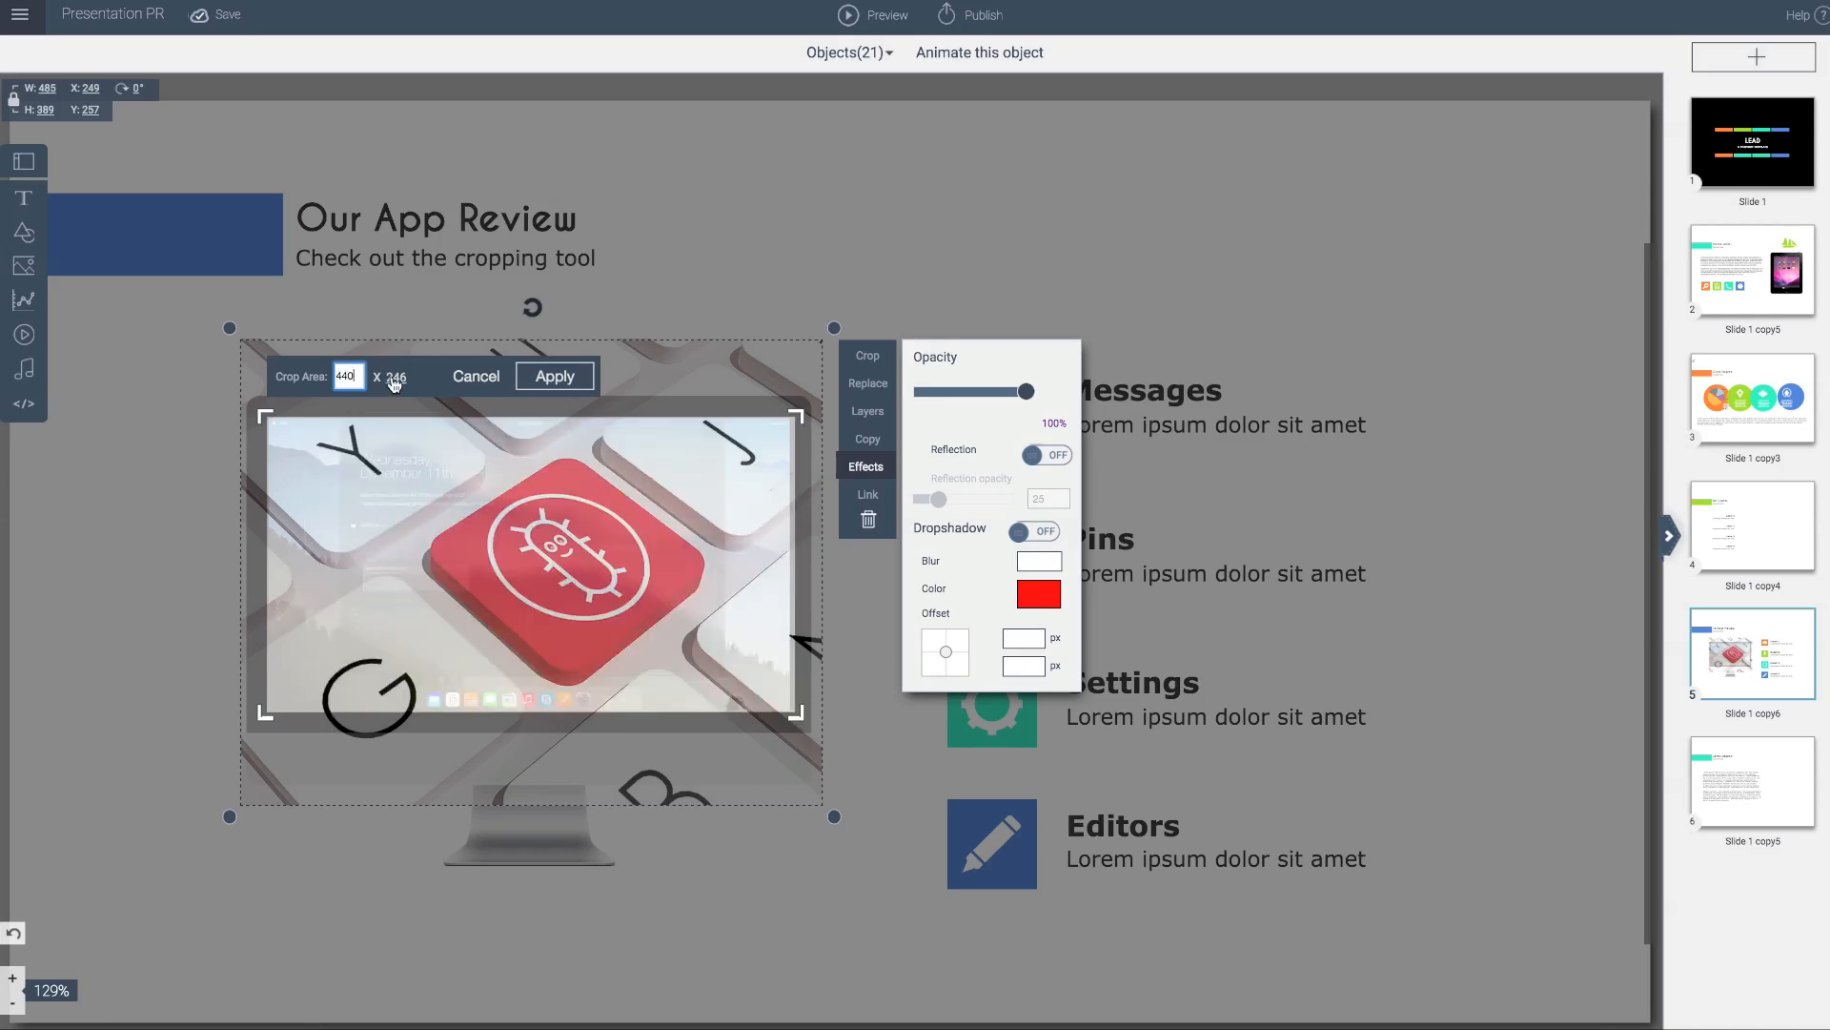
click(390, 375)
text(245)
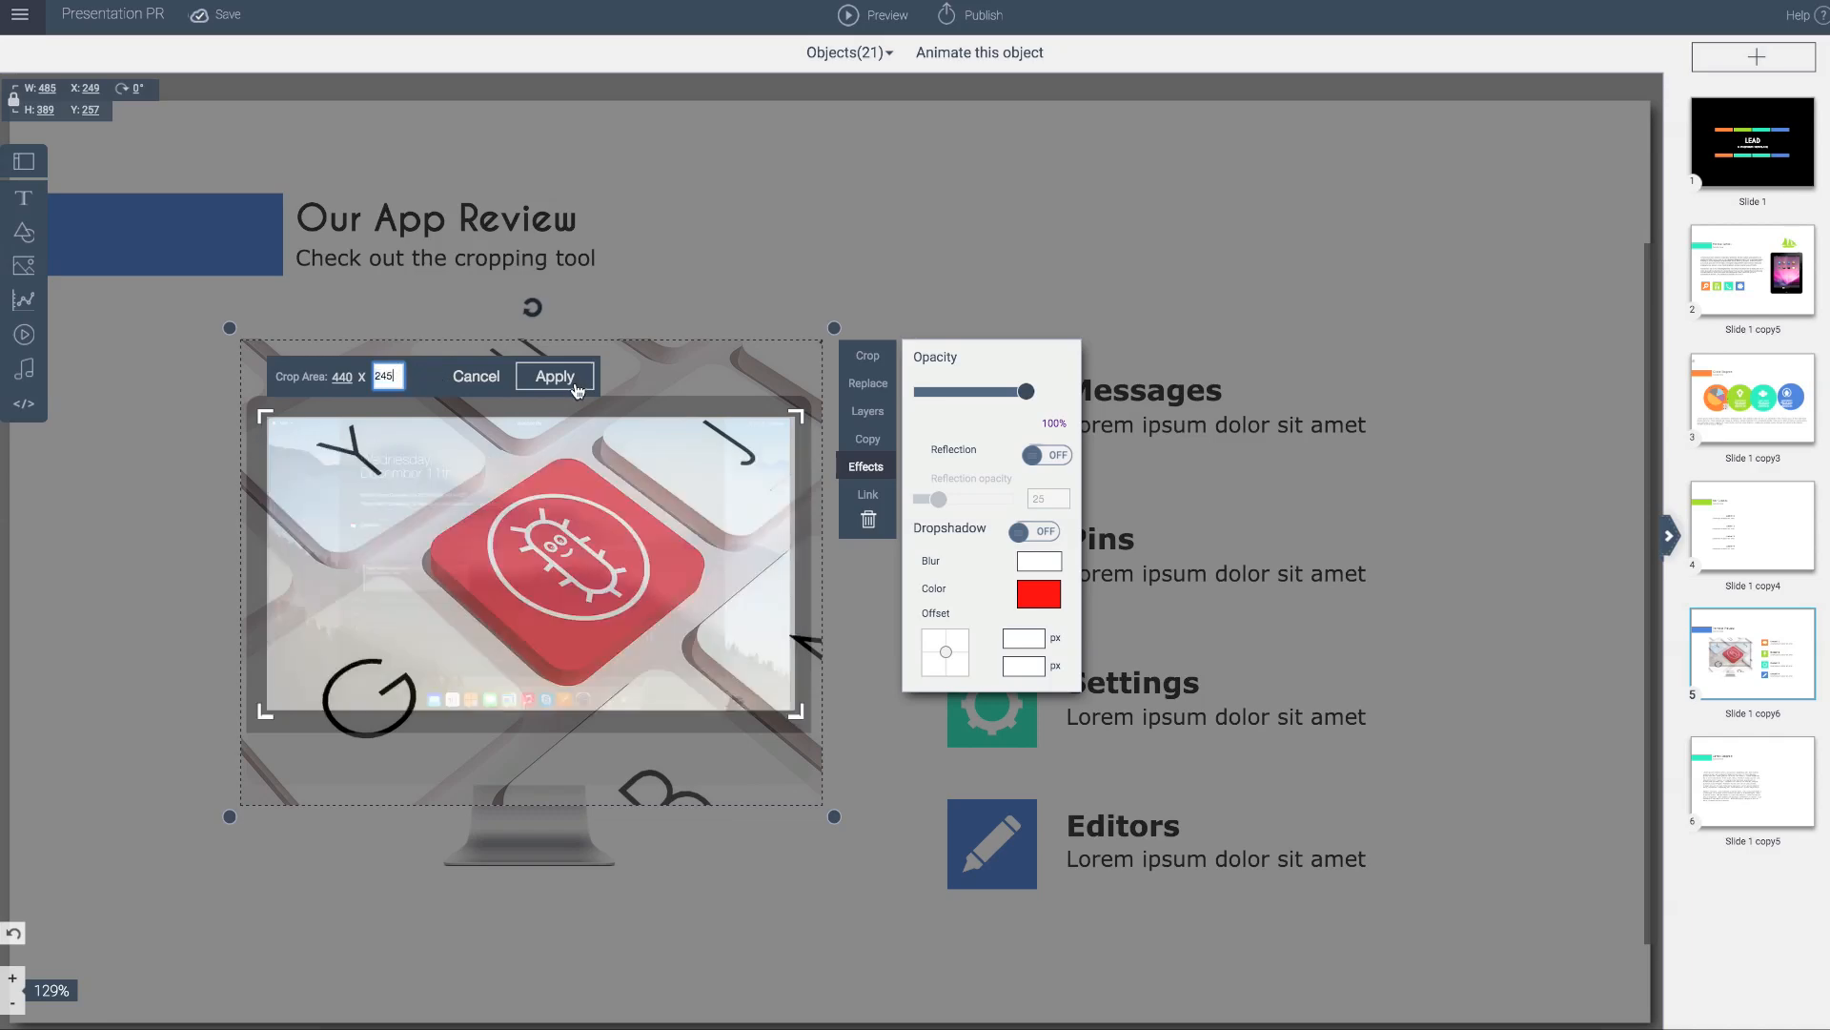
click(555, 375)
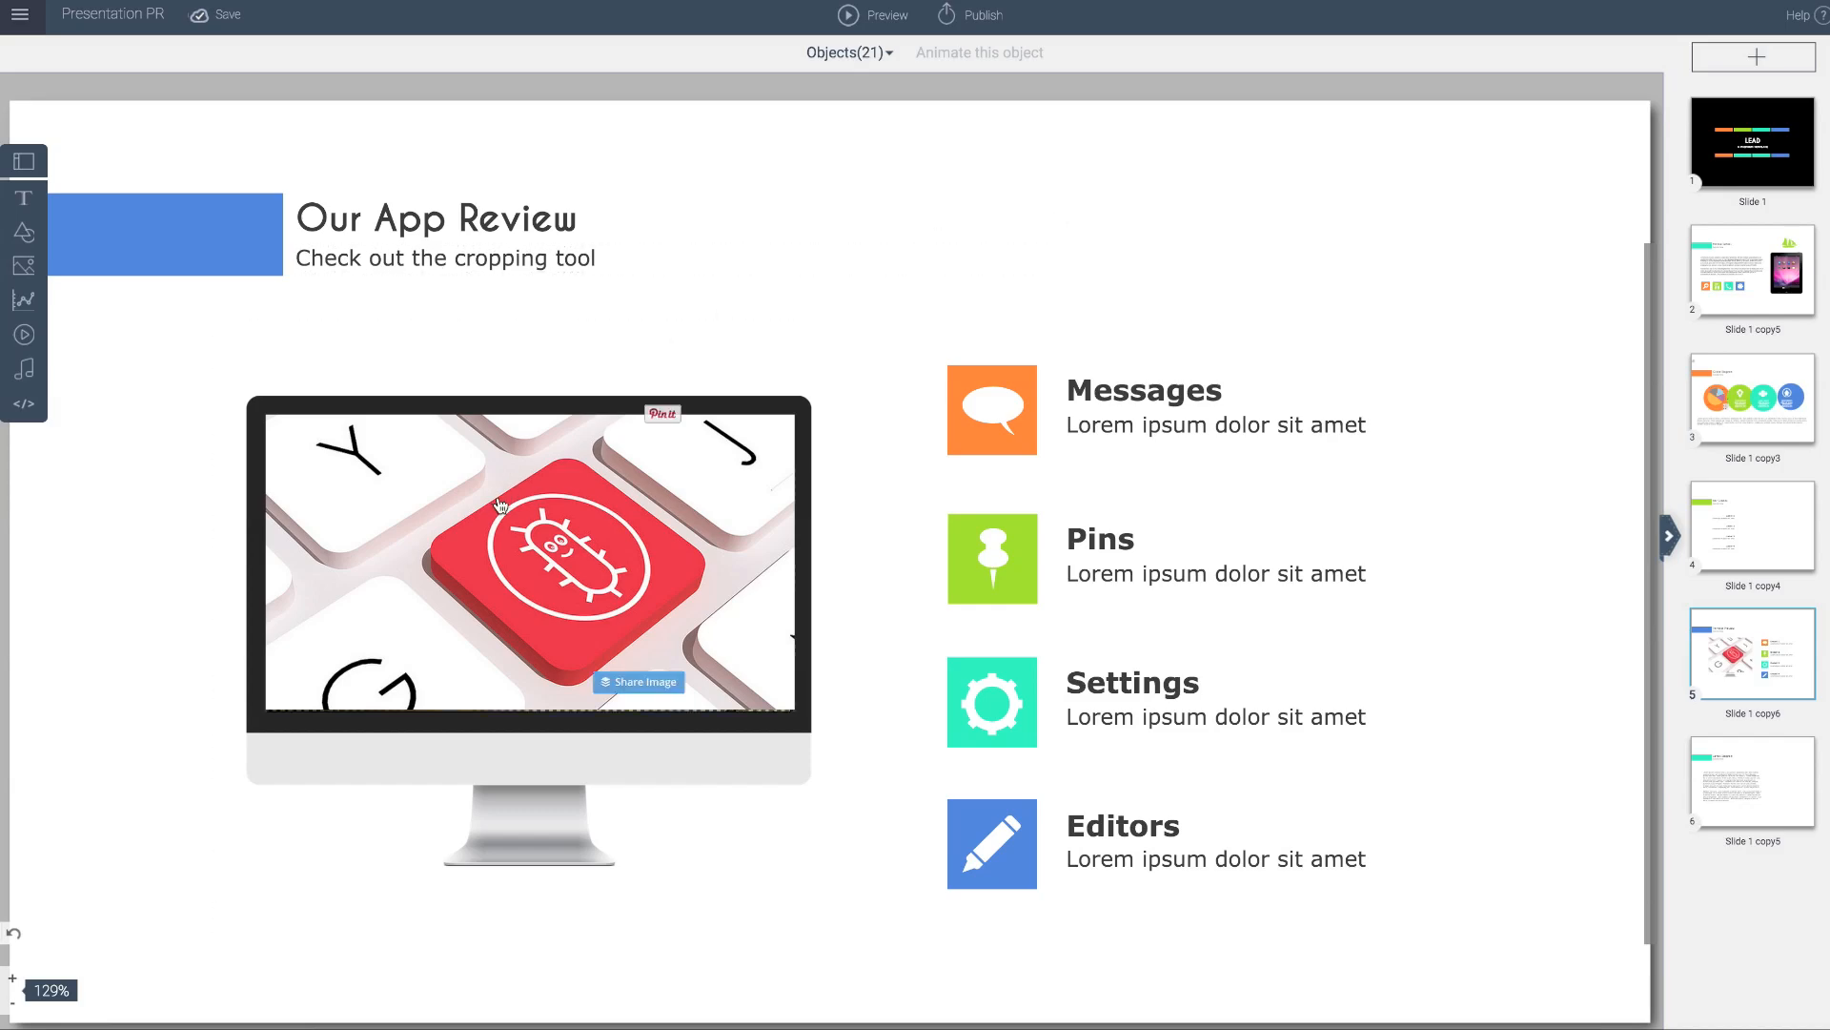
mouse_move(405, 426)
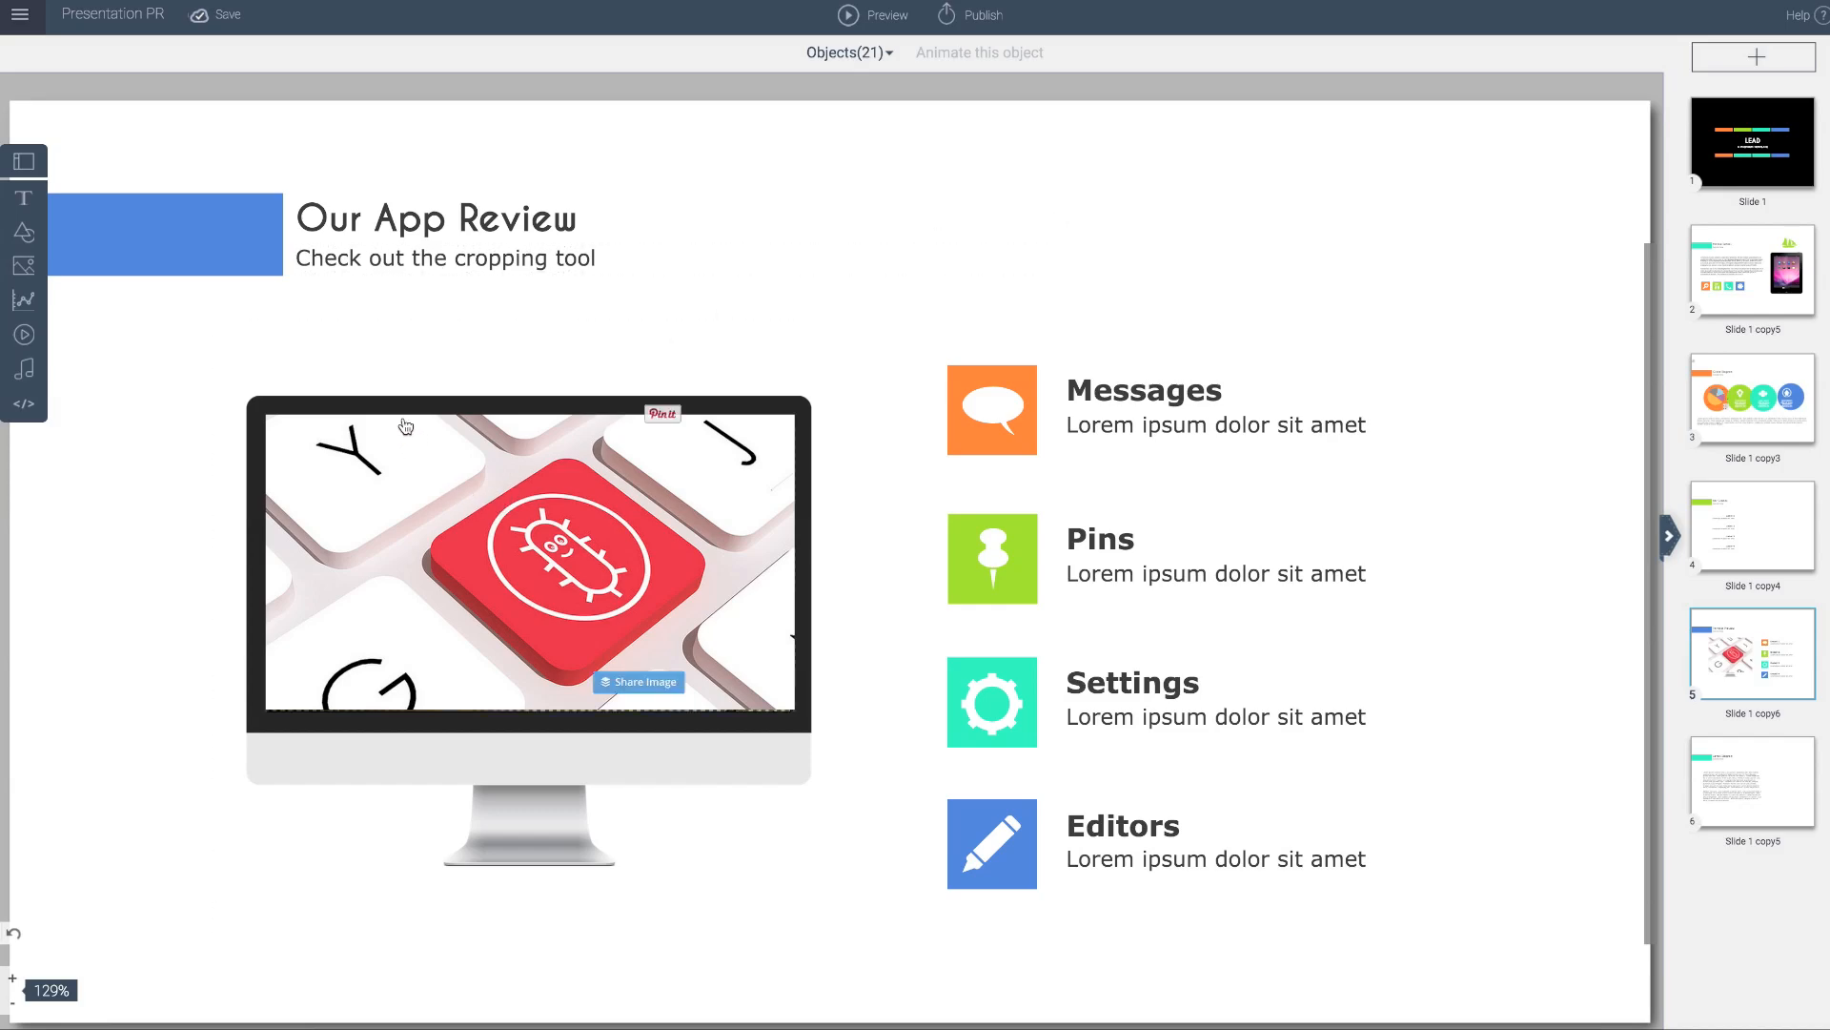
mouse_move(421, 619)
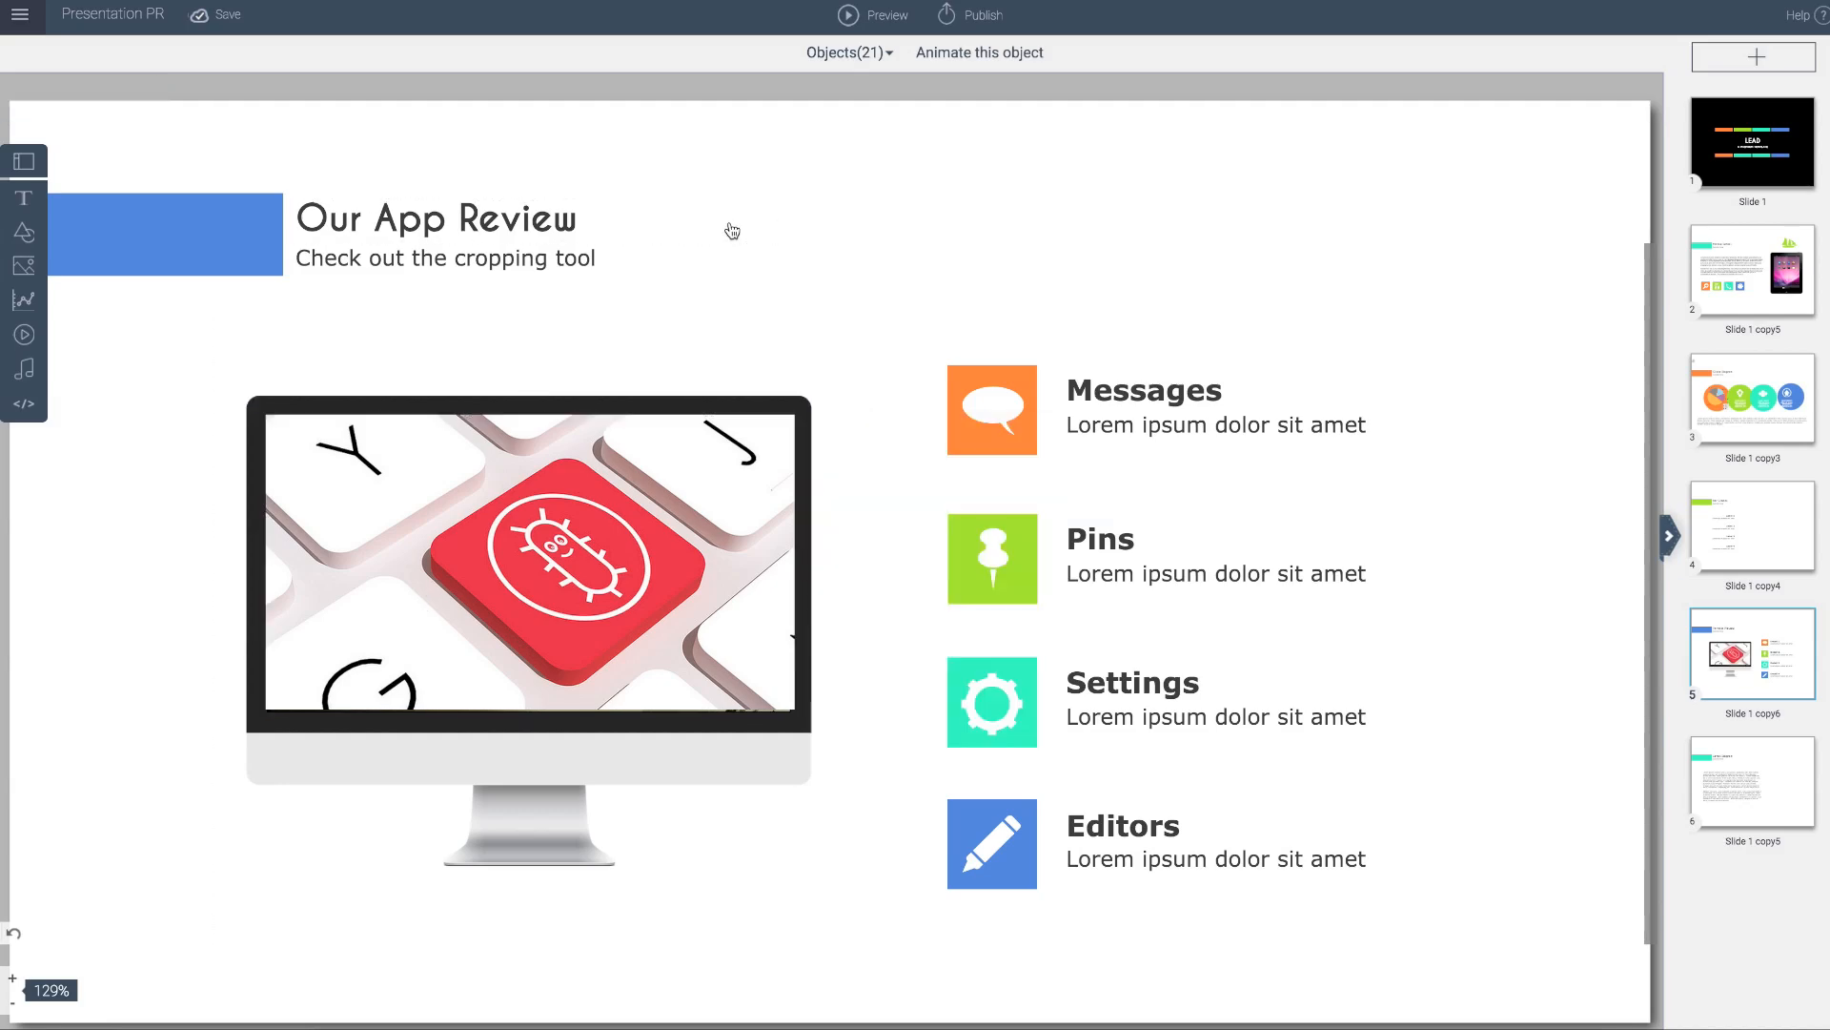
- Open the image collection to upload a Desktop image onto slide 5
click(437, 218)
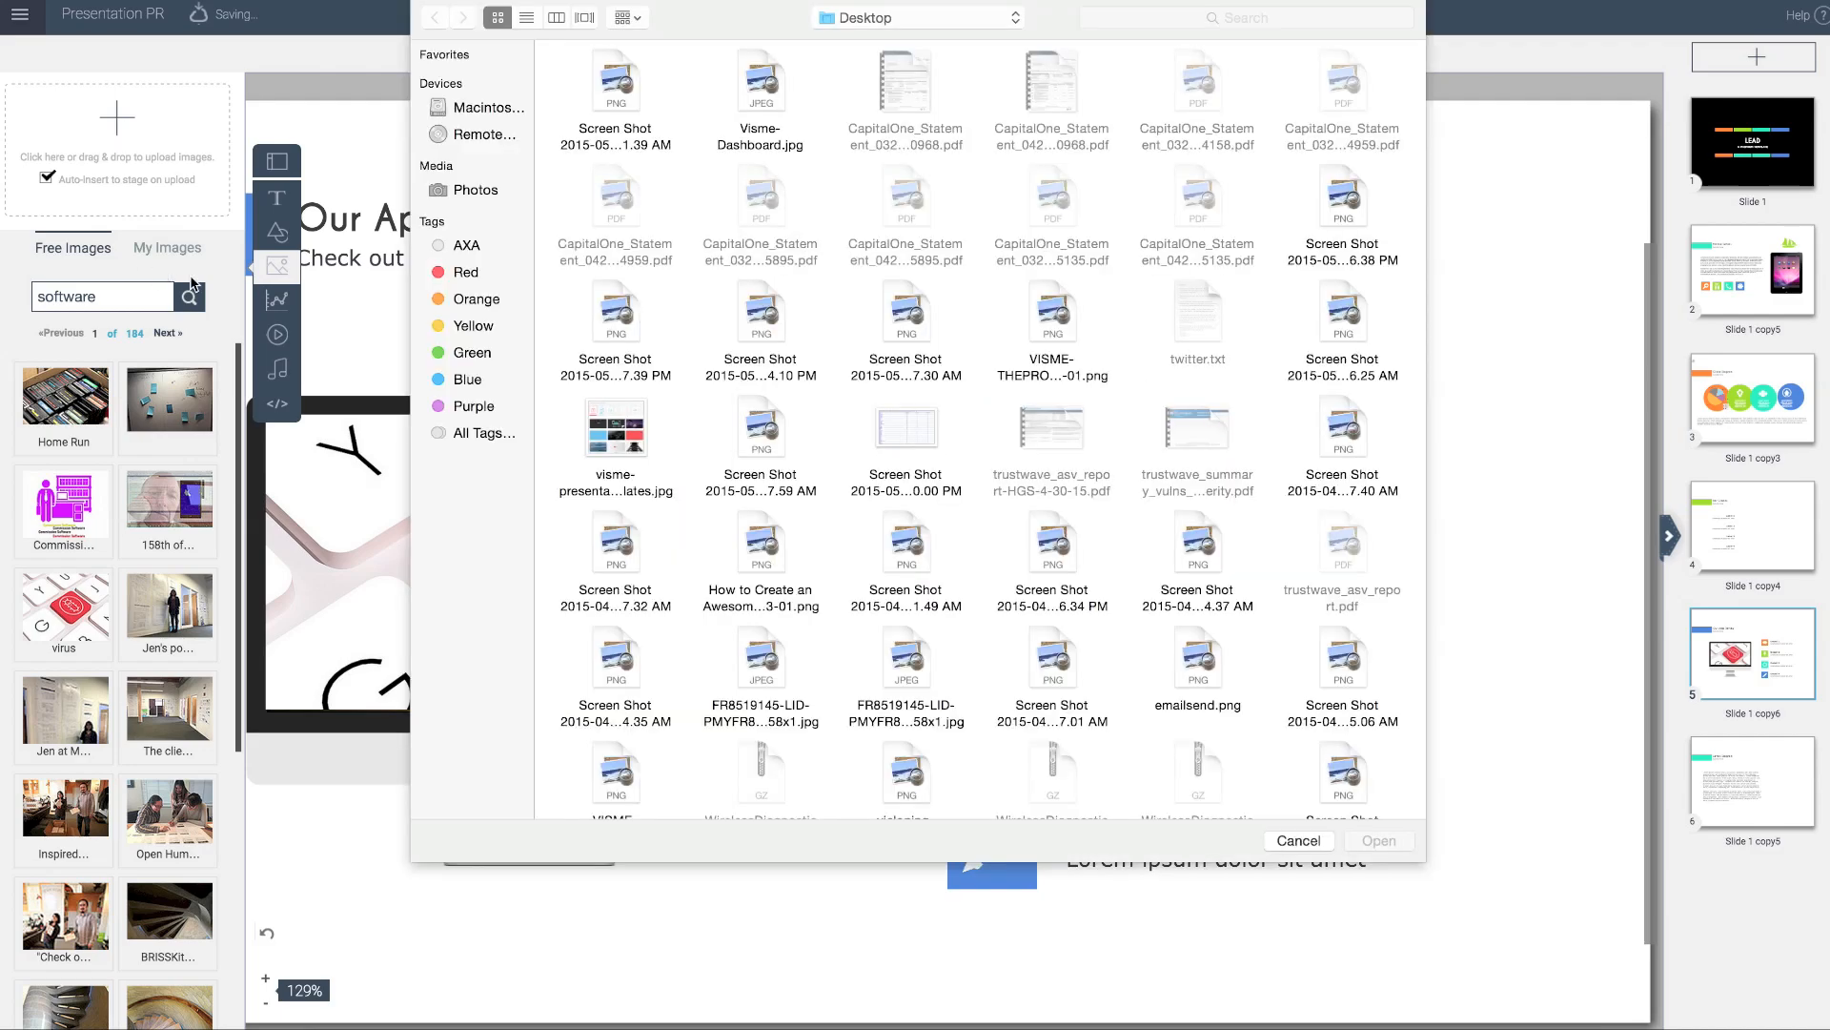
click(615, 82)
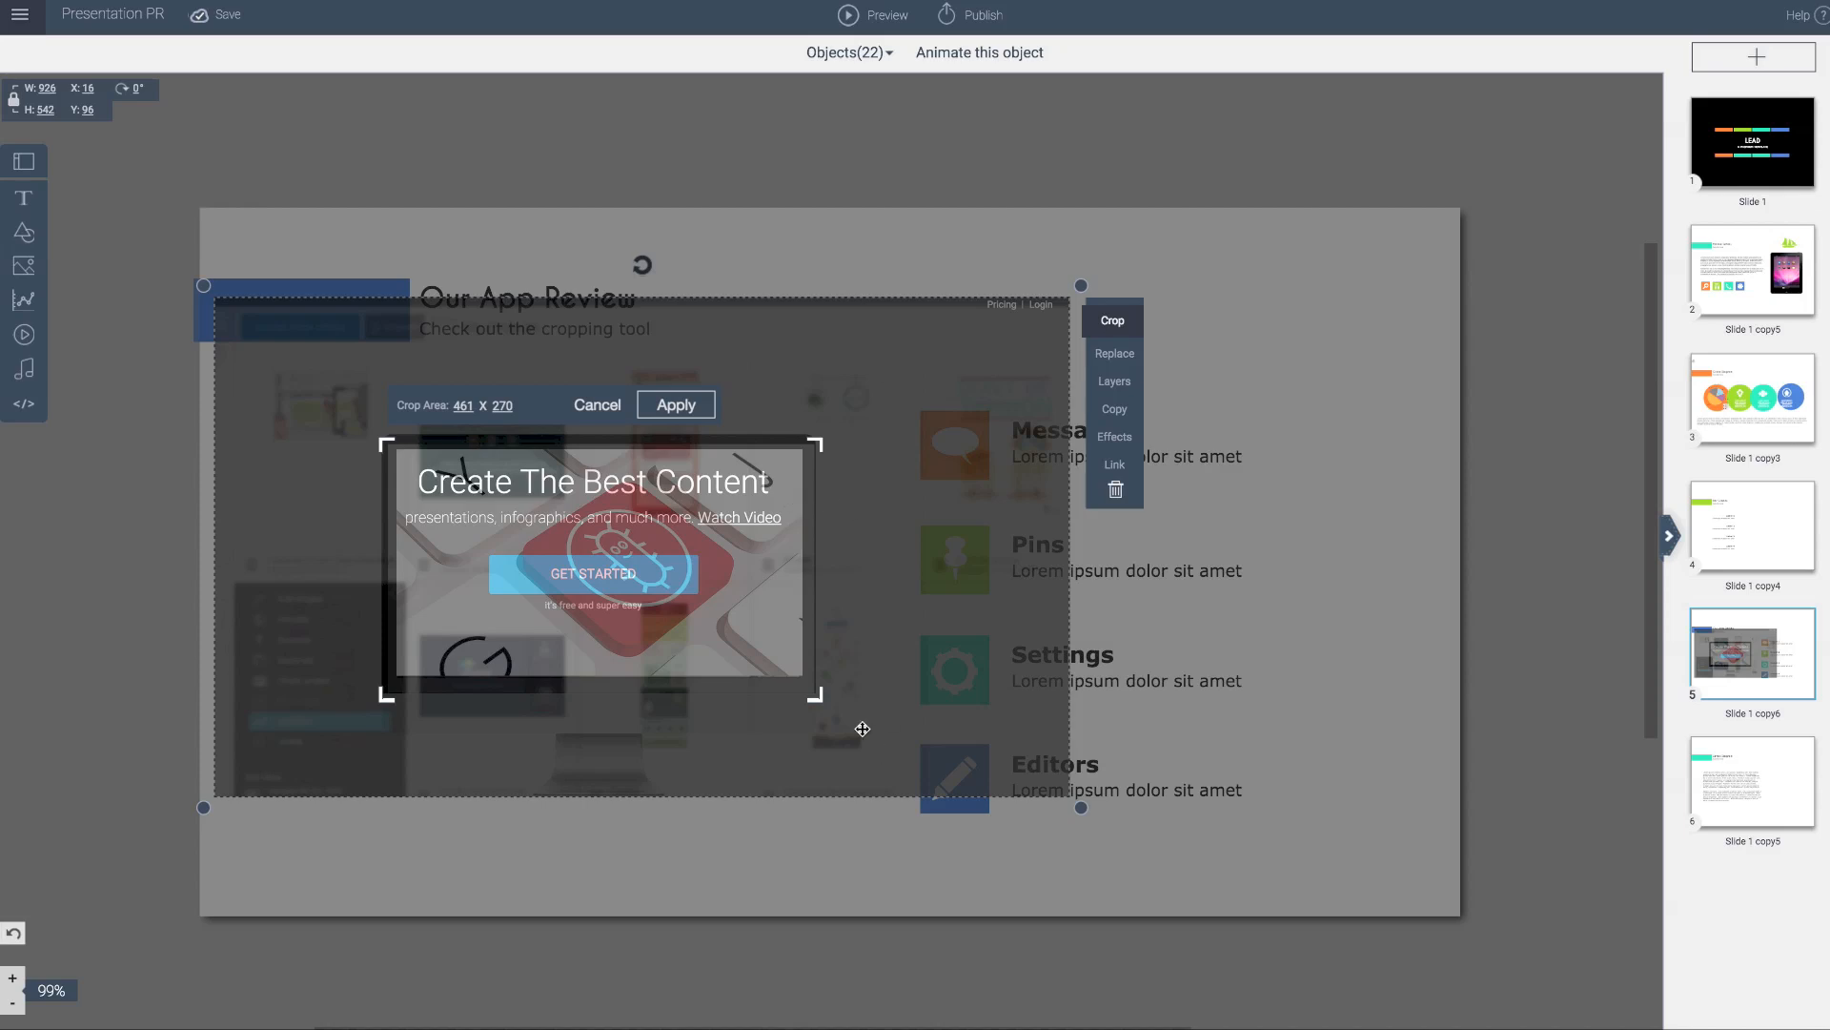
mouse_move(1079, 290)
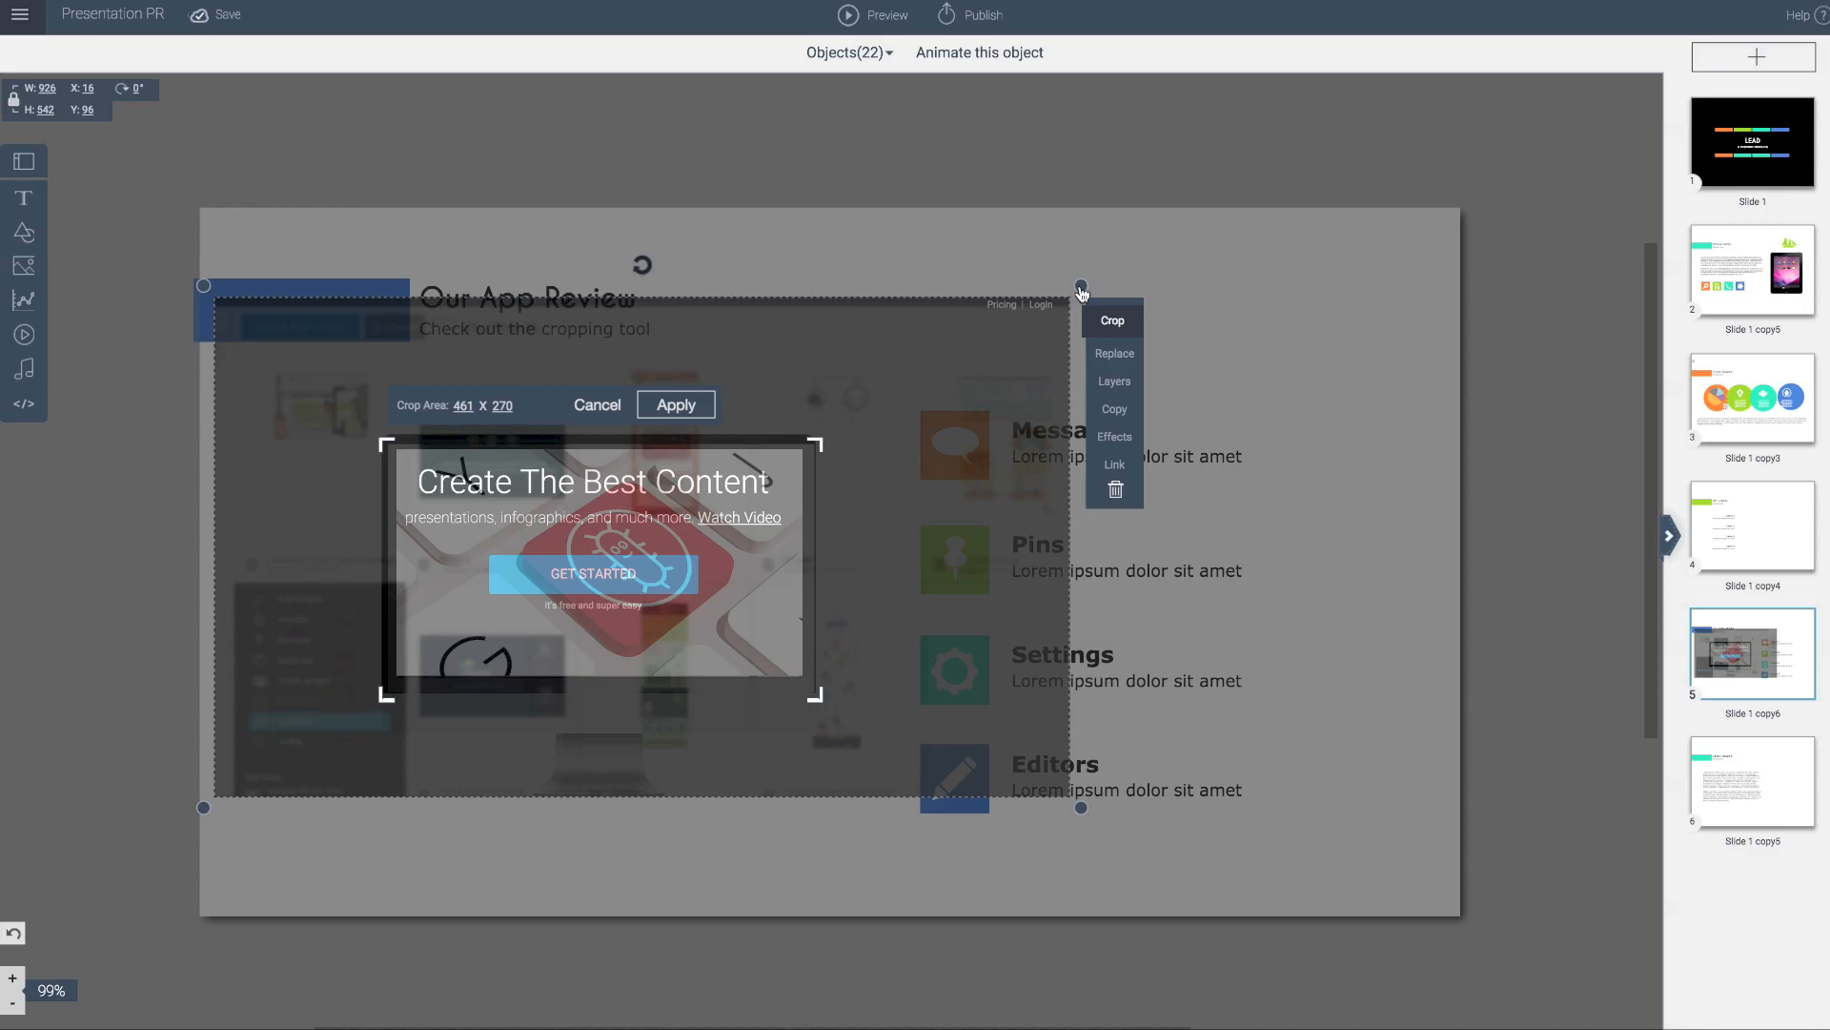
- Resize the landing-page screenshot to the iMac screen and apply its crop
click(1113, 436)
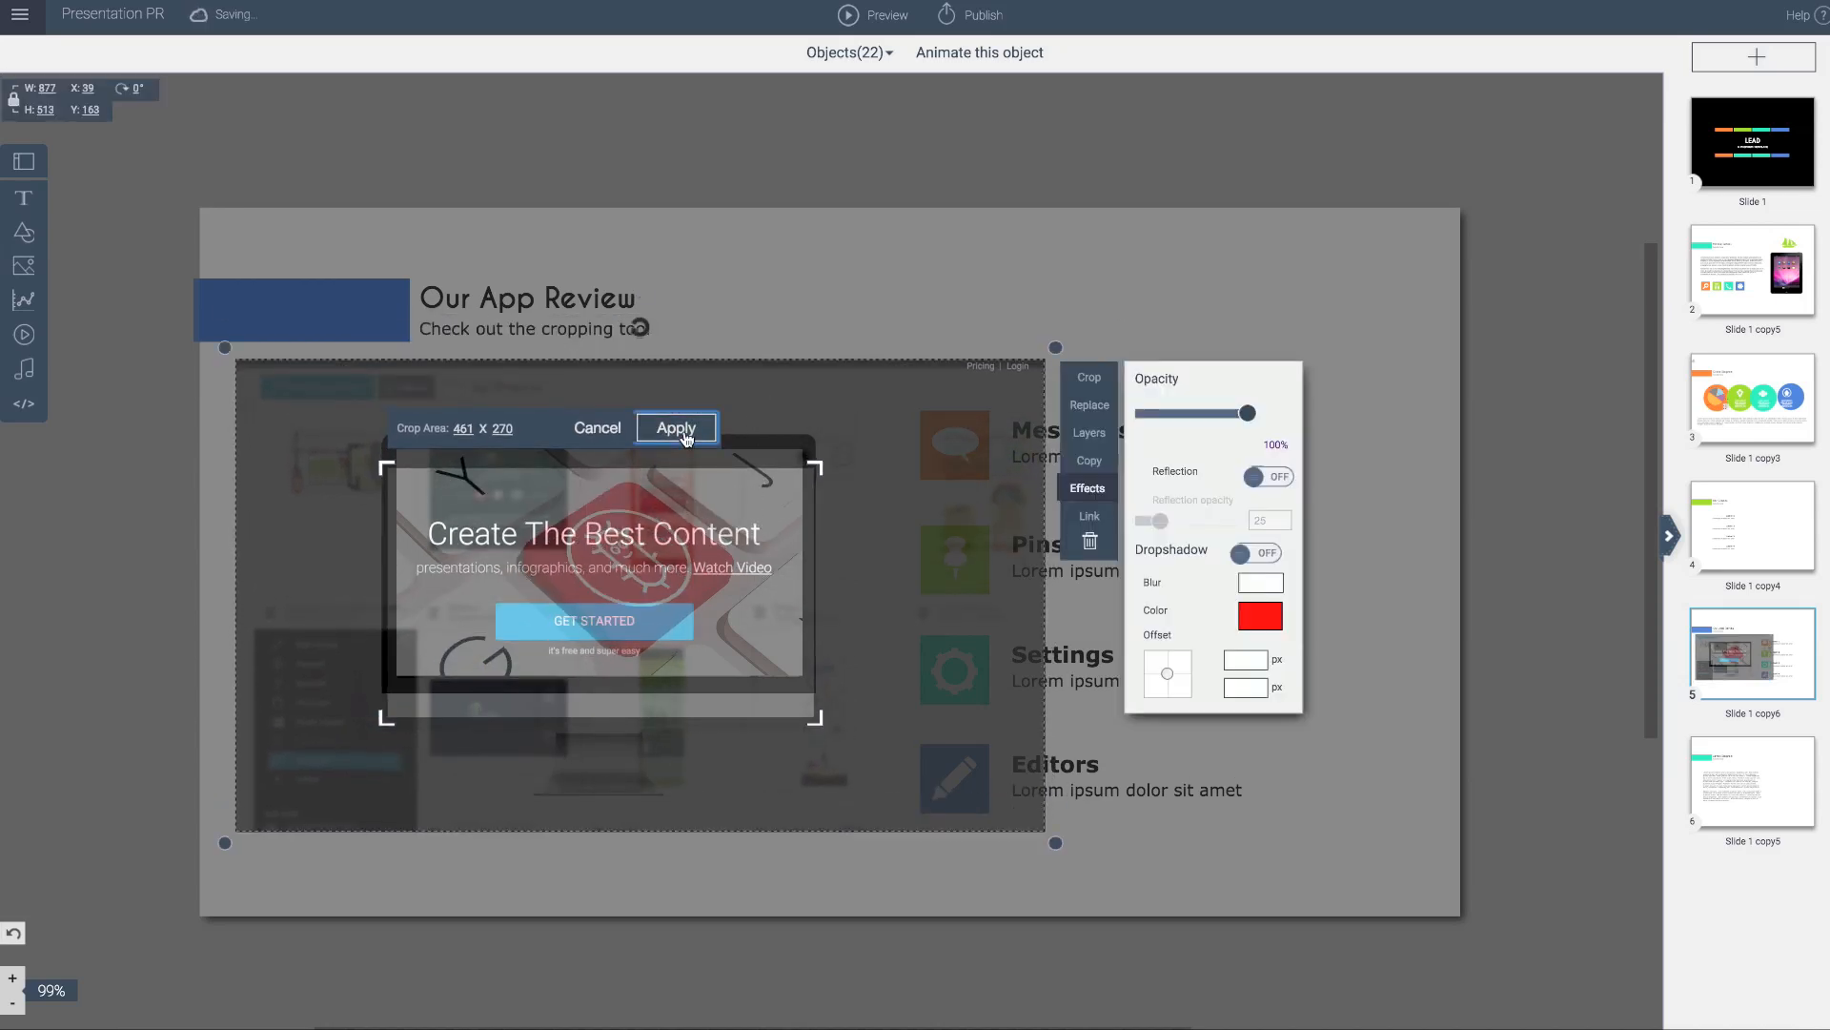
click(675, 427)
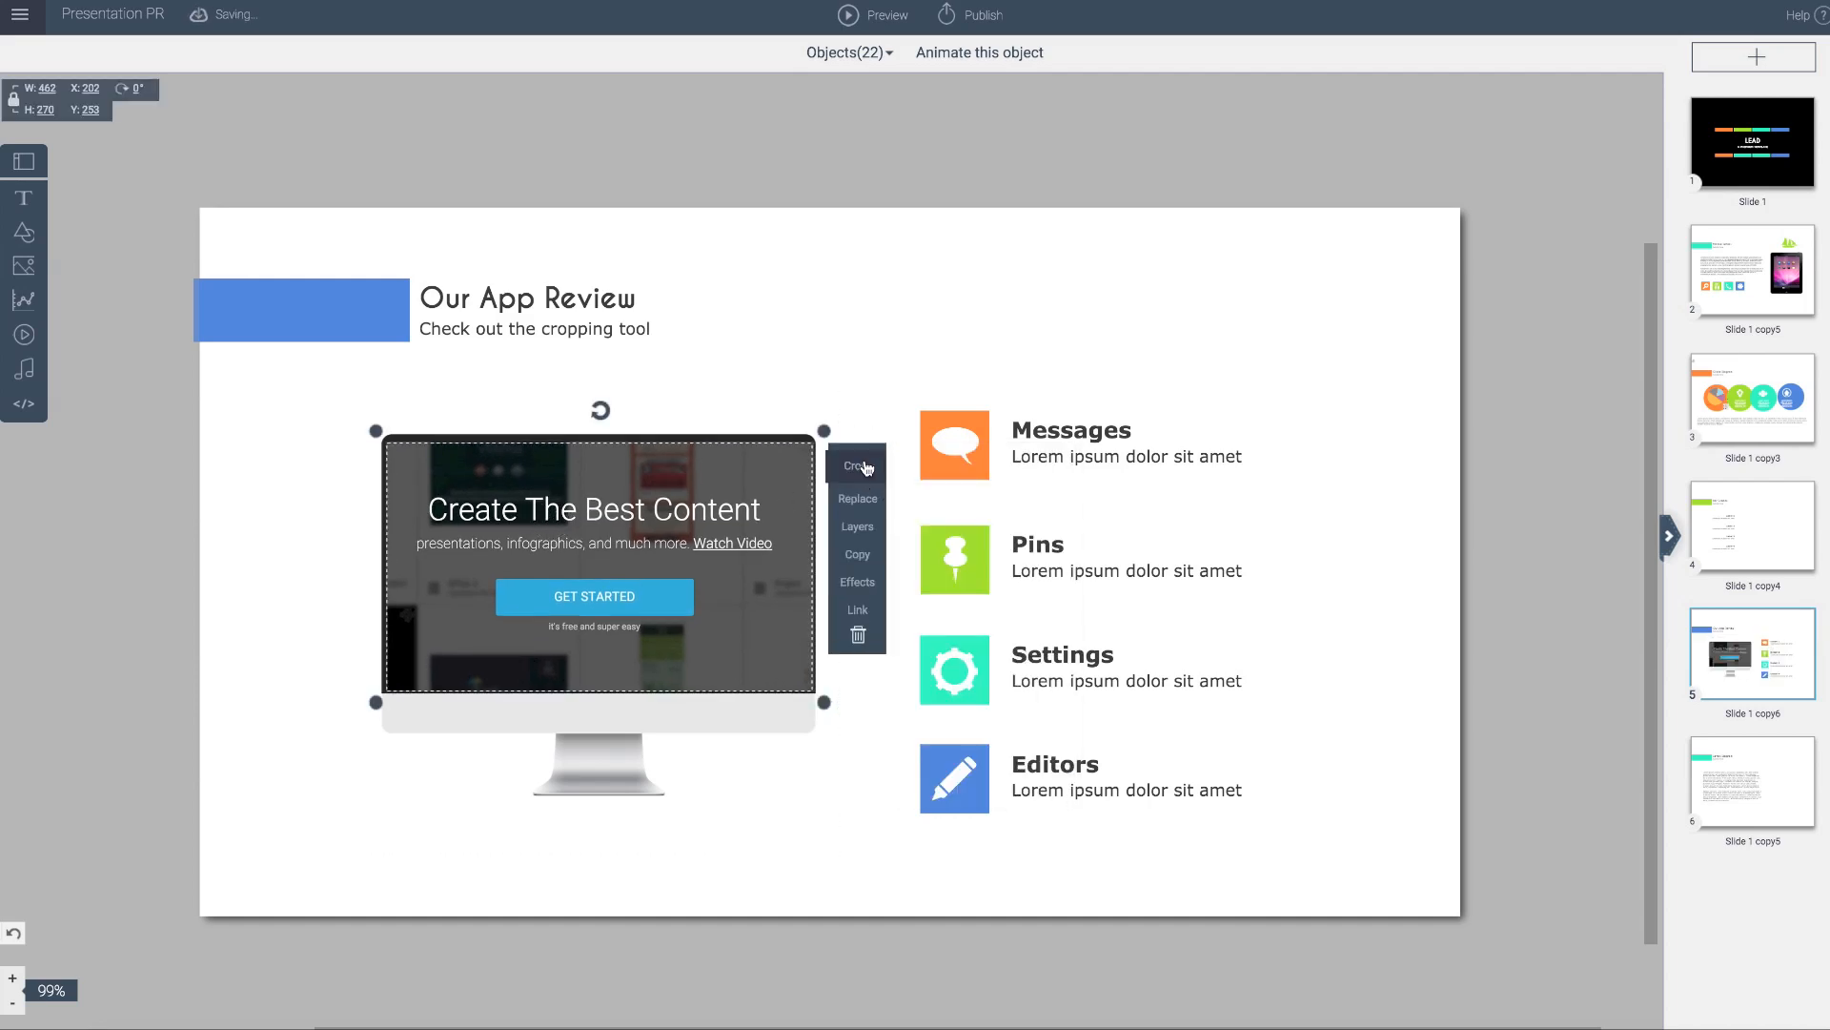
- Reopen the screenshot's crop, tighten one corner slightly, and apply it
click(858, 464)
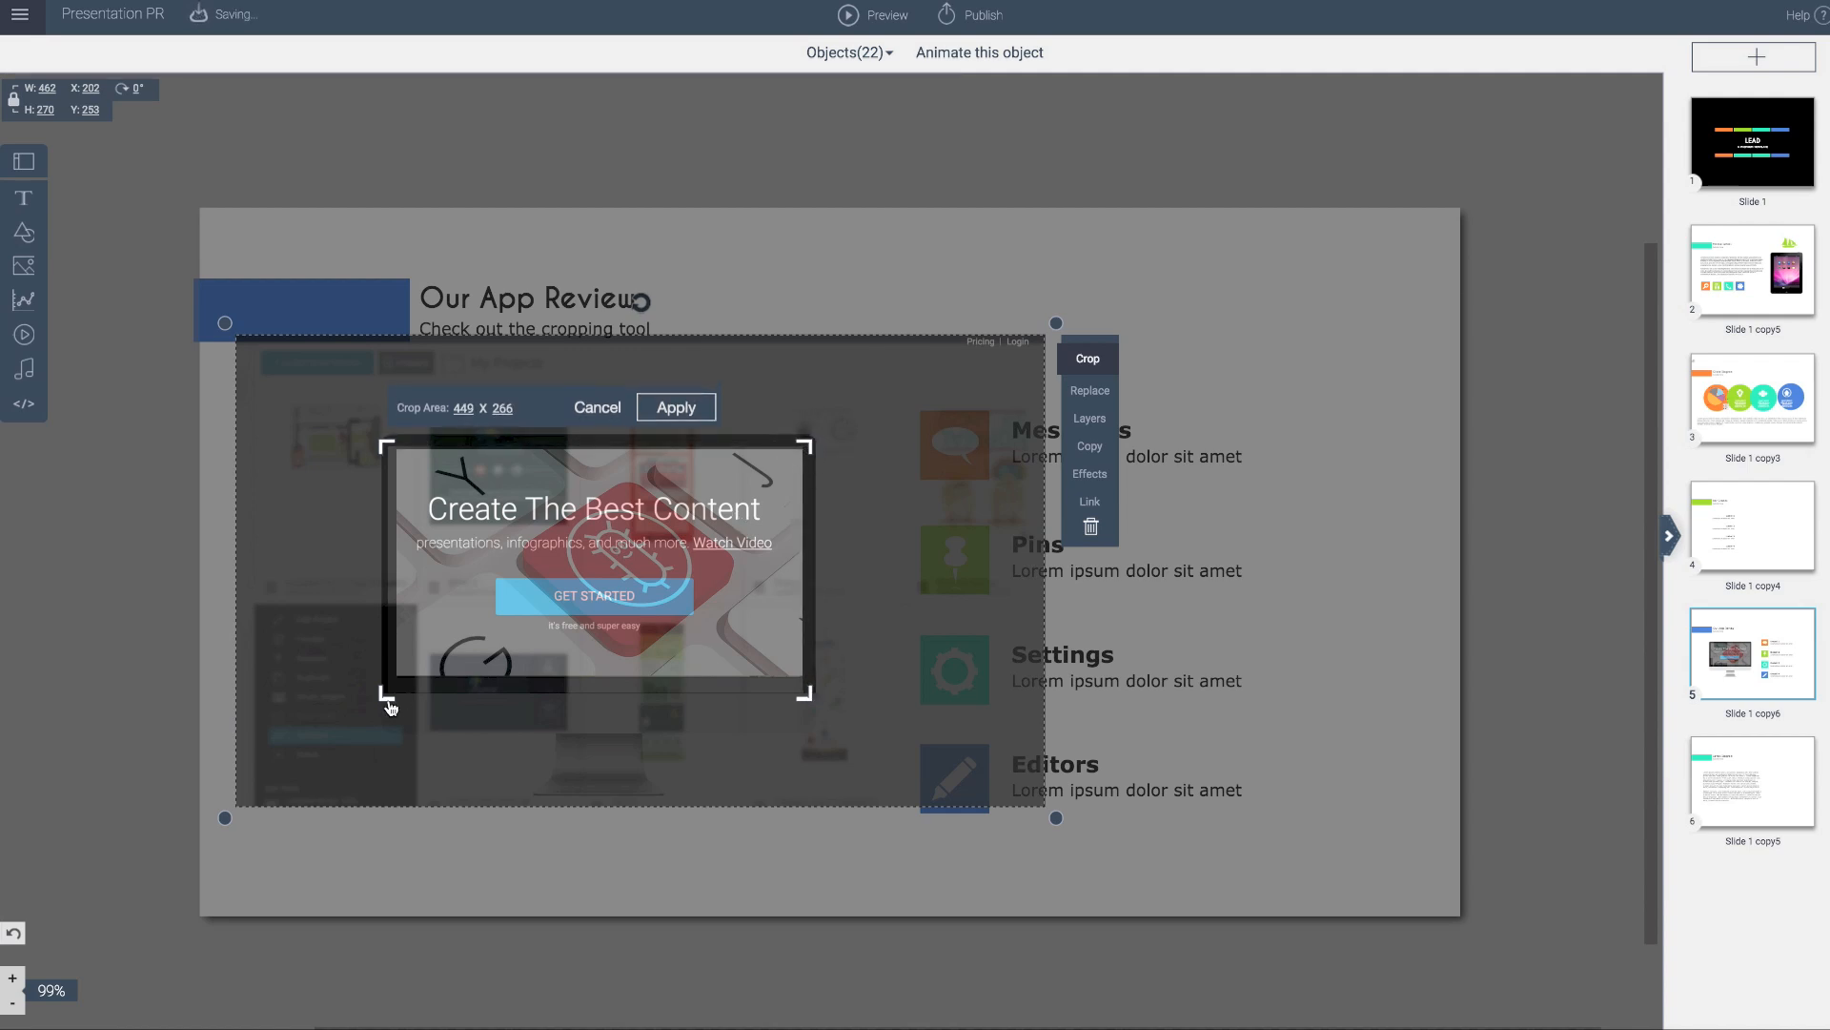
drag(389, 707, 390, 699)
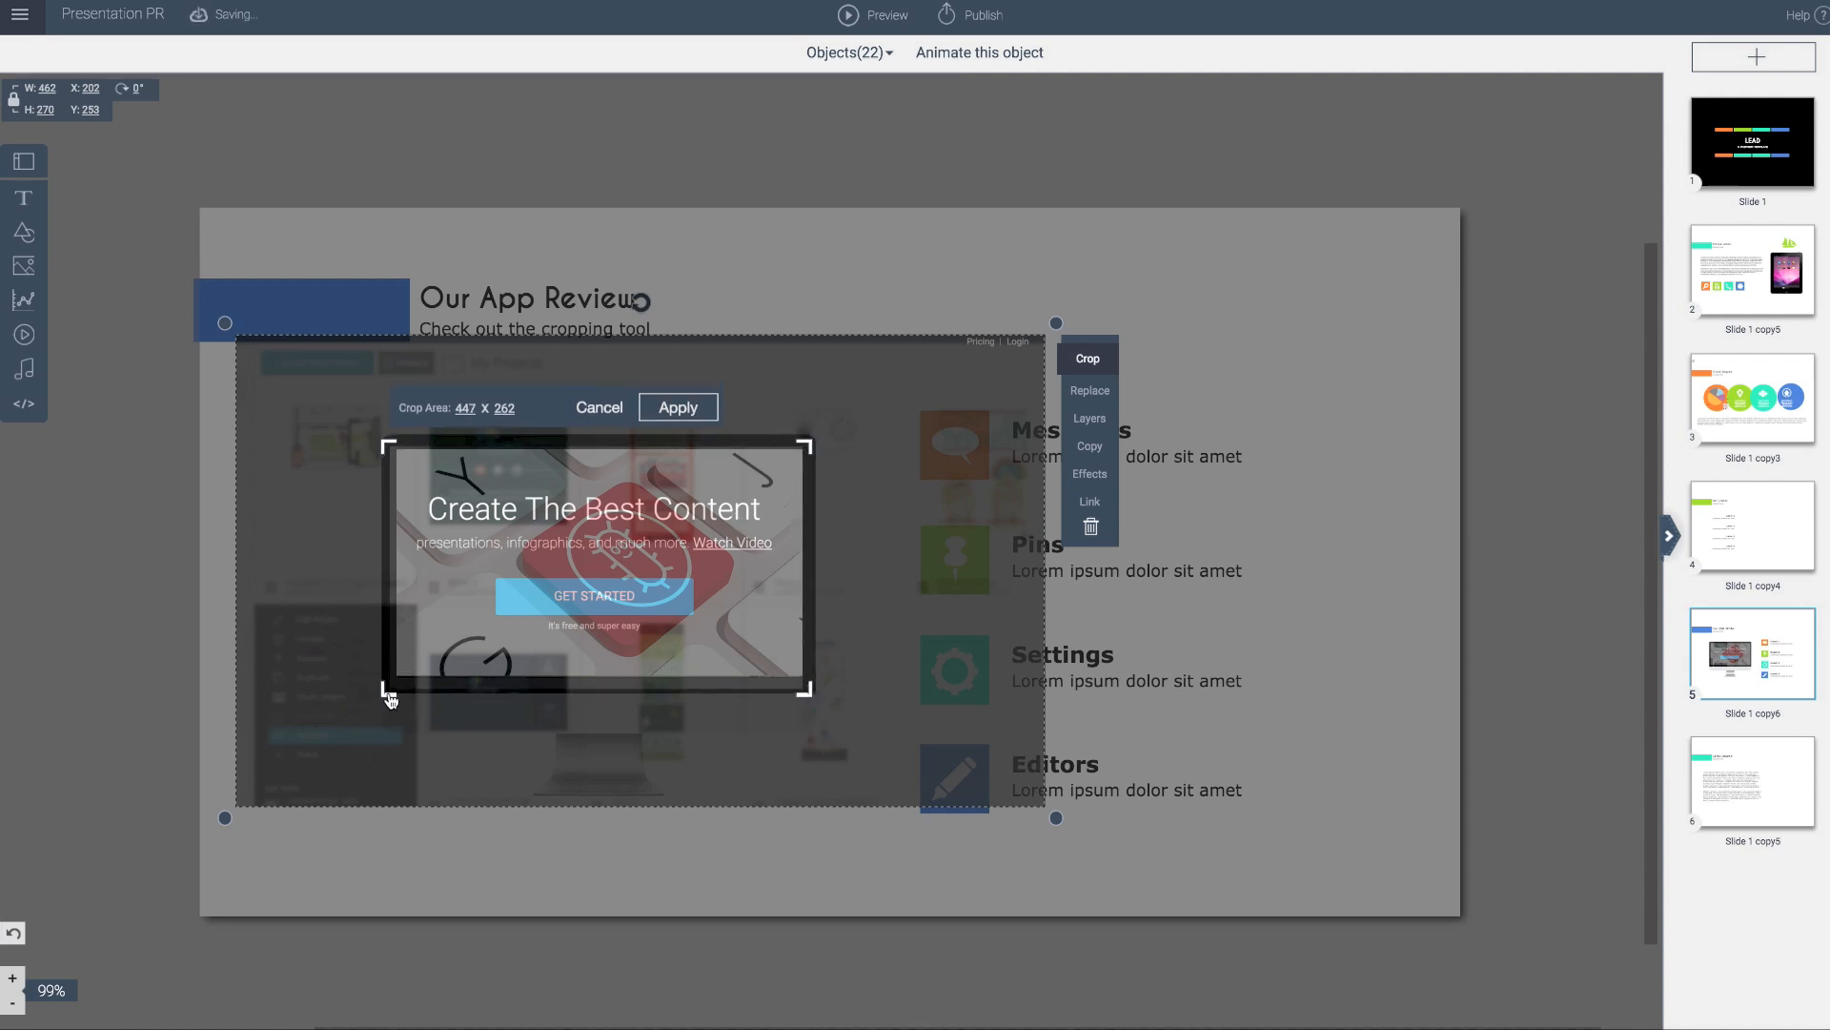
click(677, 407)
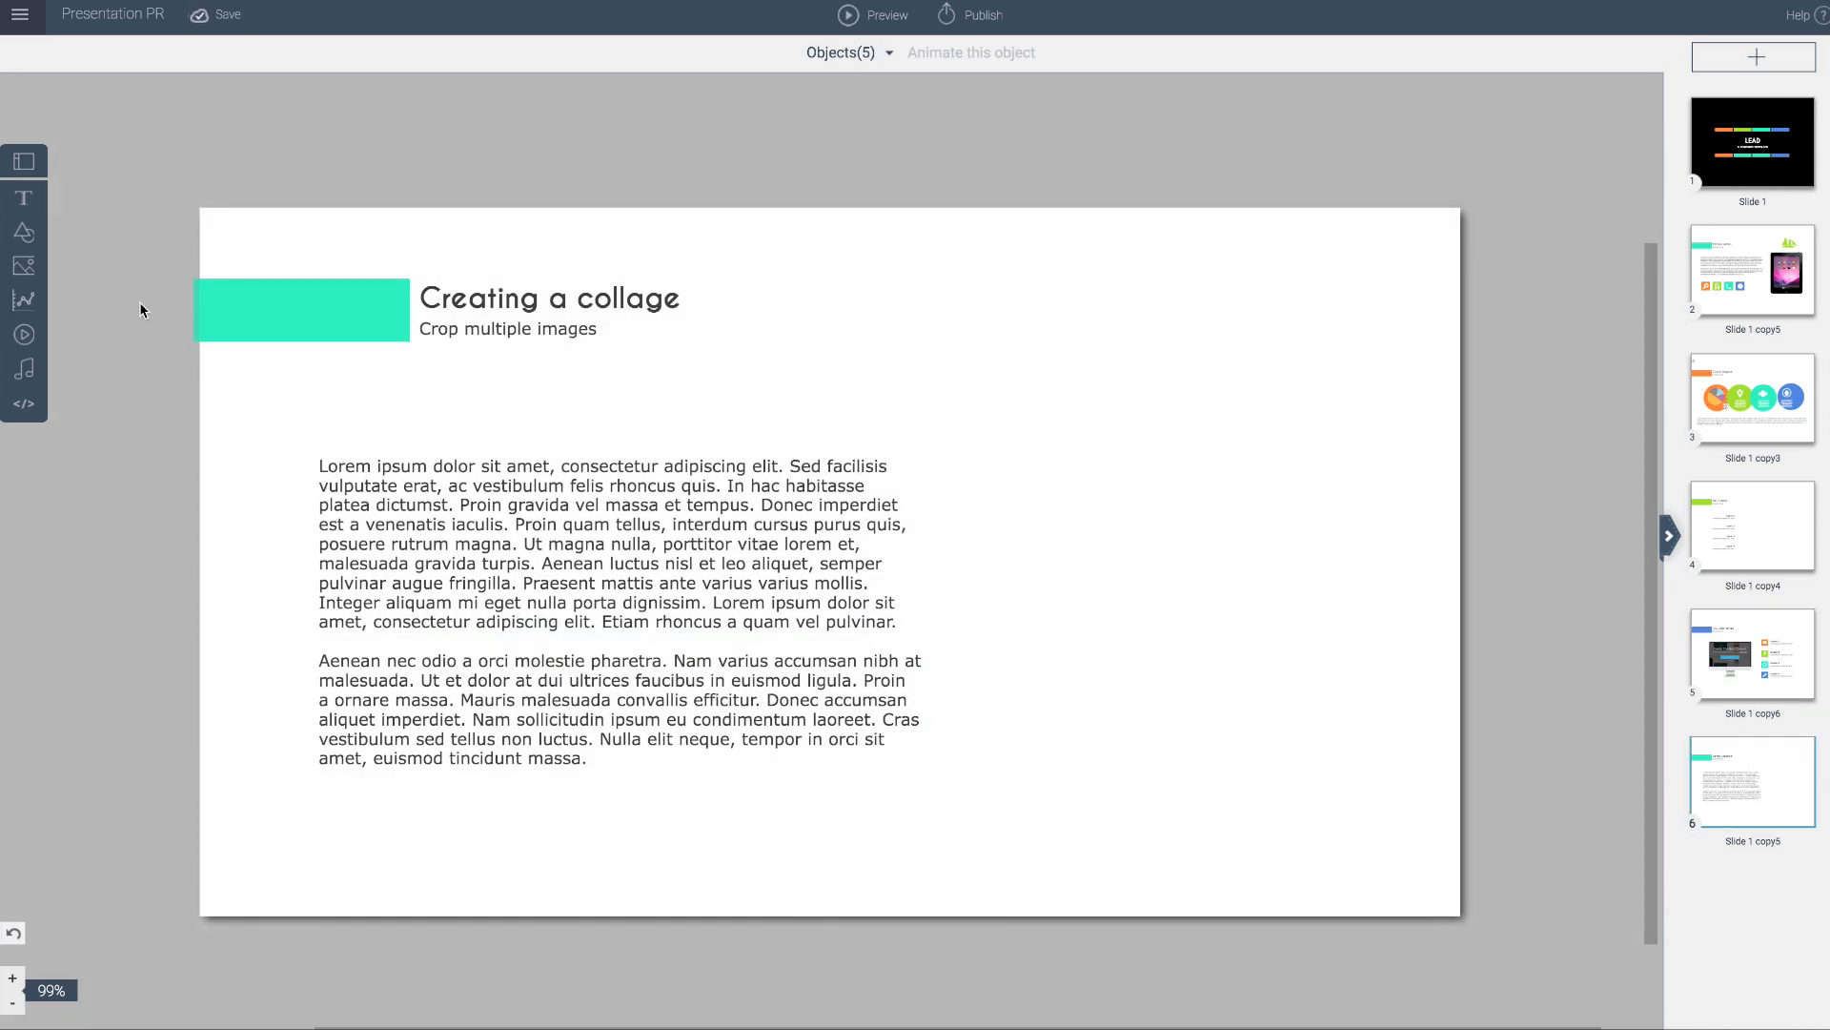
- Add the Commission Software and breakdown free stock images to slide 6
click(23, 266)
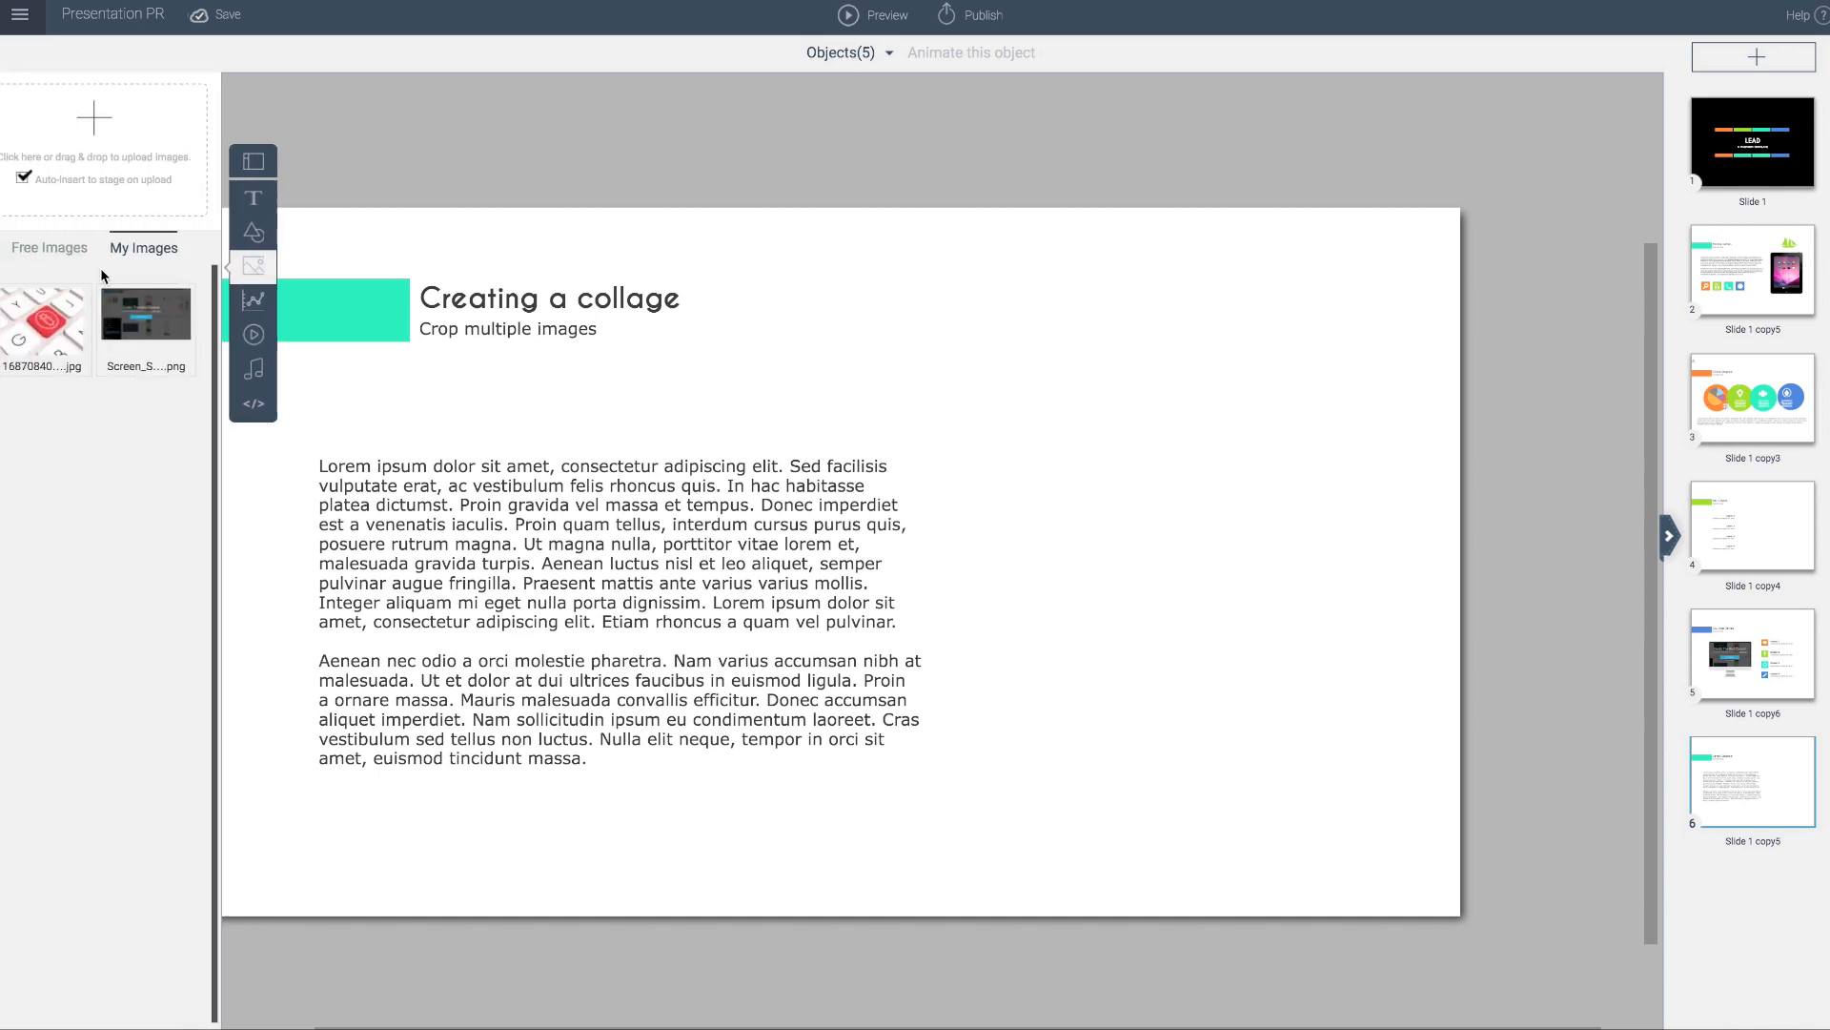
click(49, 248)
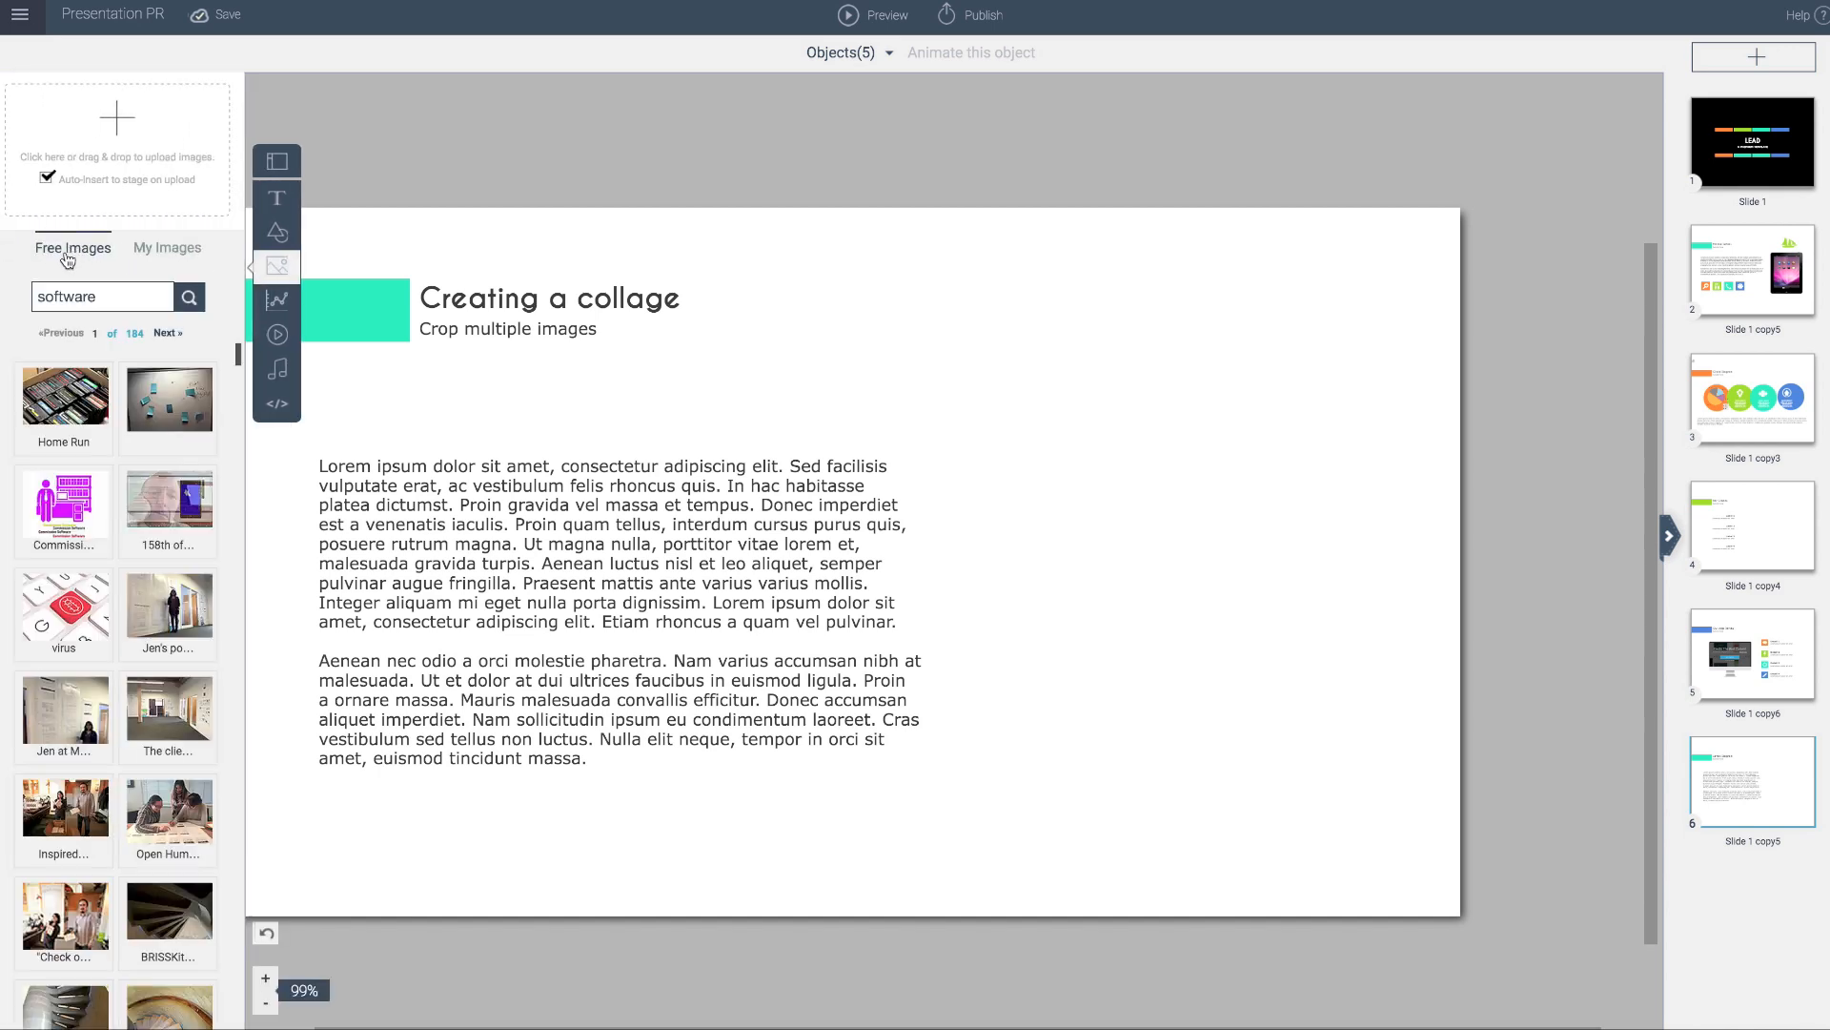
click(63, 513)
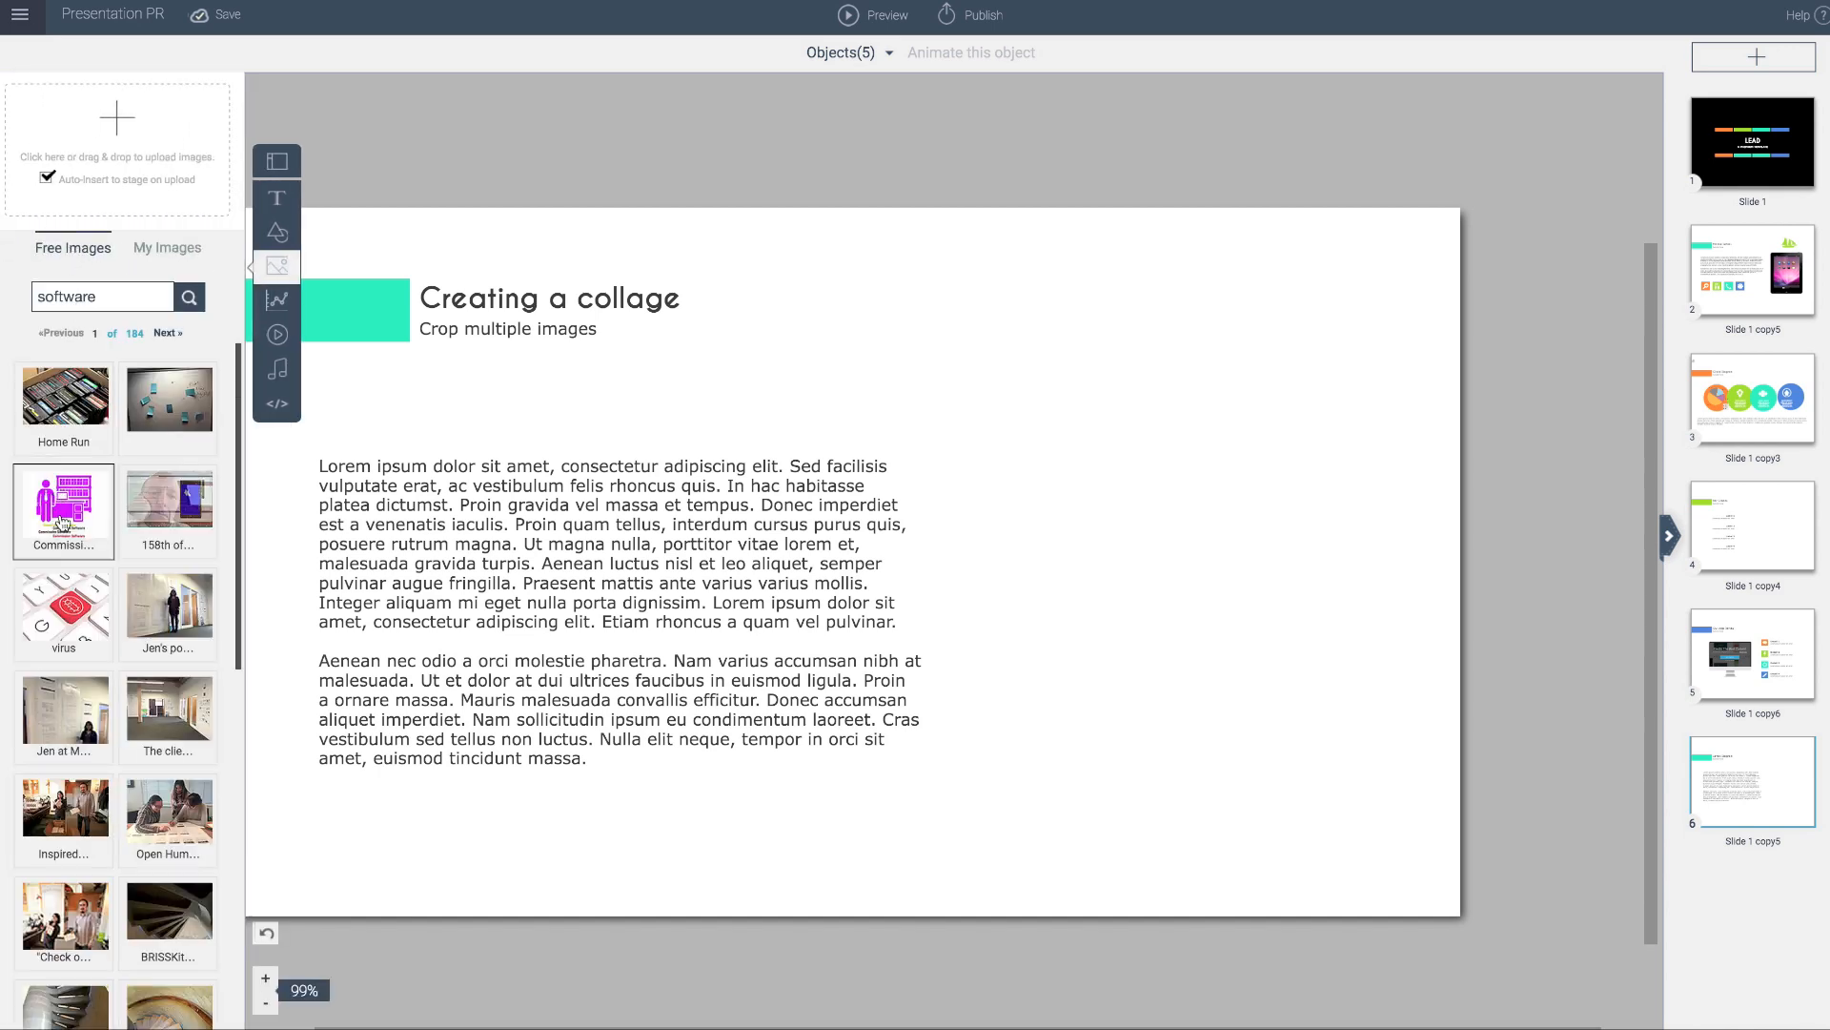
click(63, 511)
text(application)
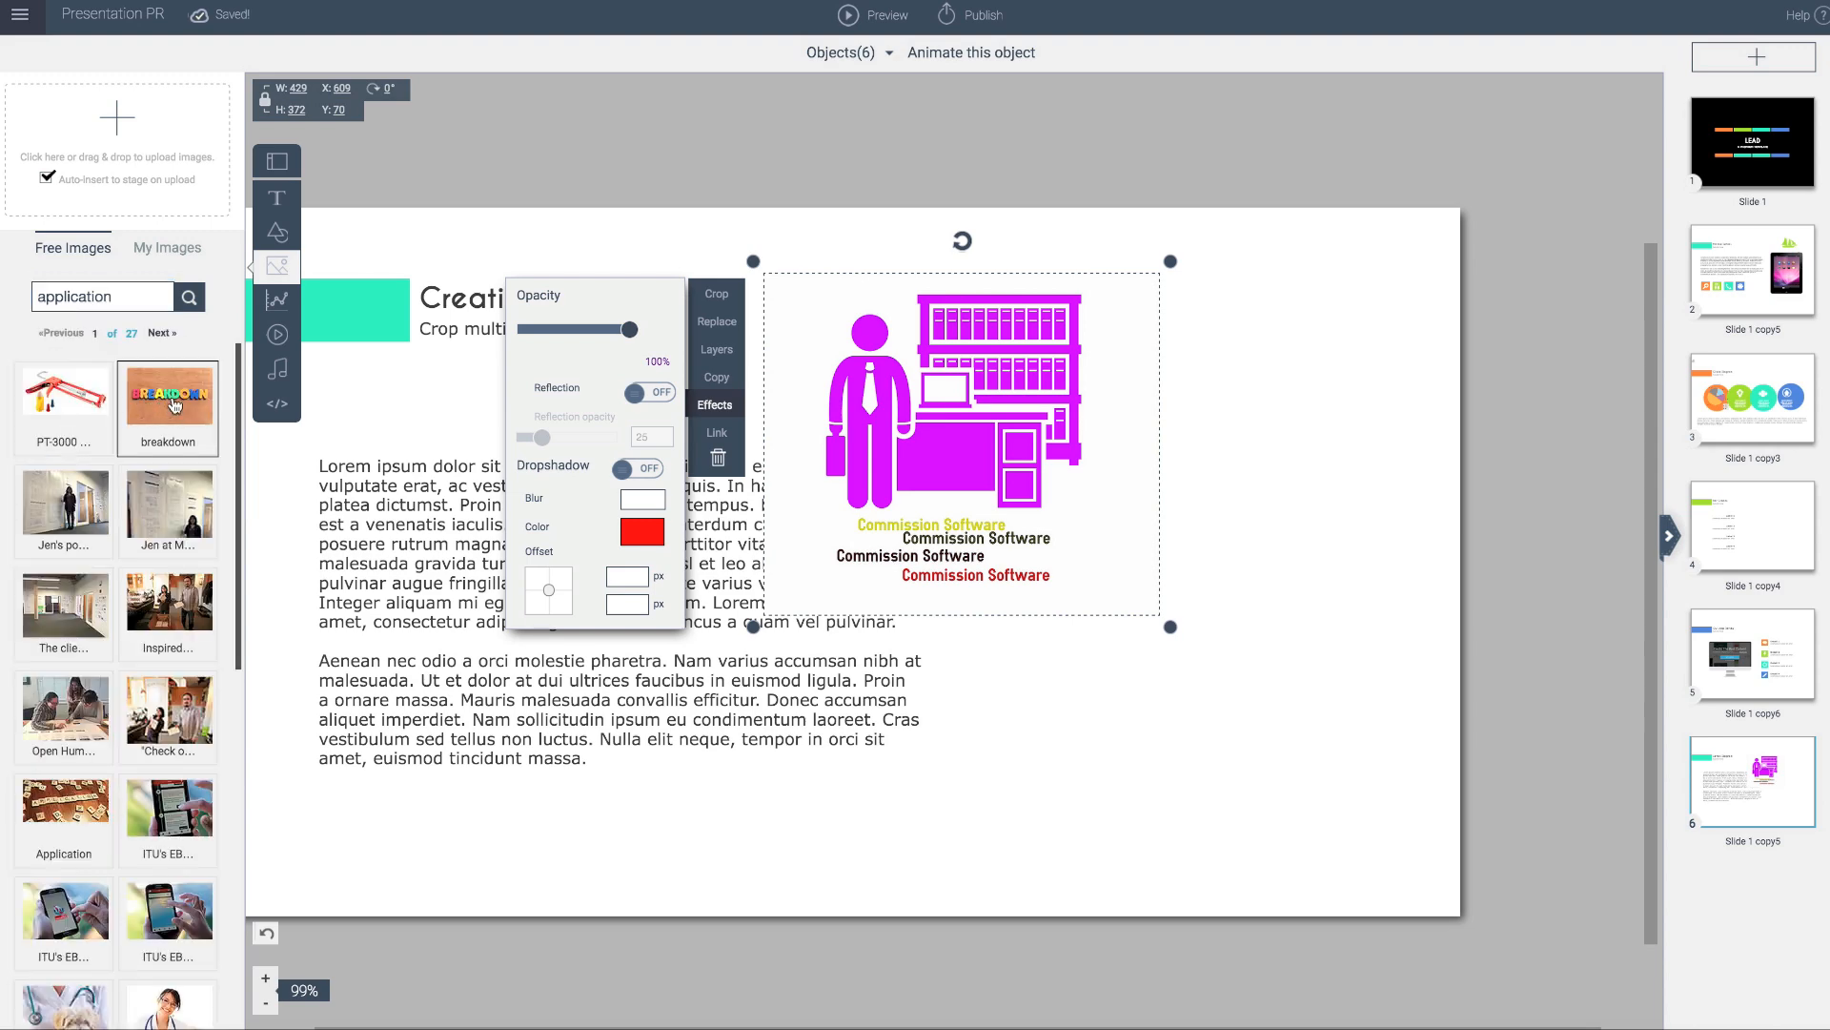
click(168, 395)
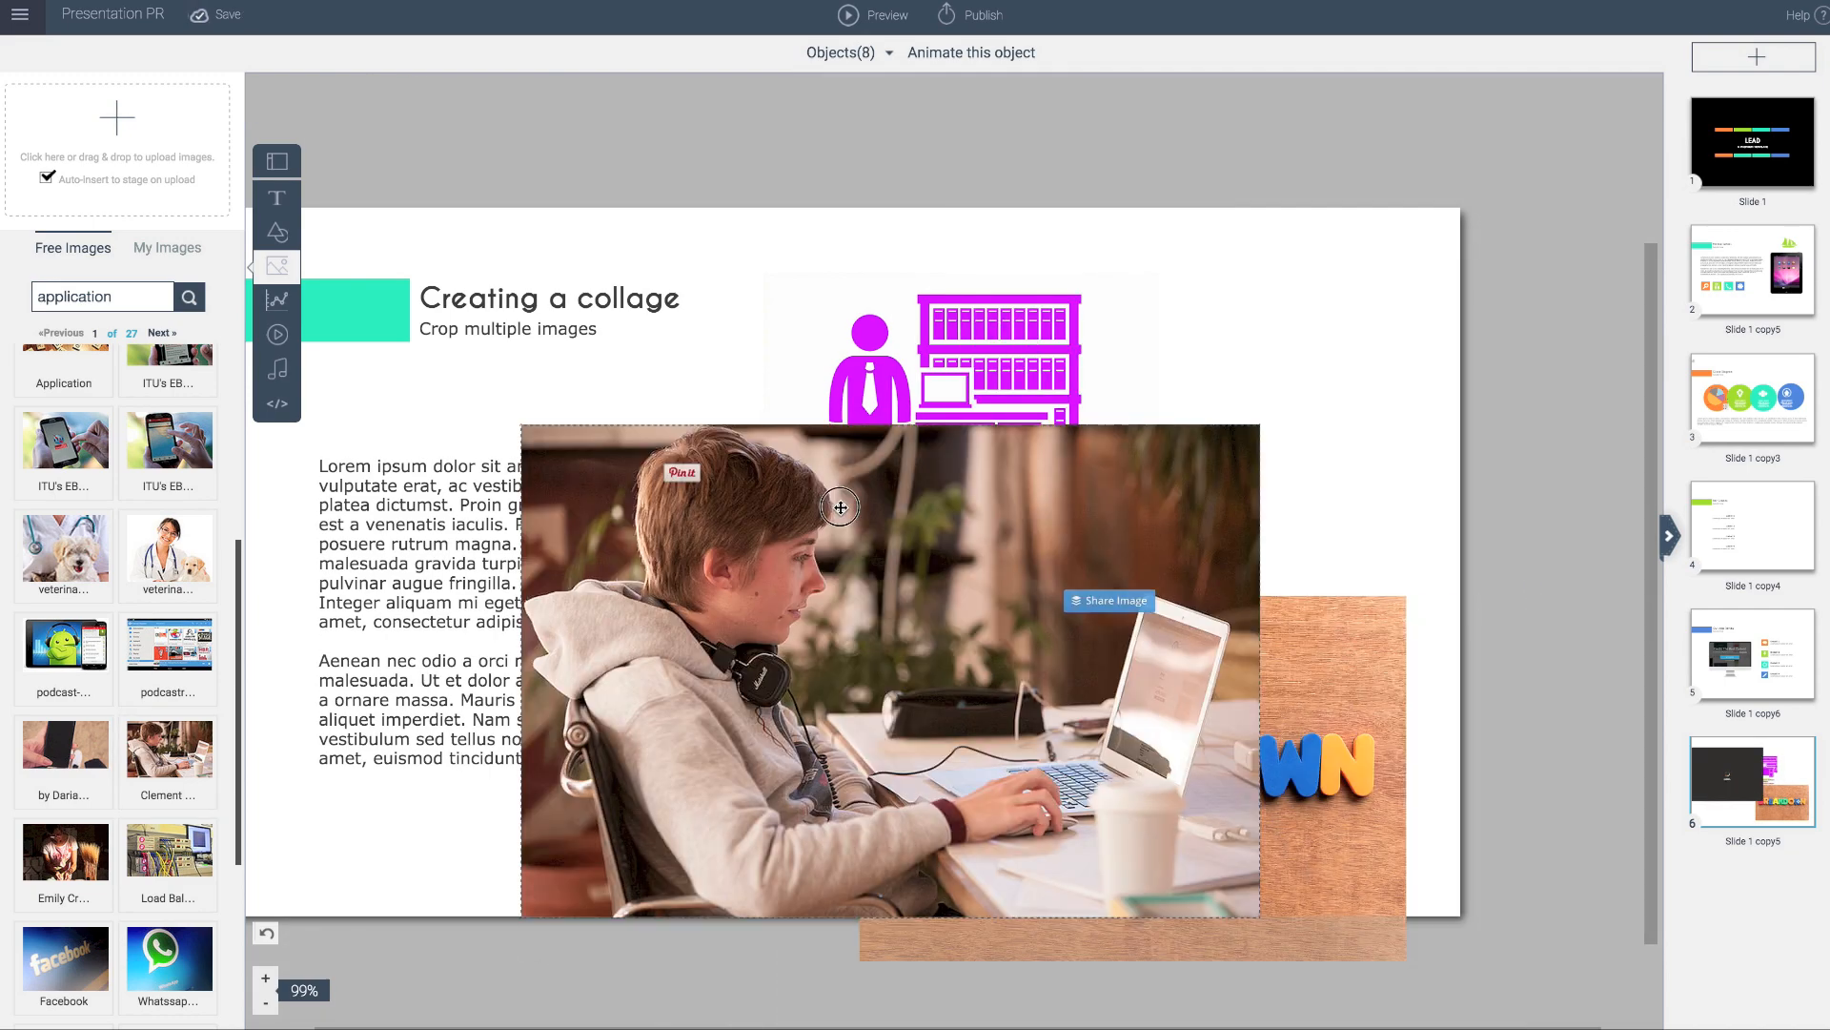
- Shrink the laptop photo and crop the caption text off the Commission Software figure
drag(839, 507, 642, 453)
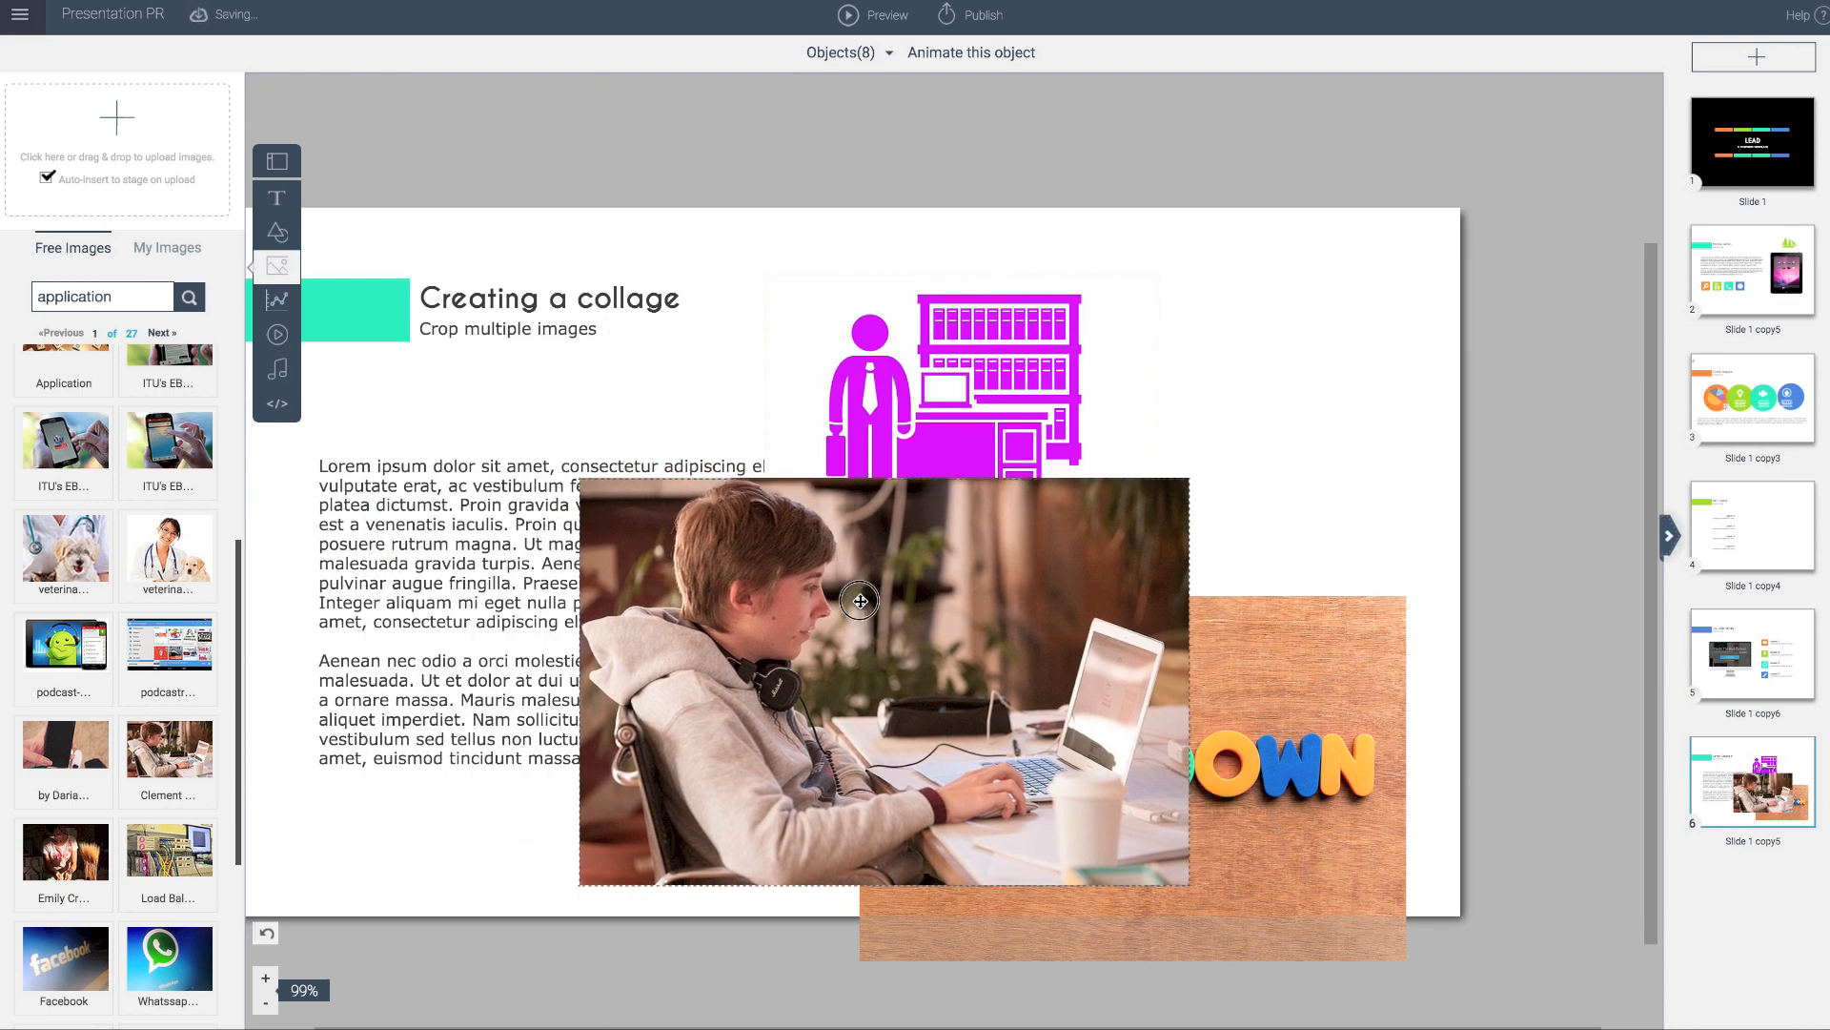
click(714, 400)
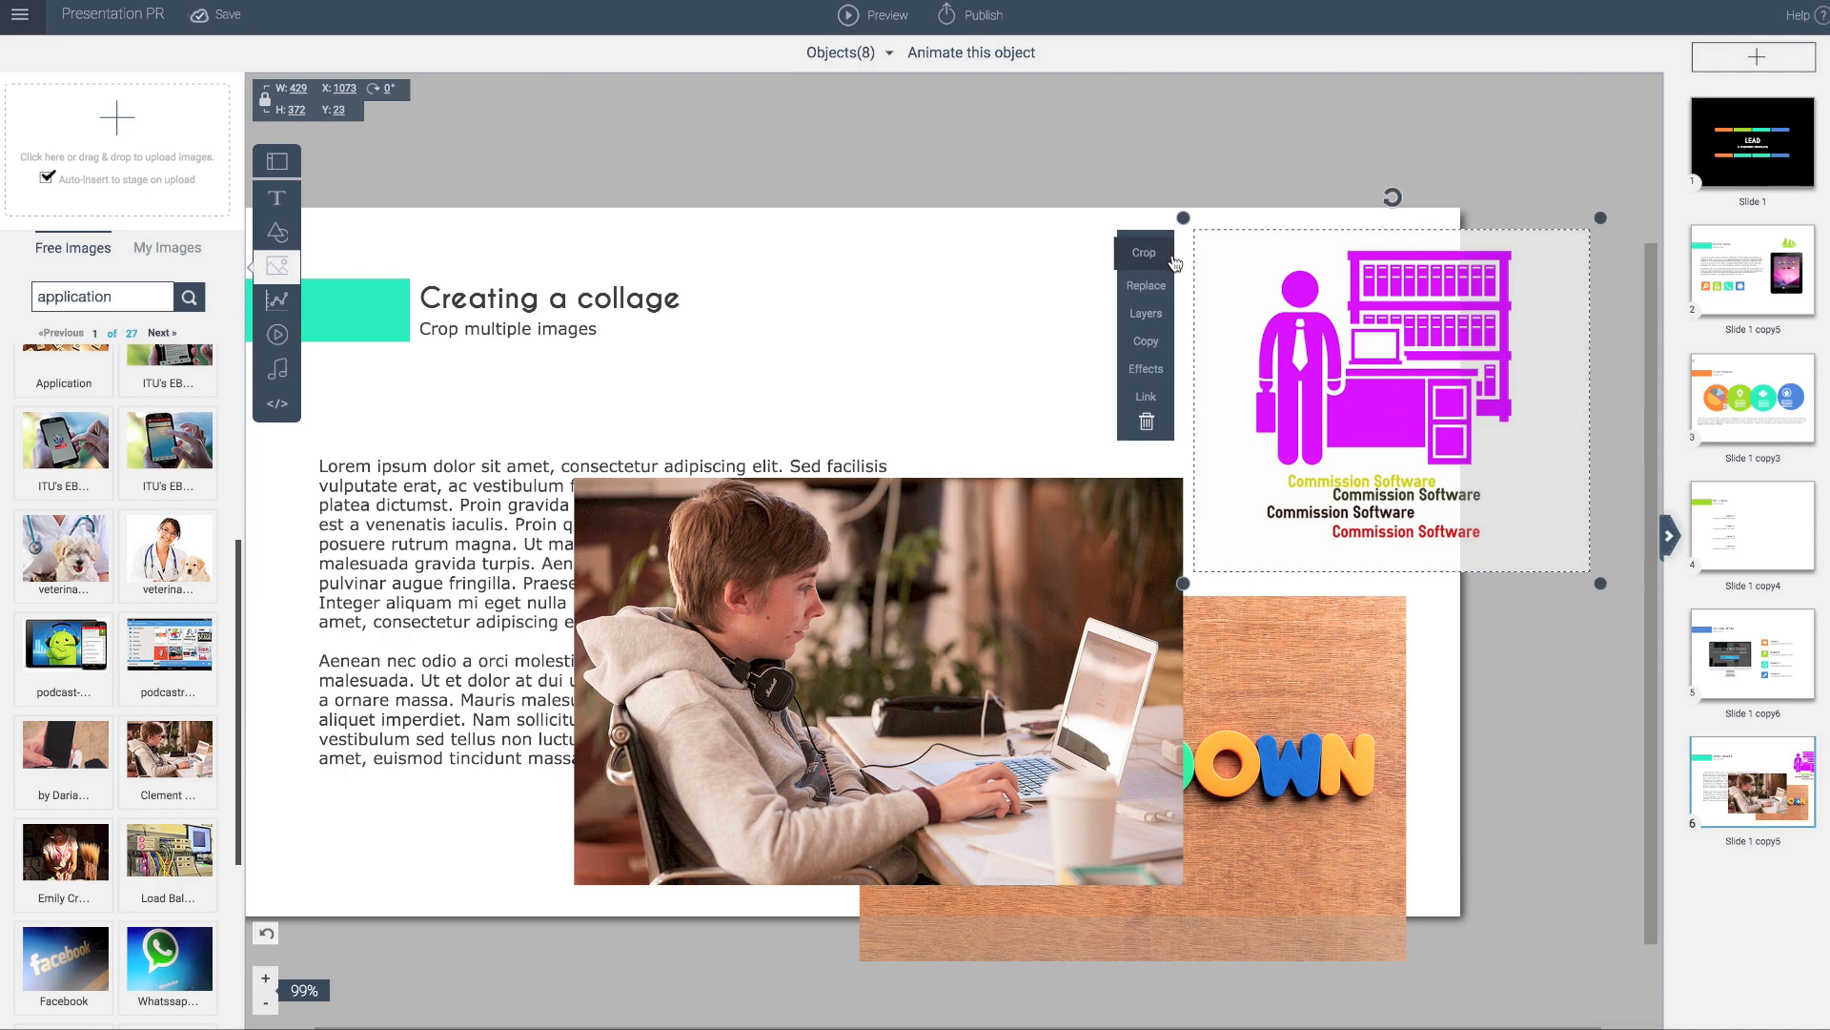
click(1144, 252)
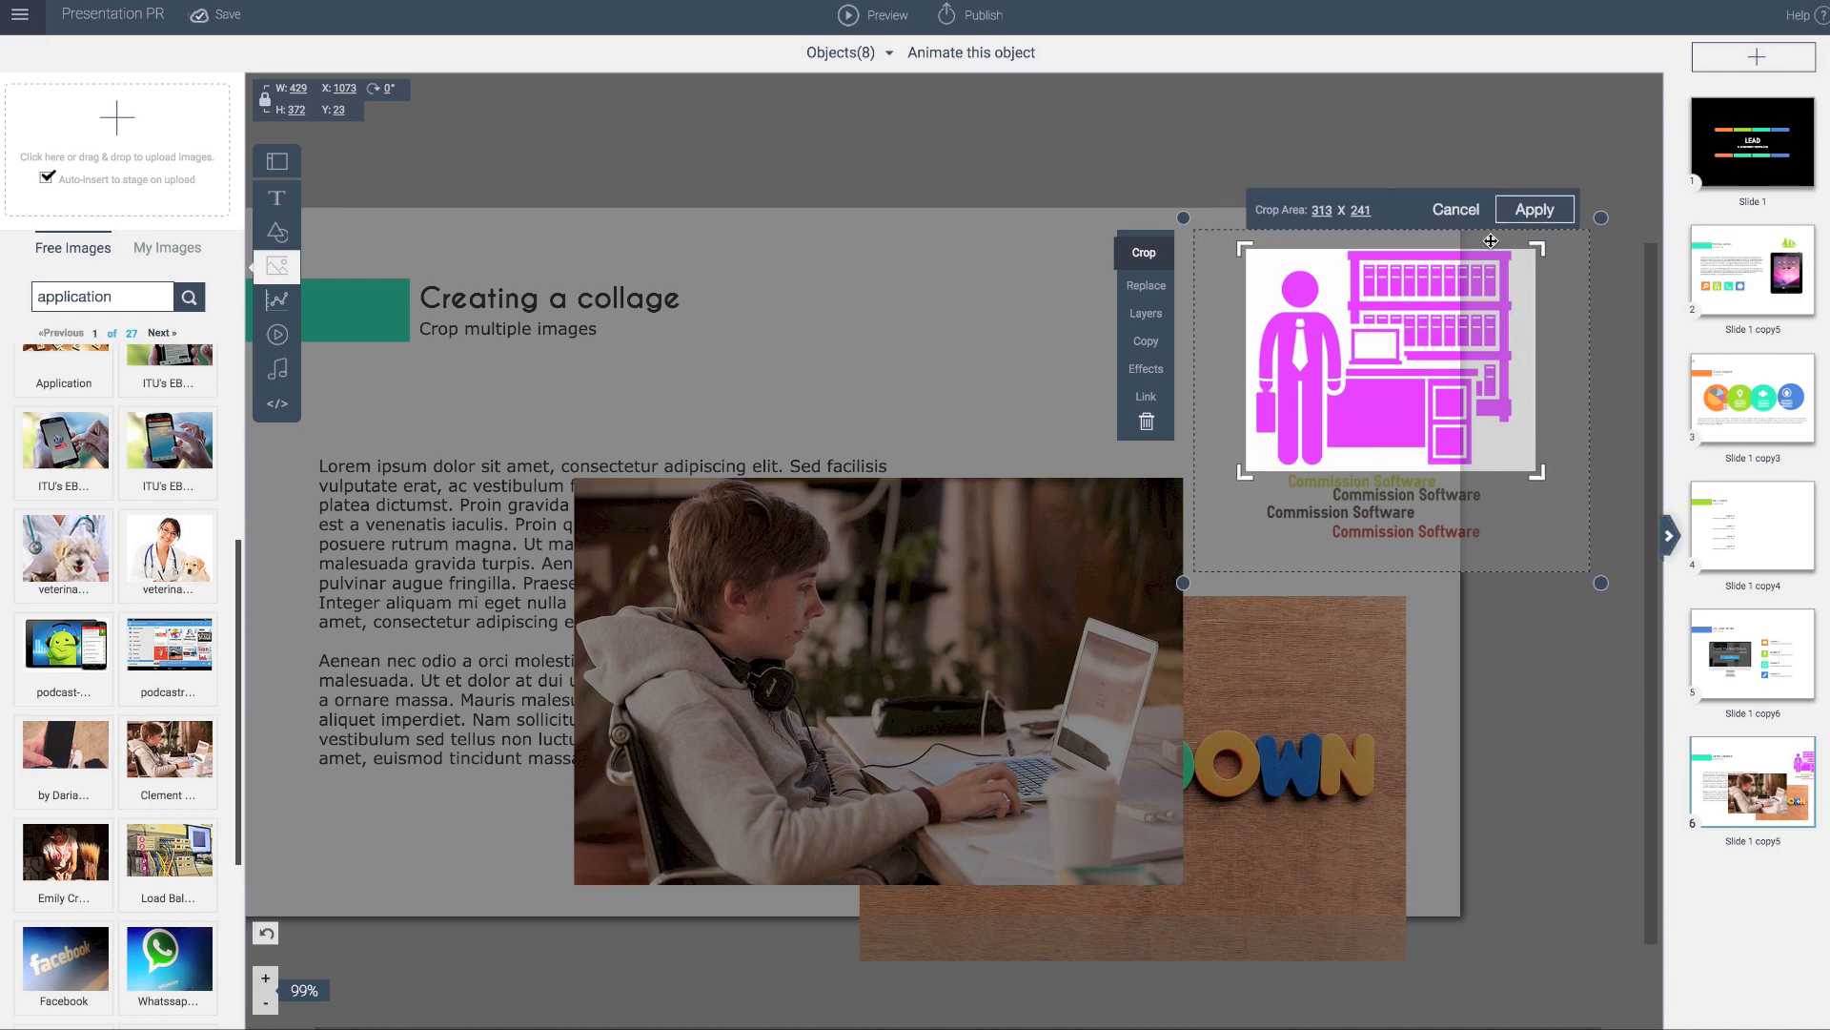
click(1535, 208)
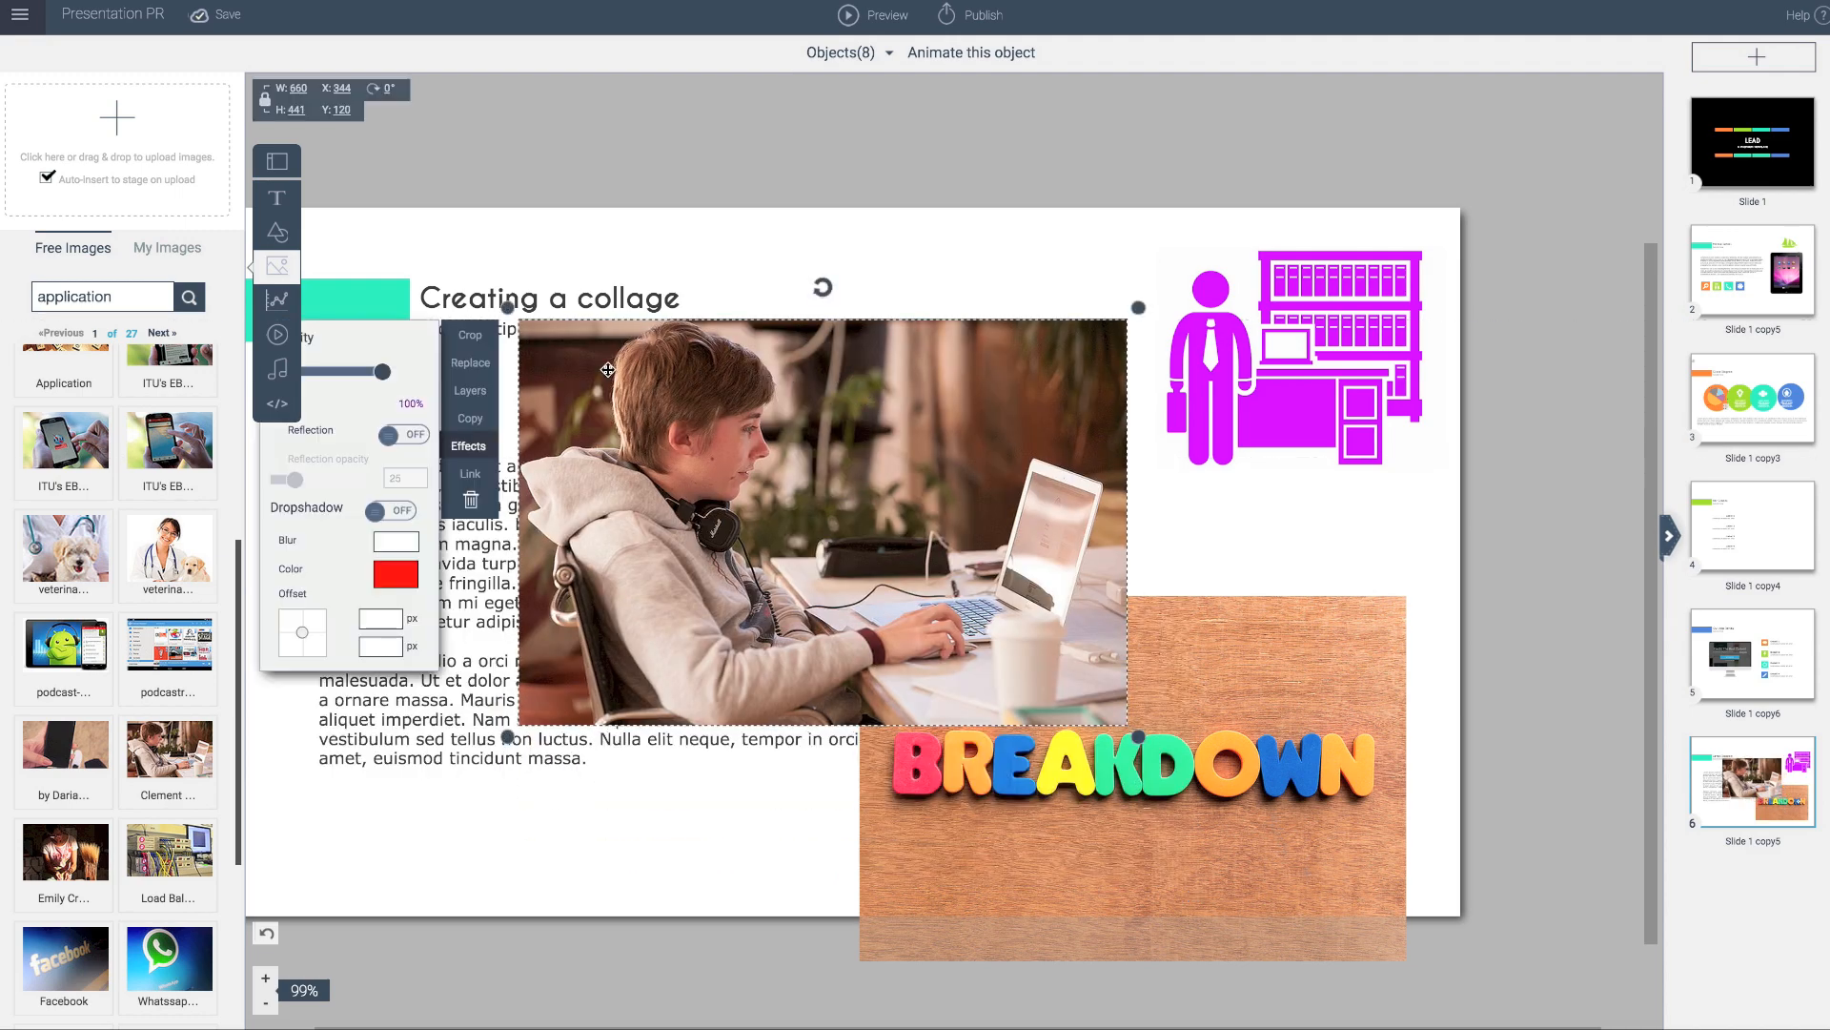
- Crop the laptop photo down to the hands and laptop
click(469, 335)
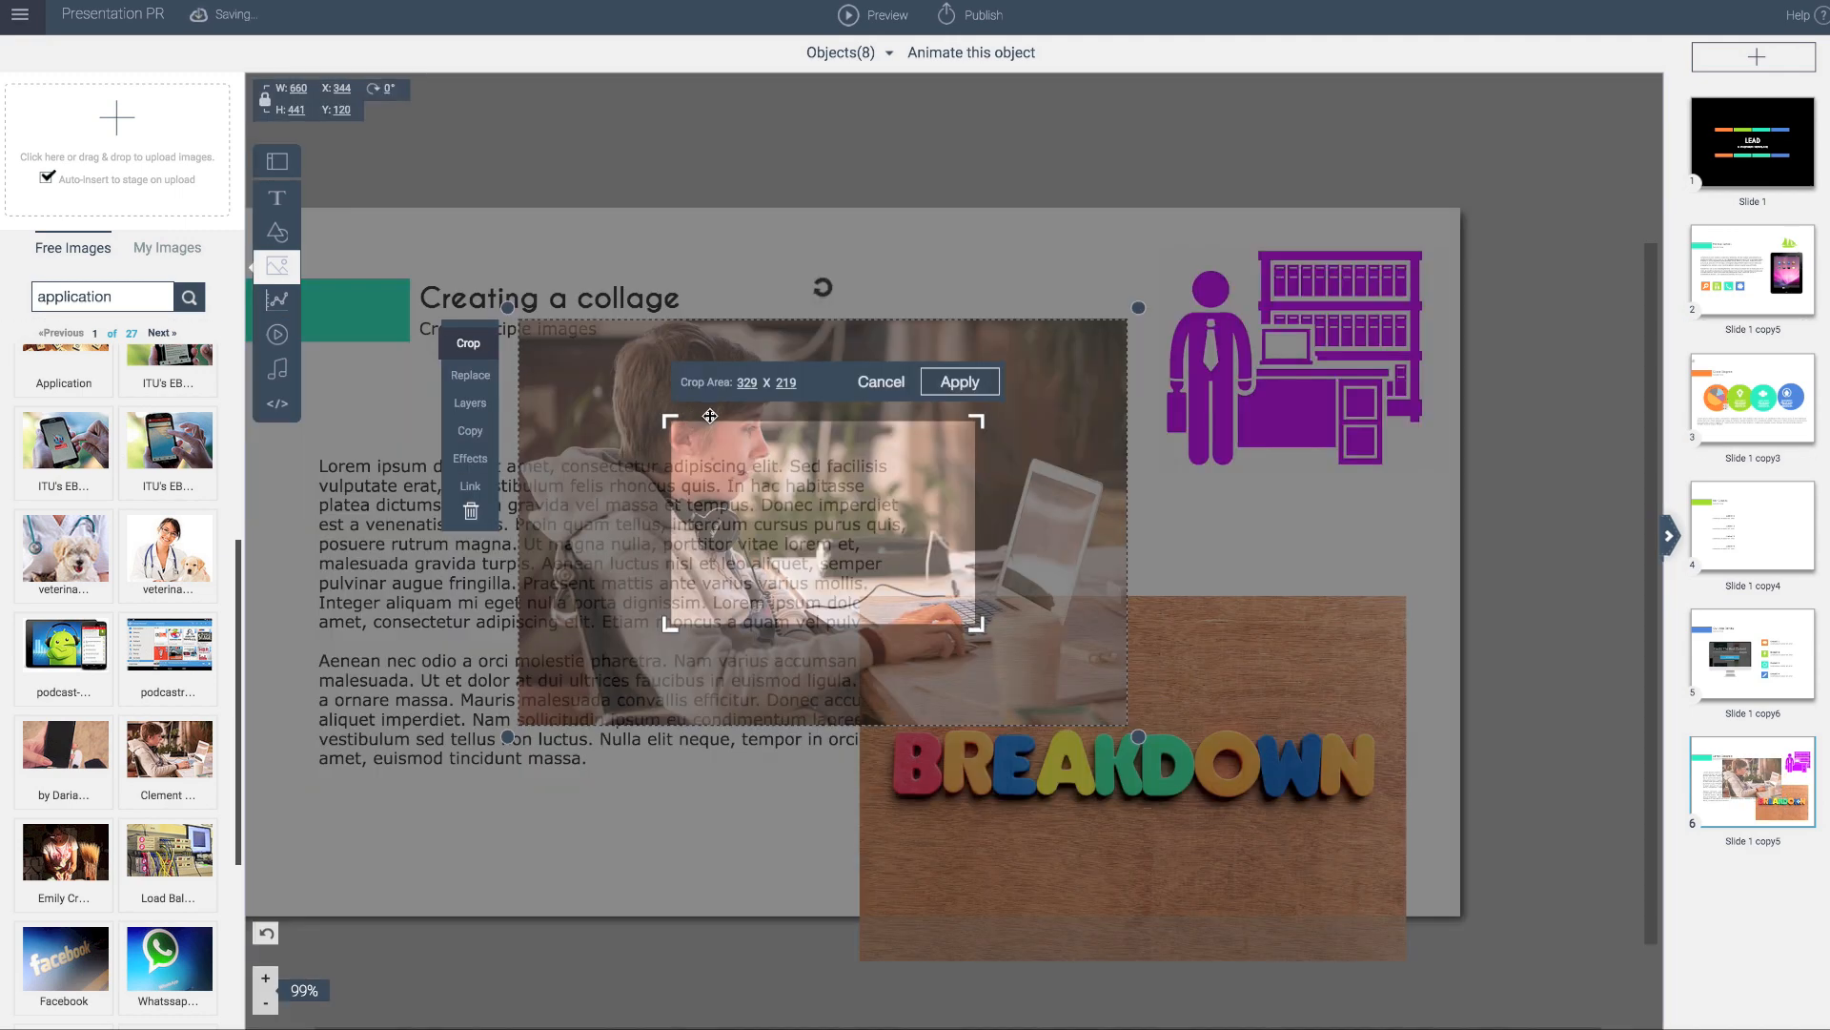
drag(708, 416, 850, 510)
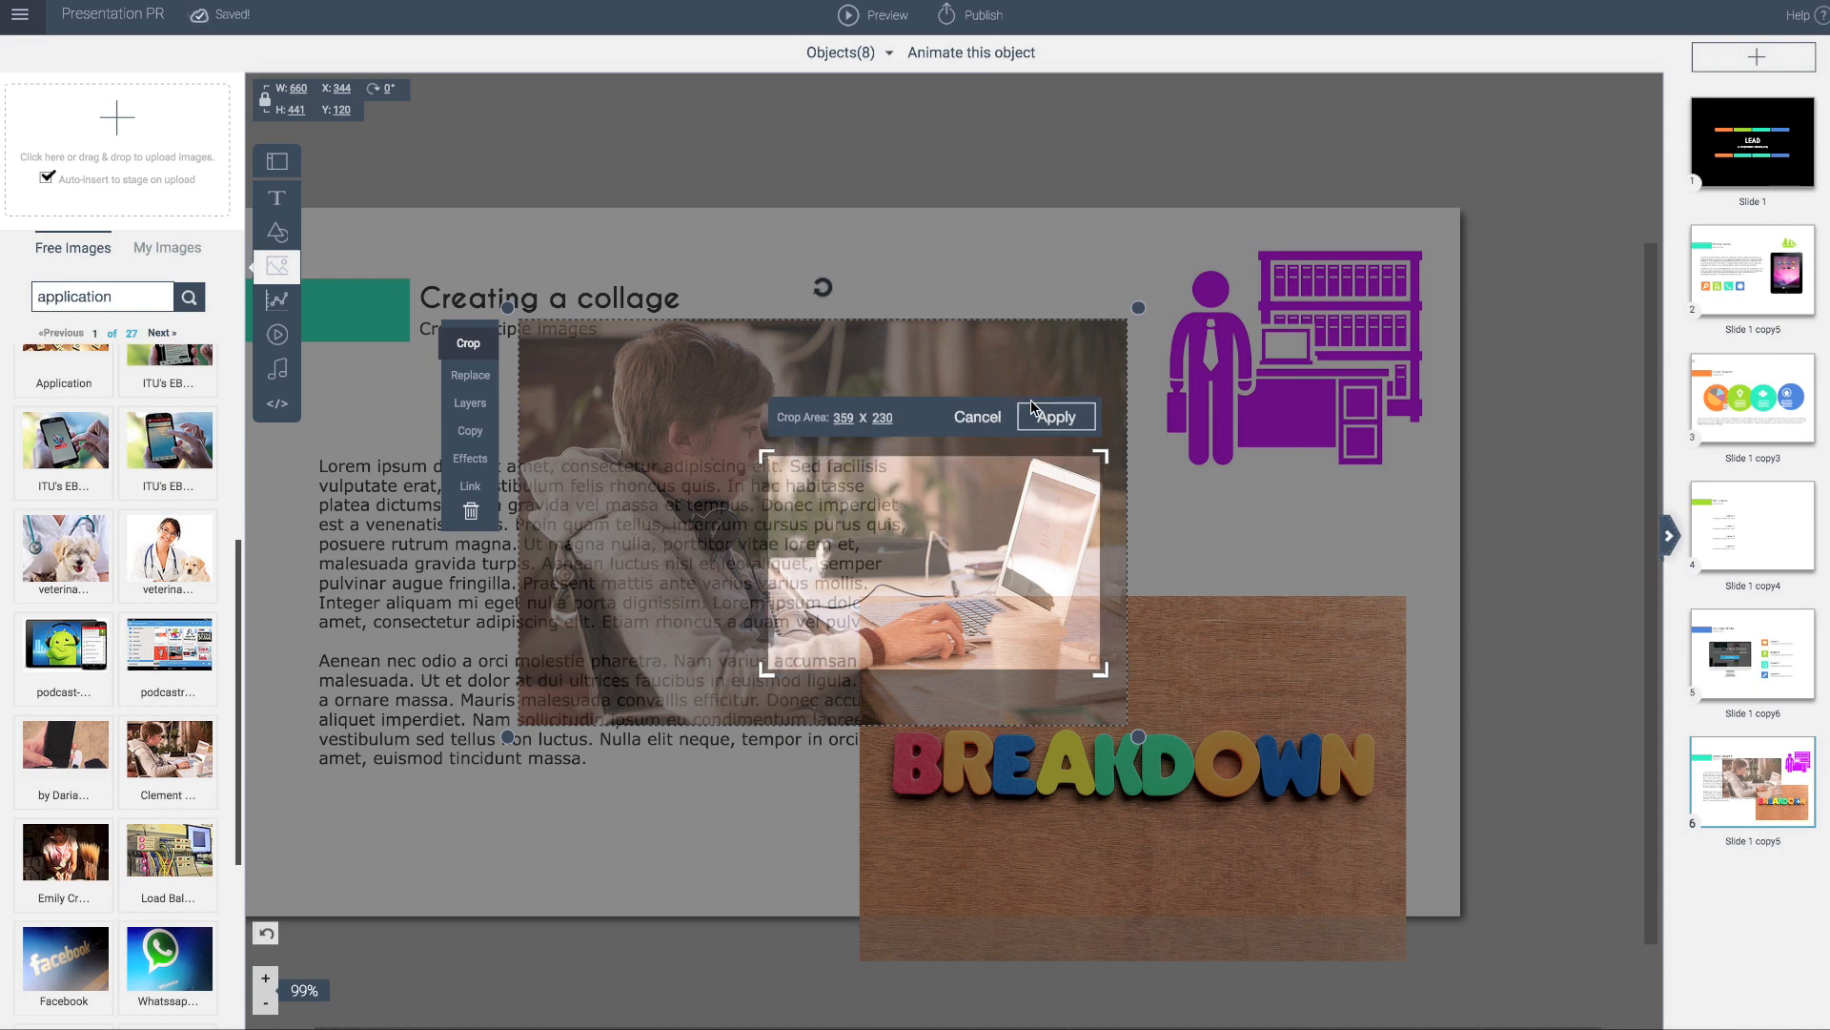
click(1054, 416)
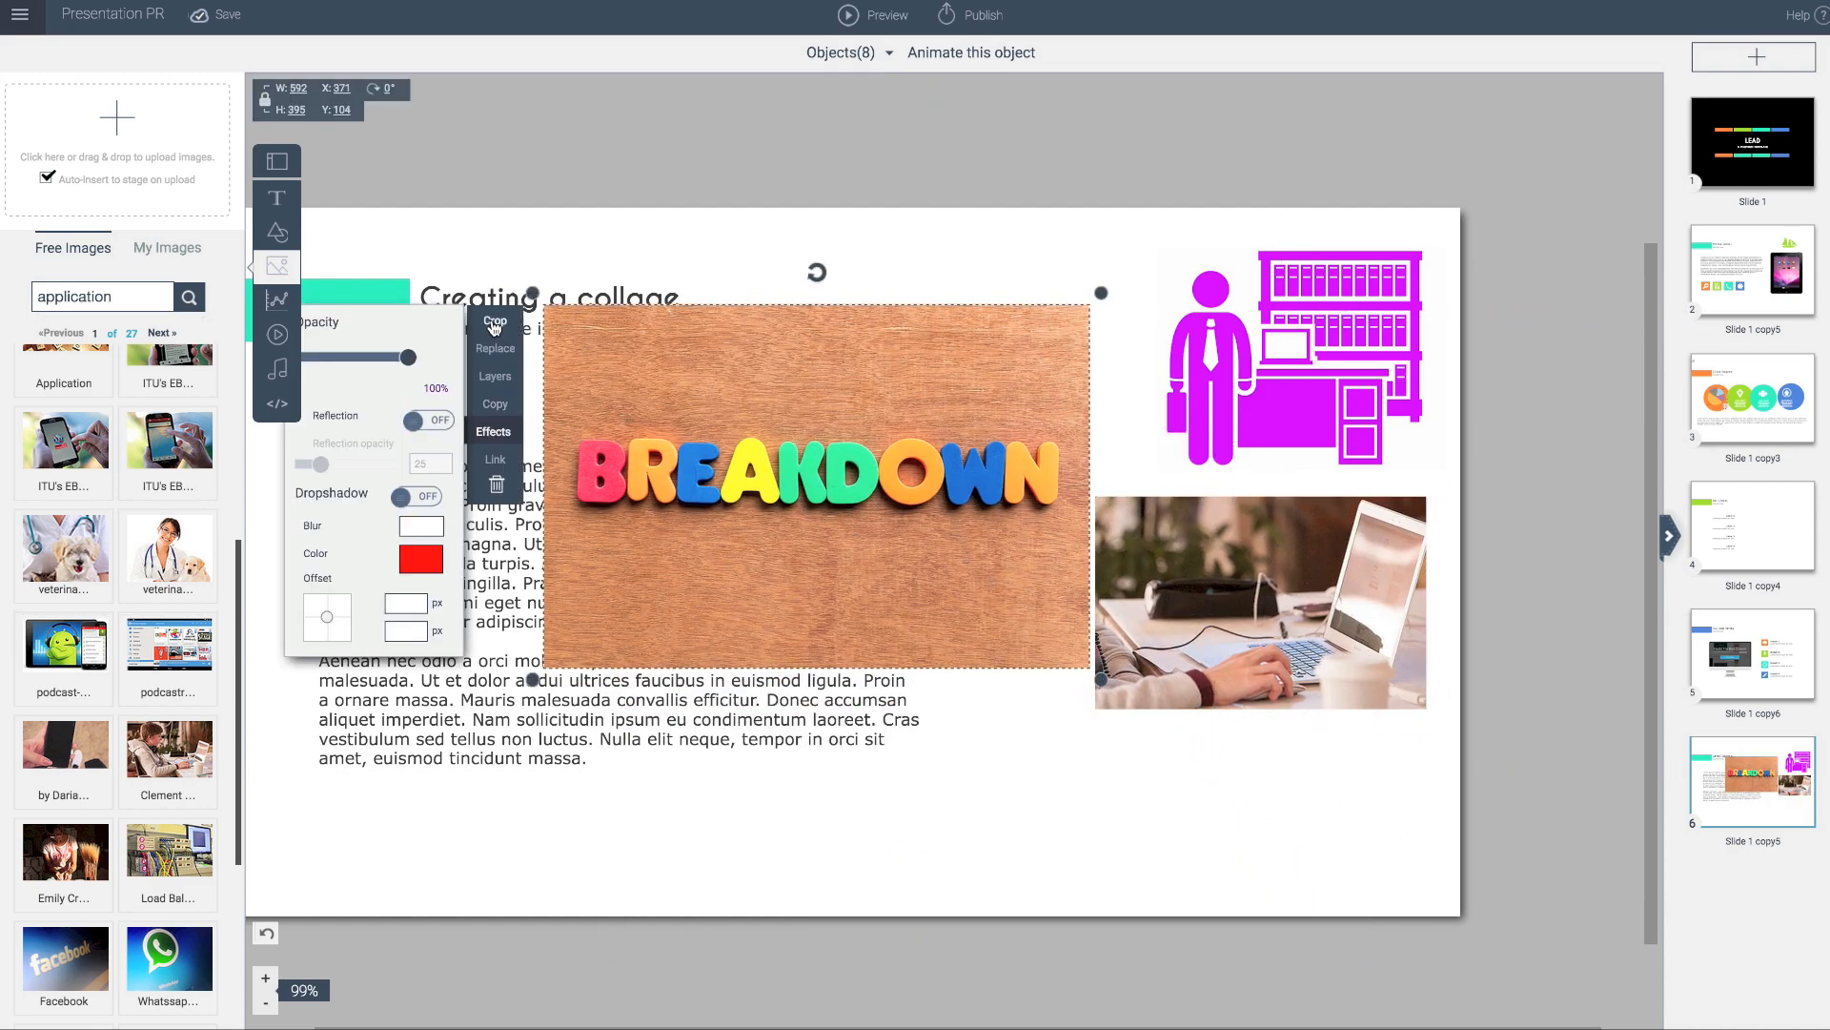
- Crop the BREAKDOWN image to a narrow strip around its letters
click(493, 327)
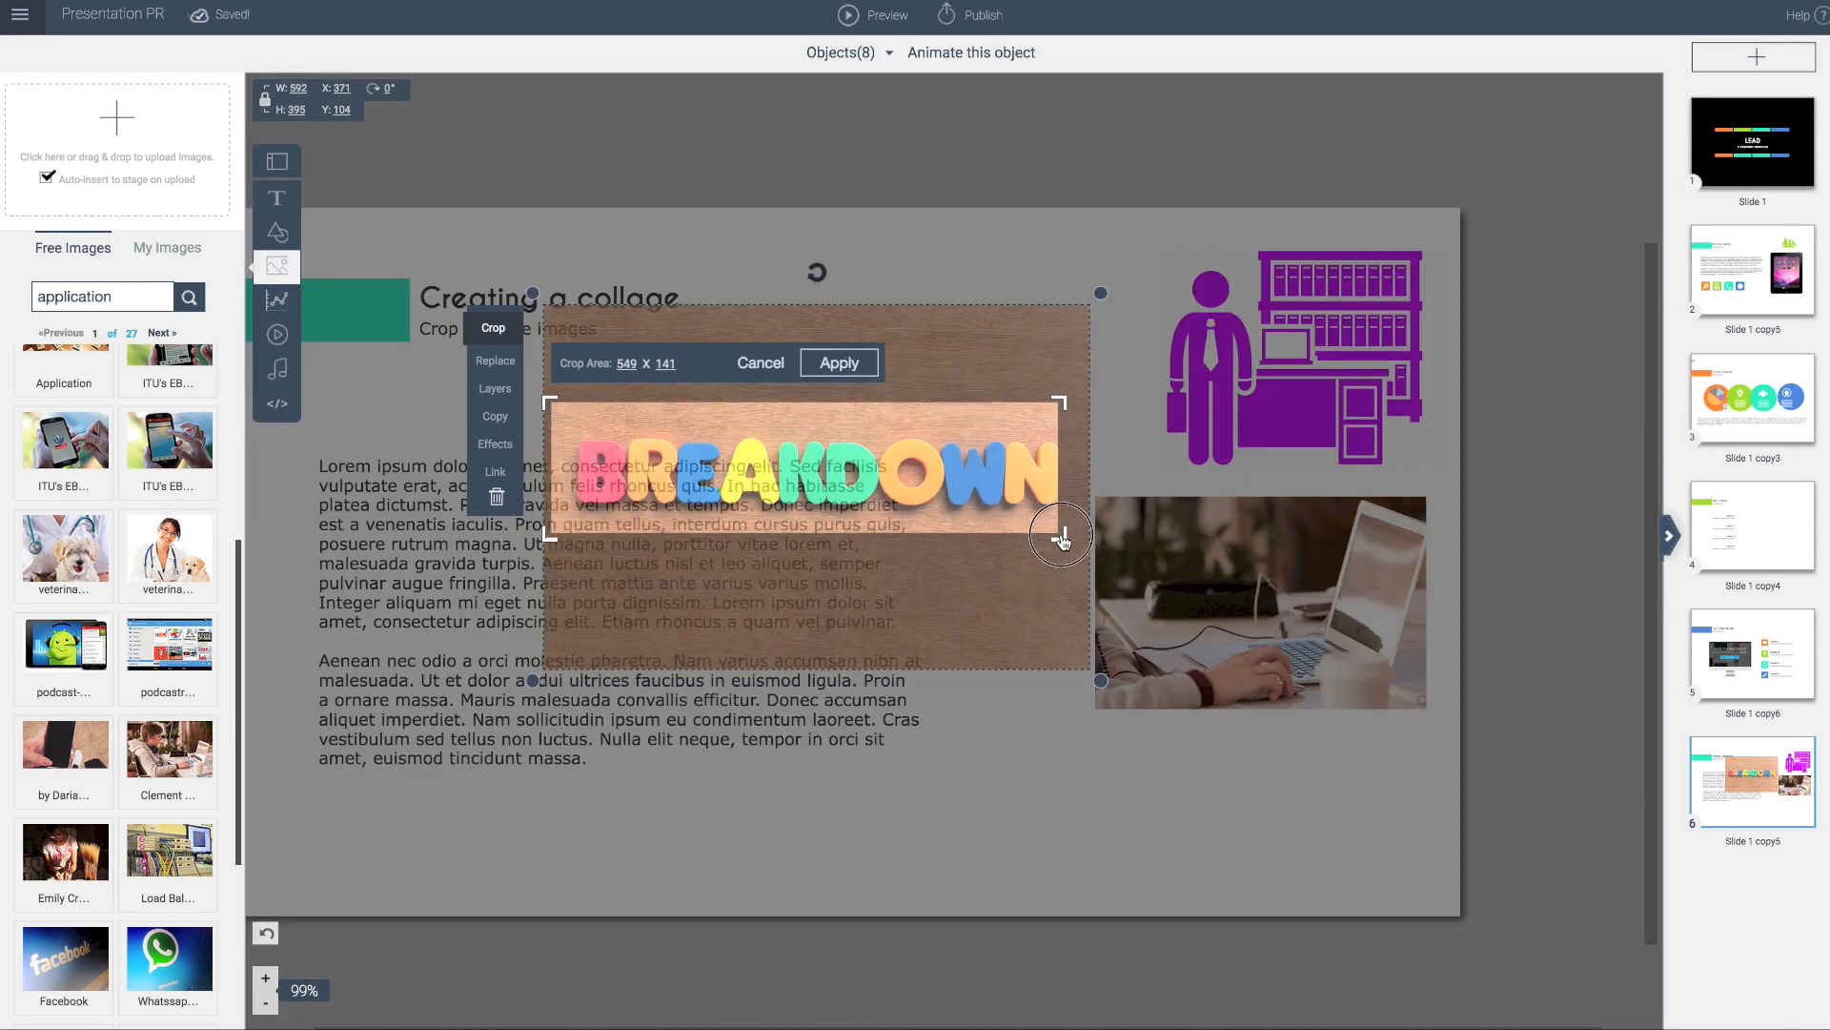
click(838, 363)
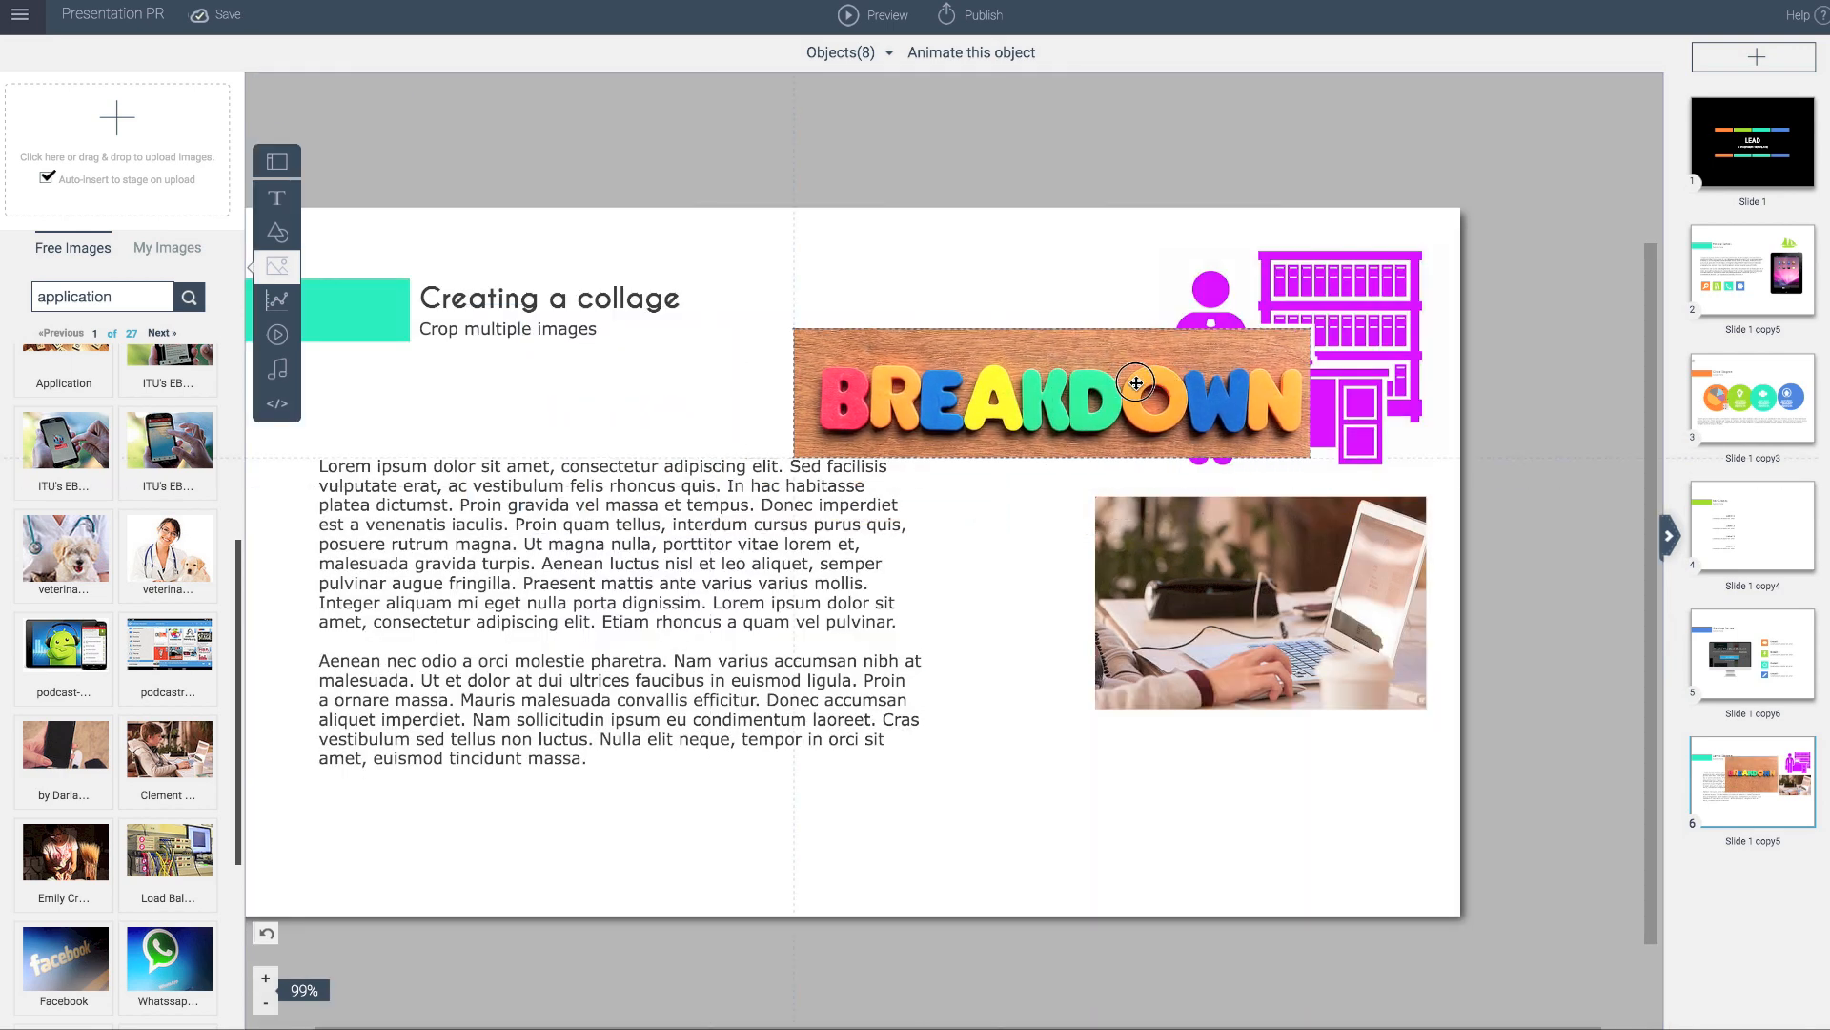
- Move the BREAKDOWN strip to the top right and the figure left of the laptop photo
drag(1133, 383, 1220, 415)
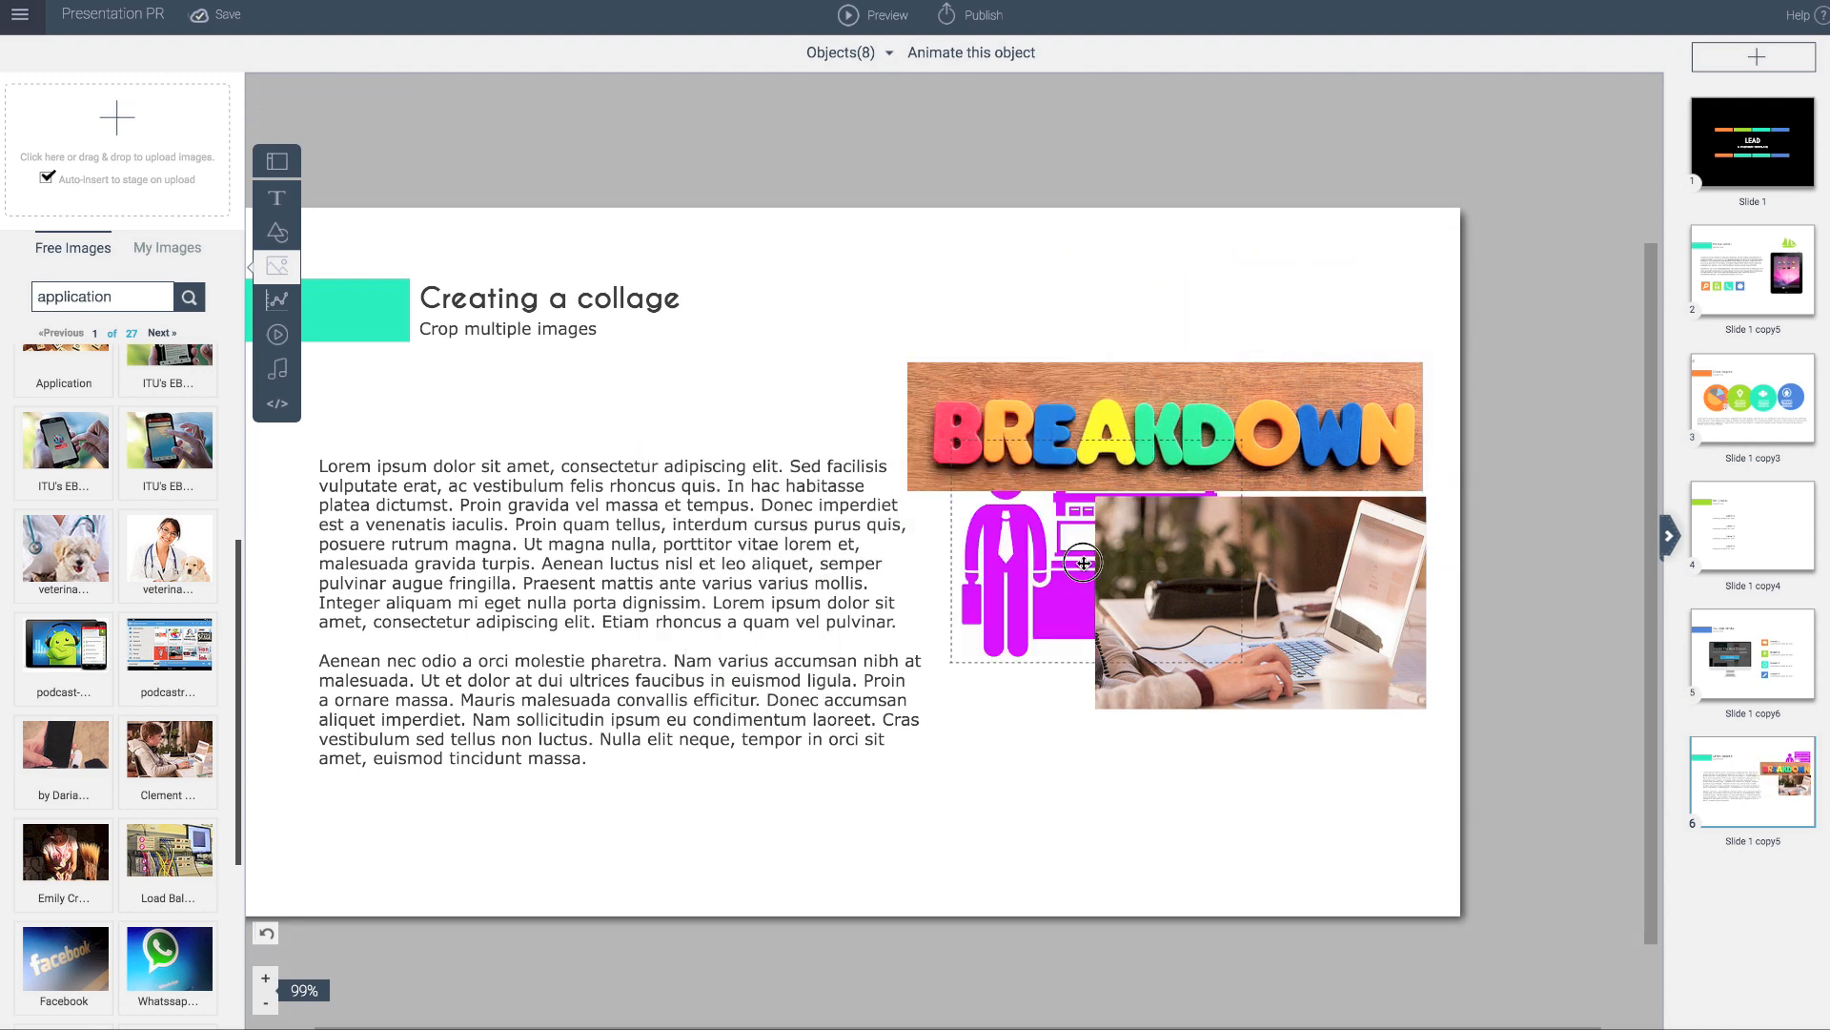
drag(1080, 561, 1121, 546)
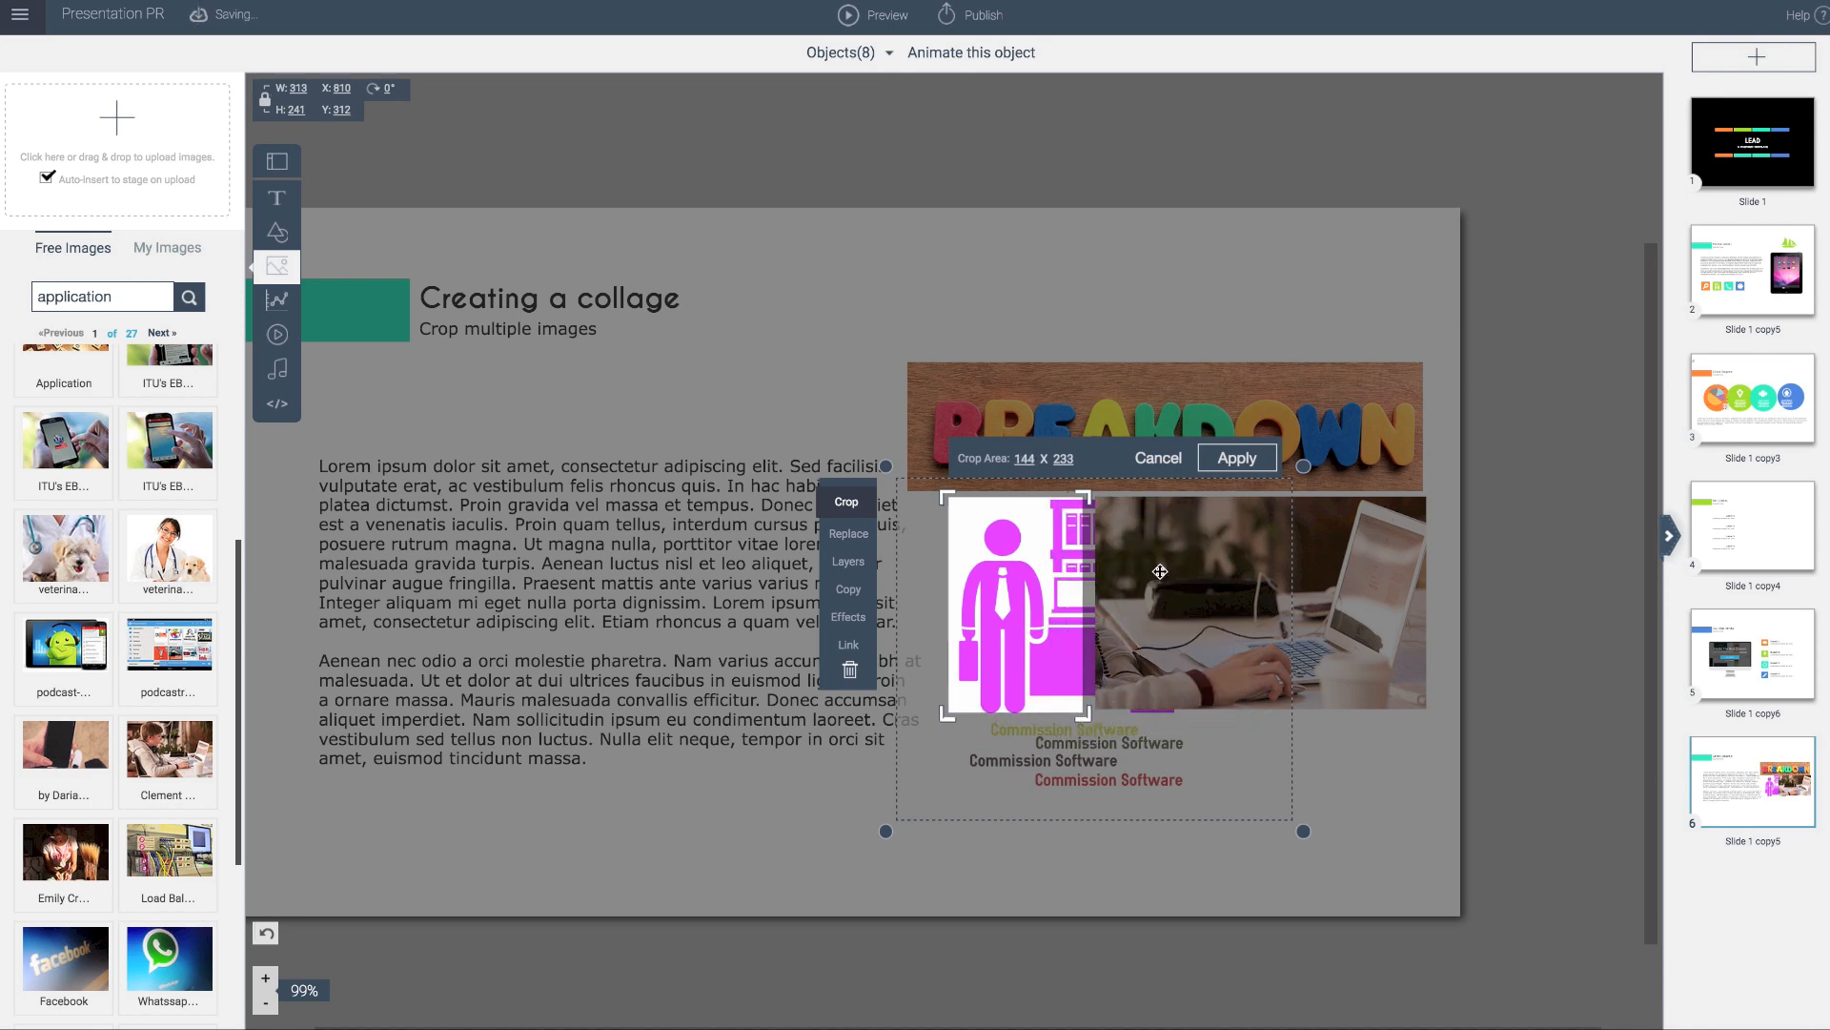
- Apply the narrower crop to the figure beside the laptop photo
click(1236, 457)
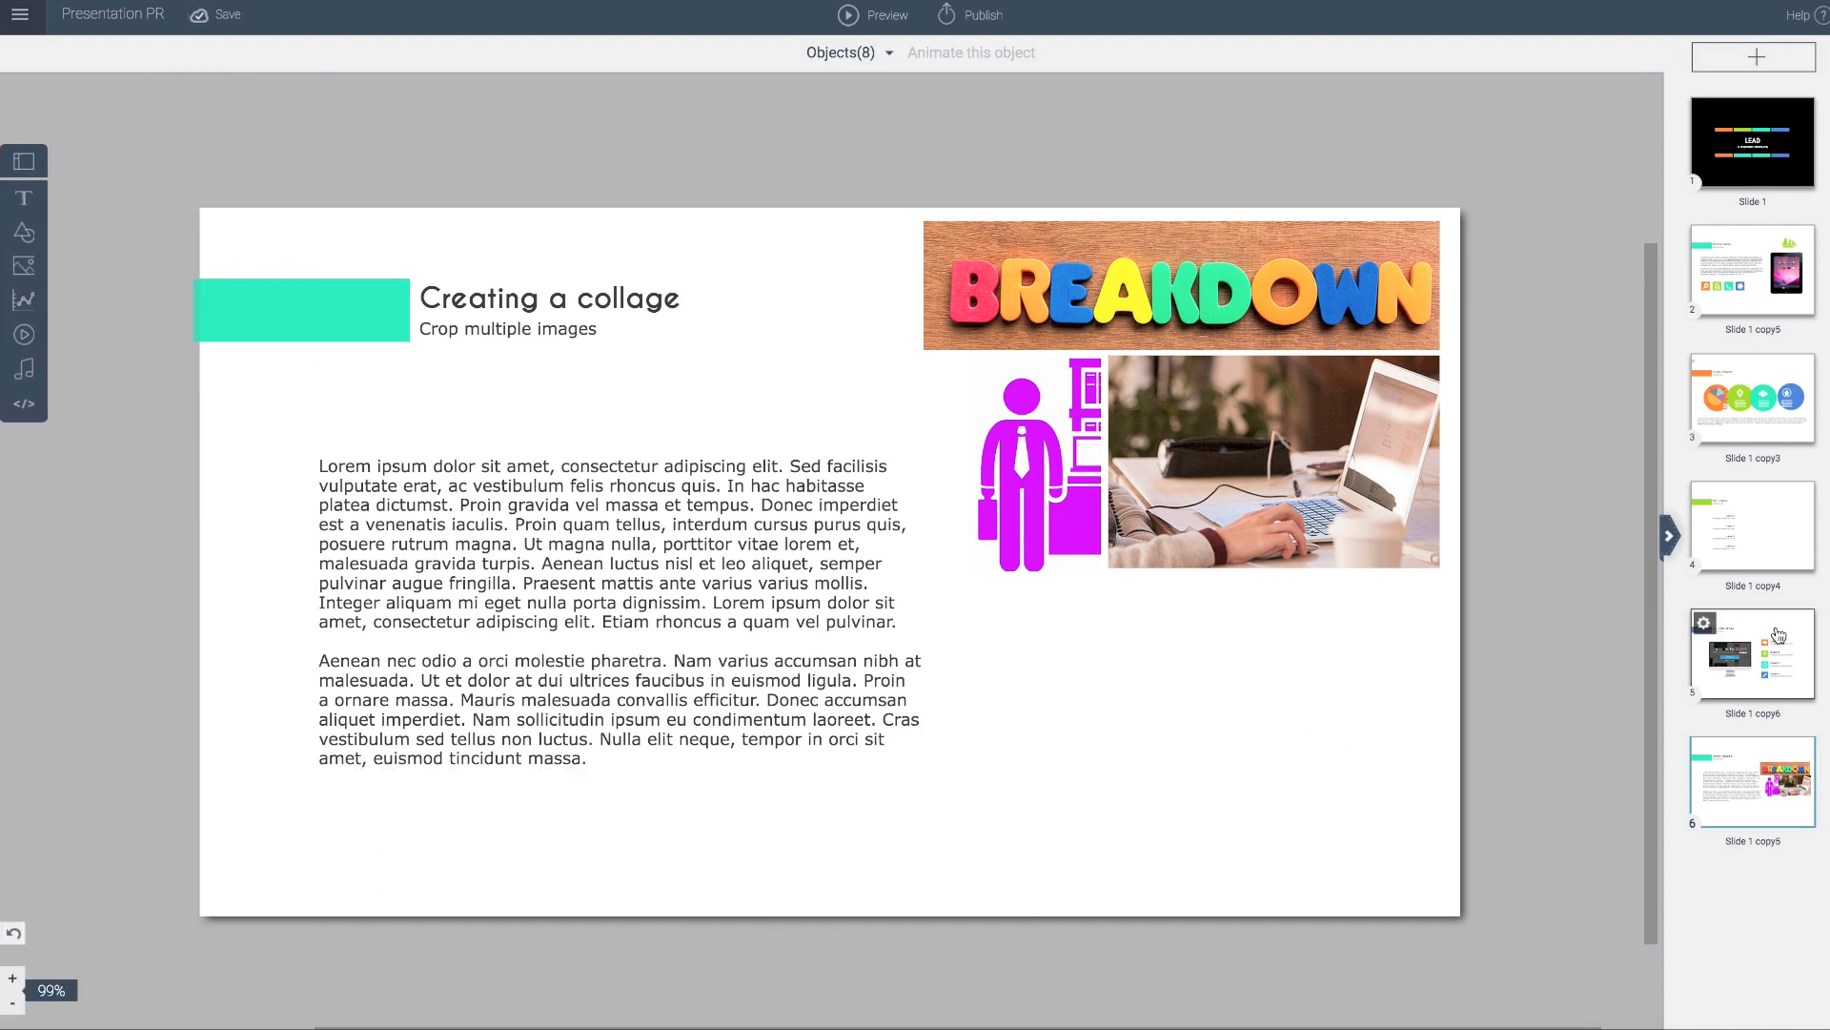
click(1753, 654)
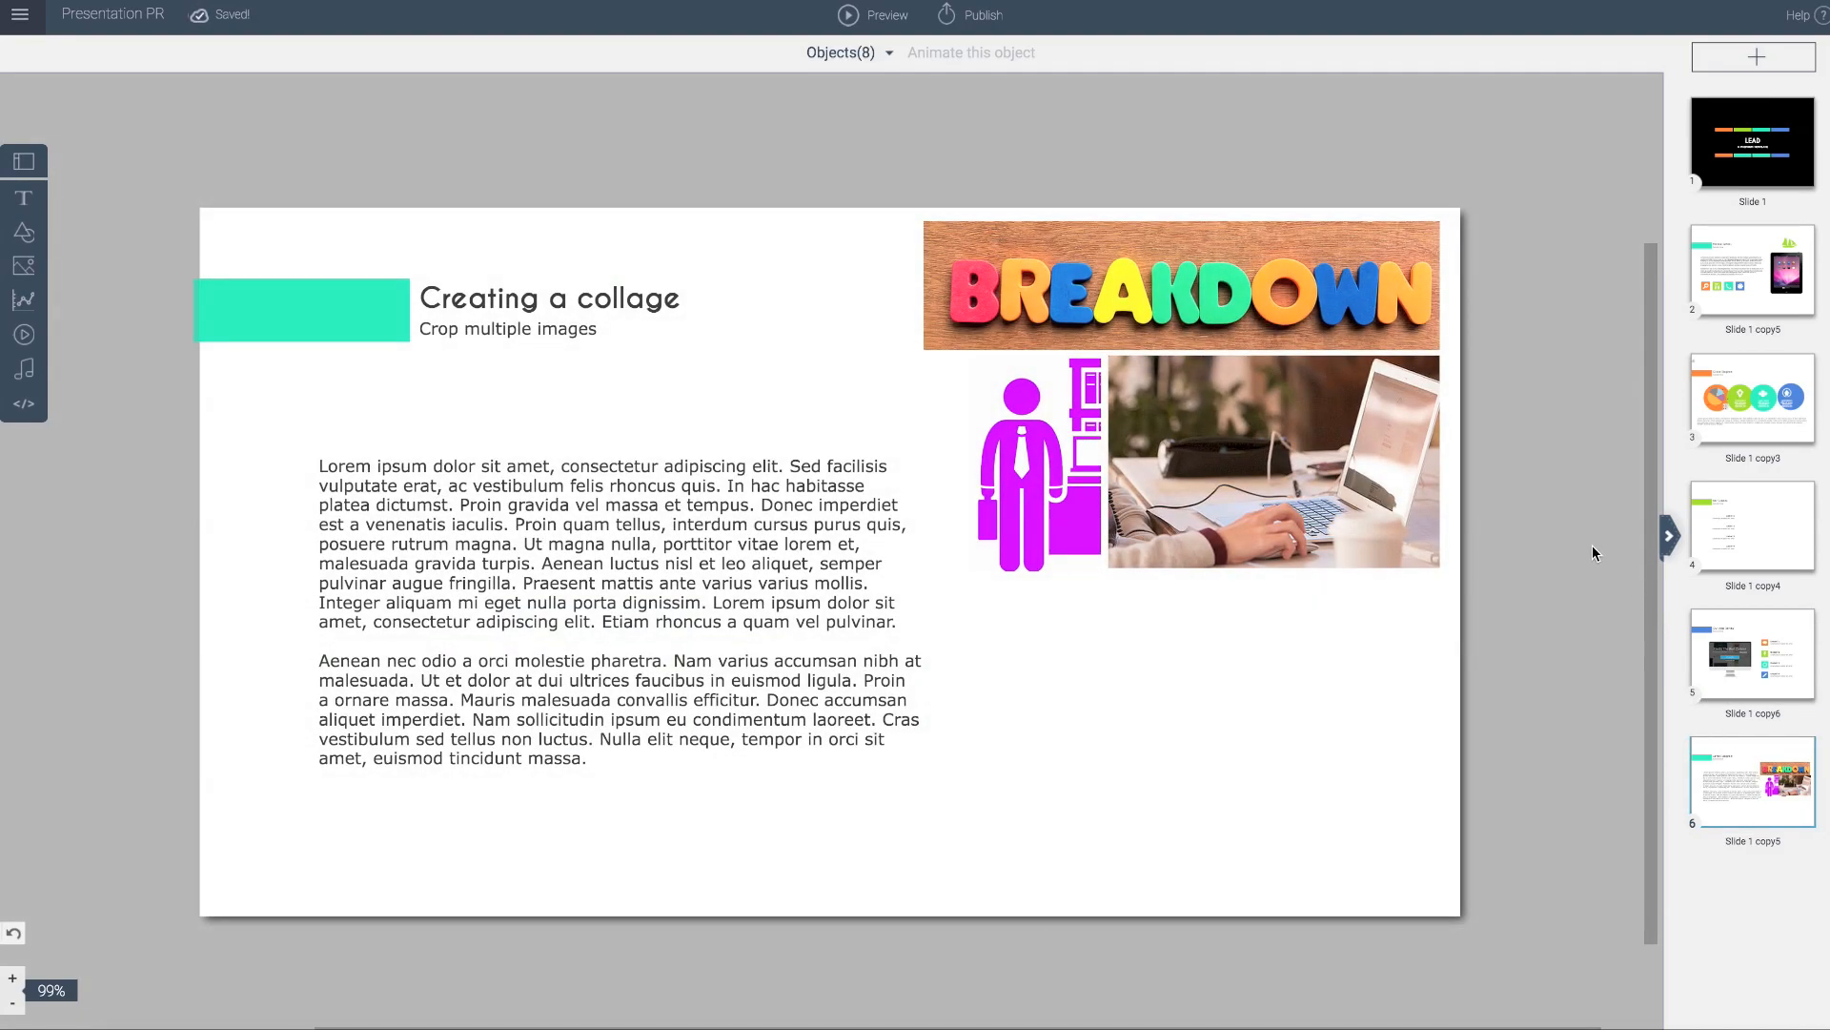
click(1272, 461)
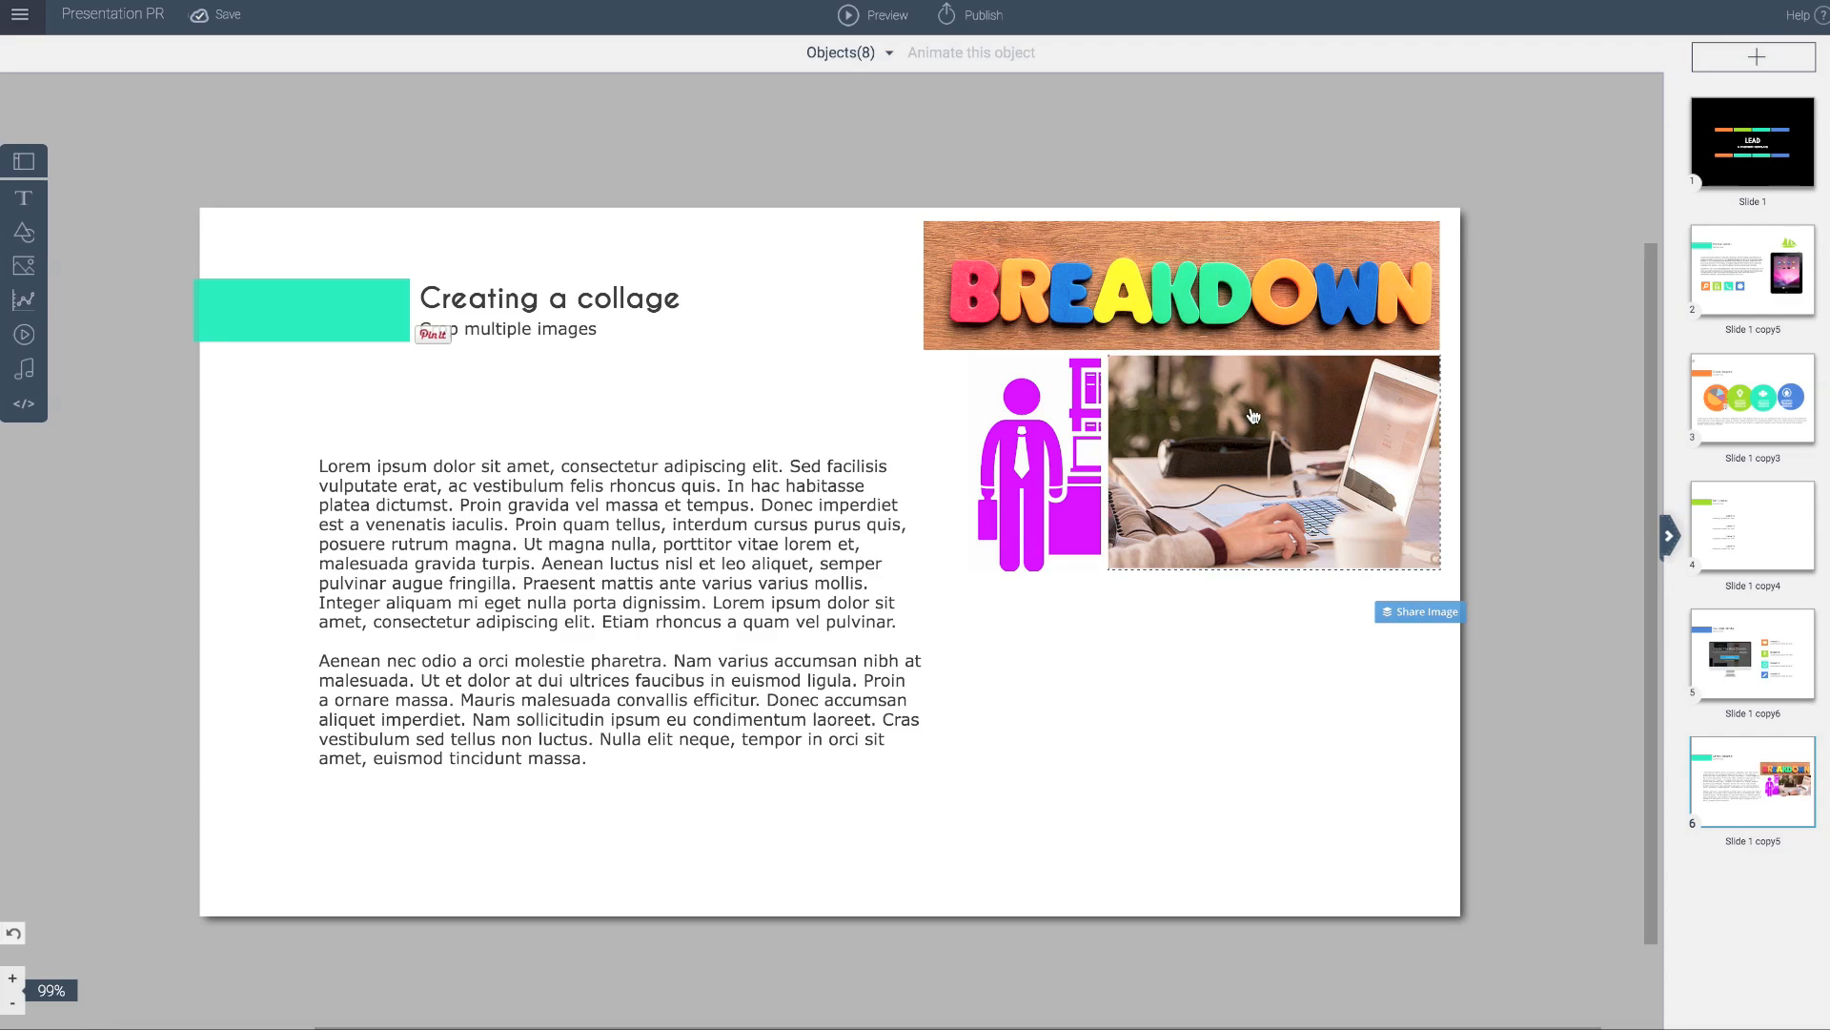